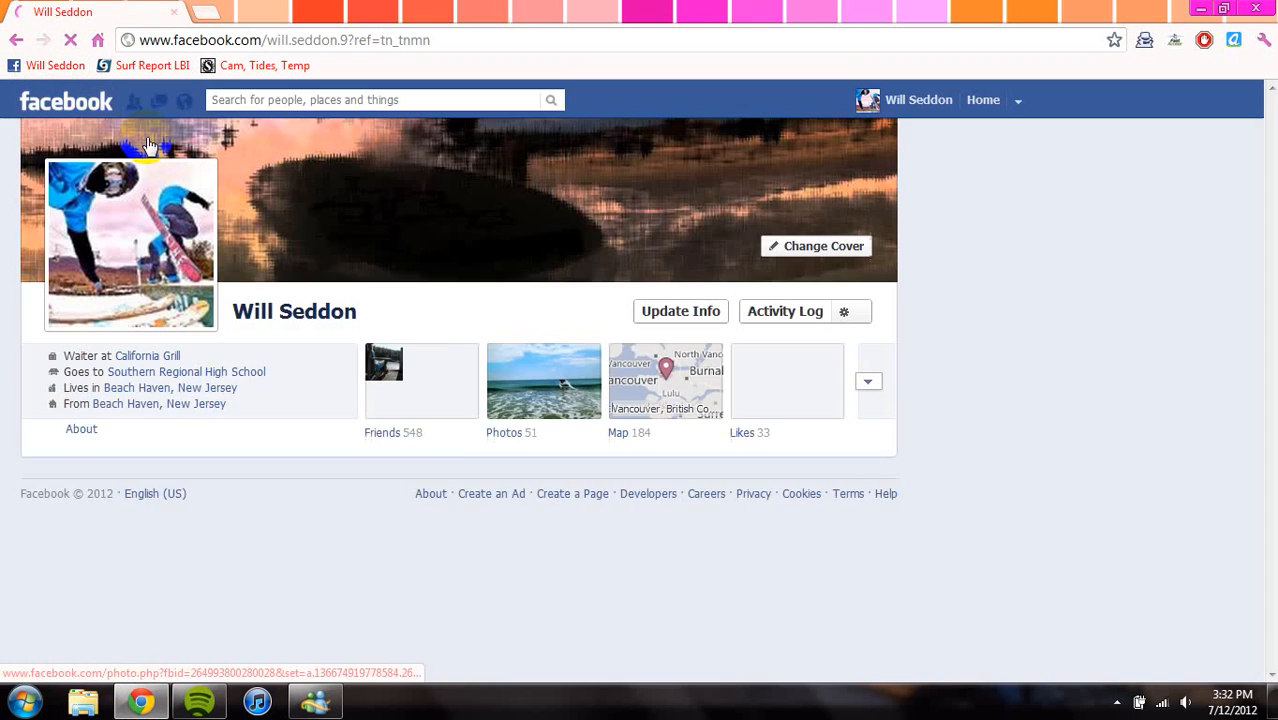
View the skimboard sequence photo in the Edited Pictures album, then return to the desktop.
click(504, 432)
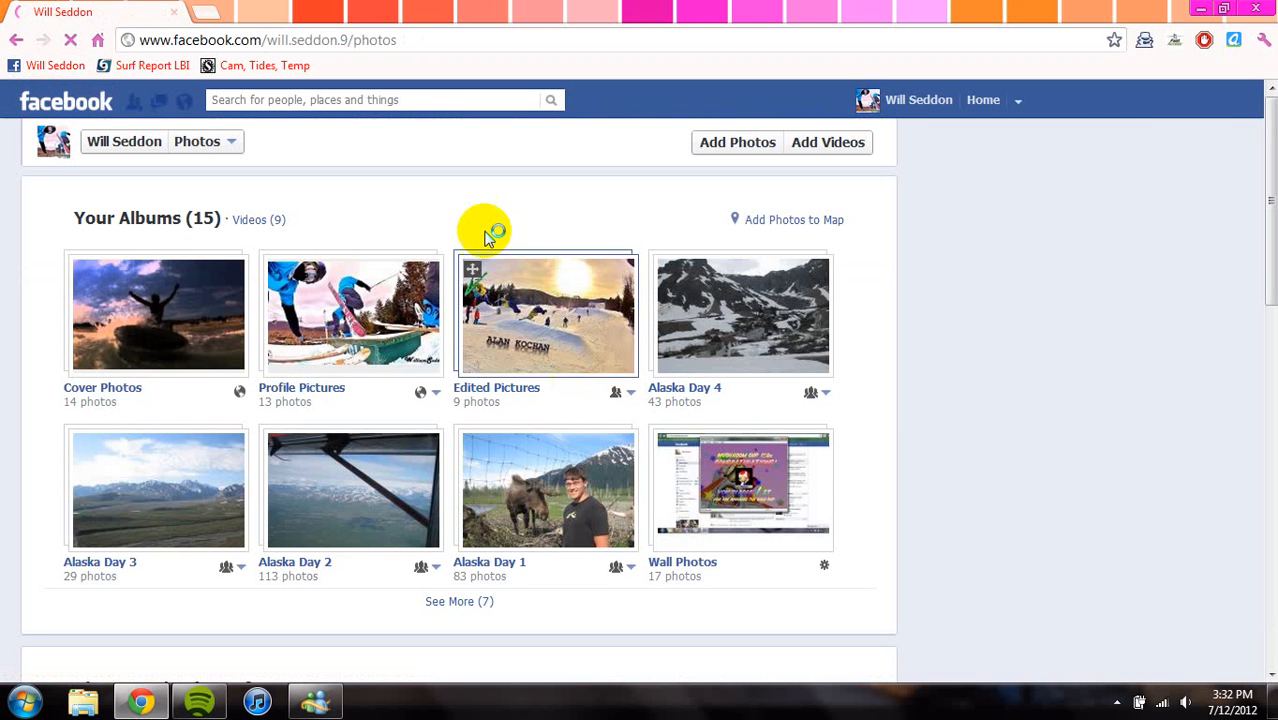
click(548, 316)
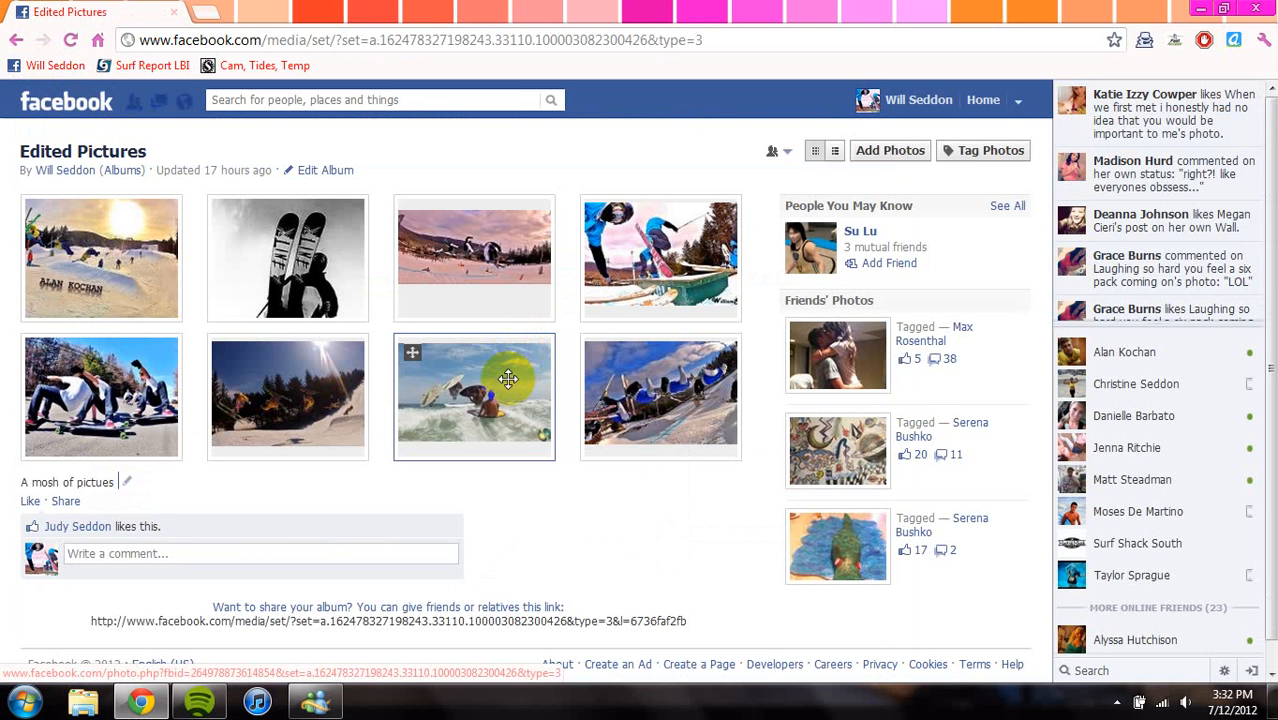
click(474, 396)
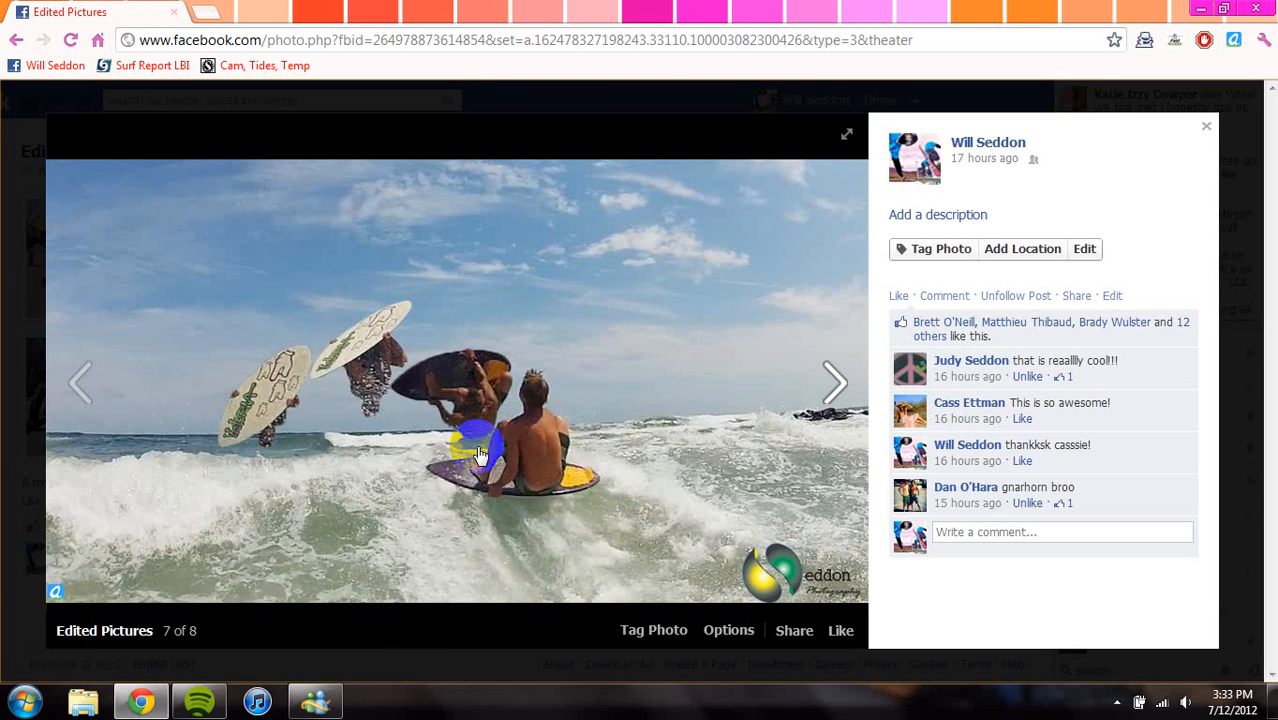
click(80, 384)
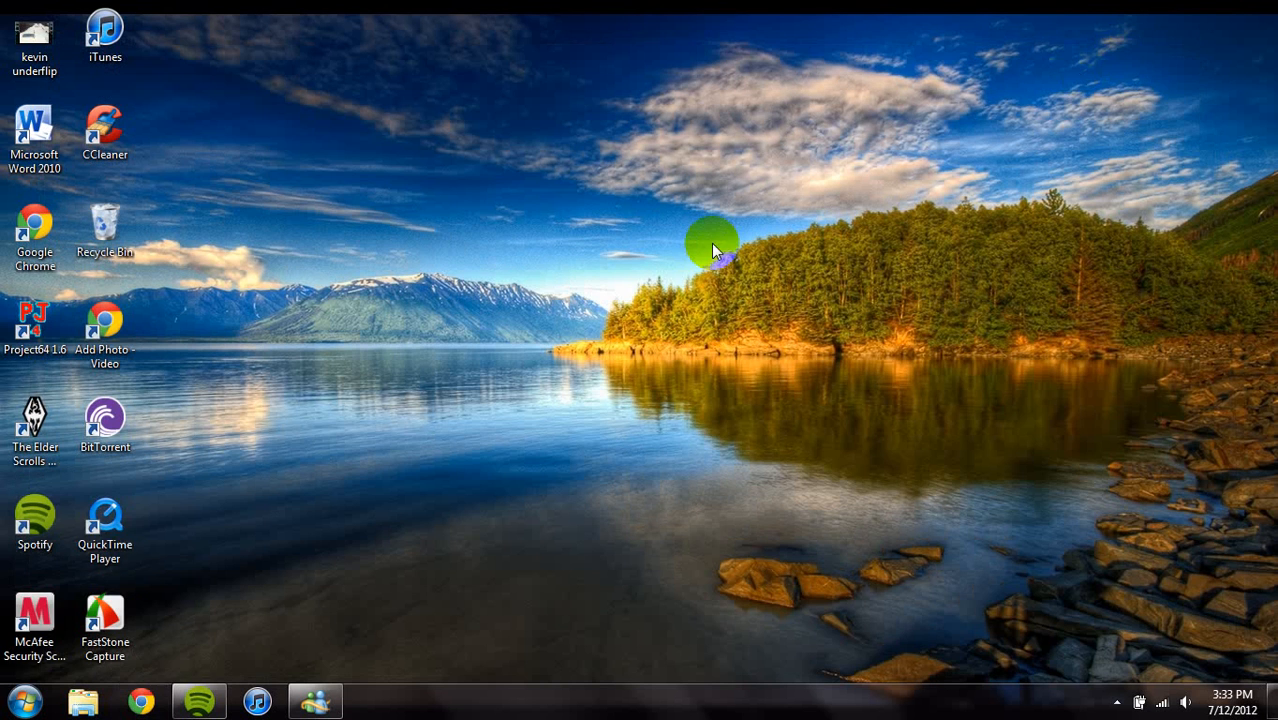
Search the My Book (H:) drive for "will sick" to find the back flip video.
click(82, 700)
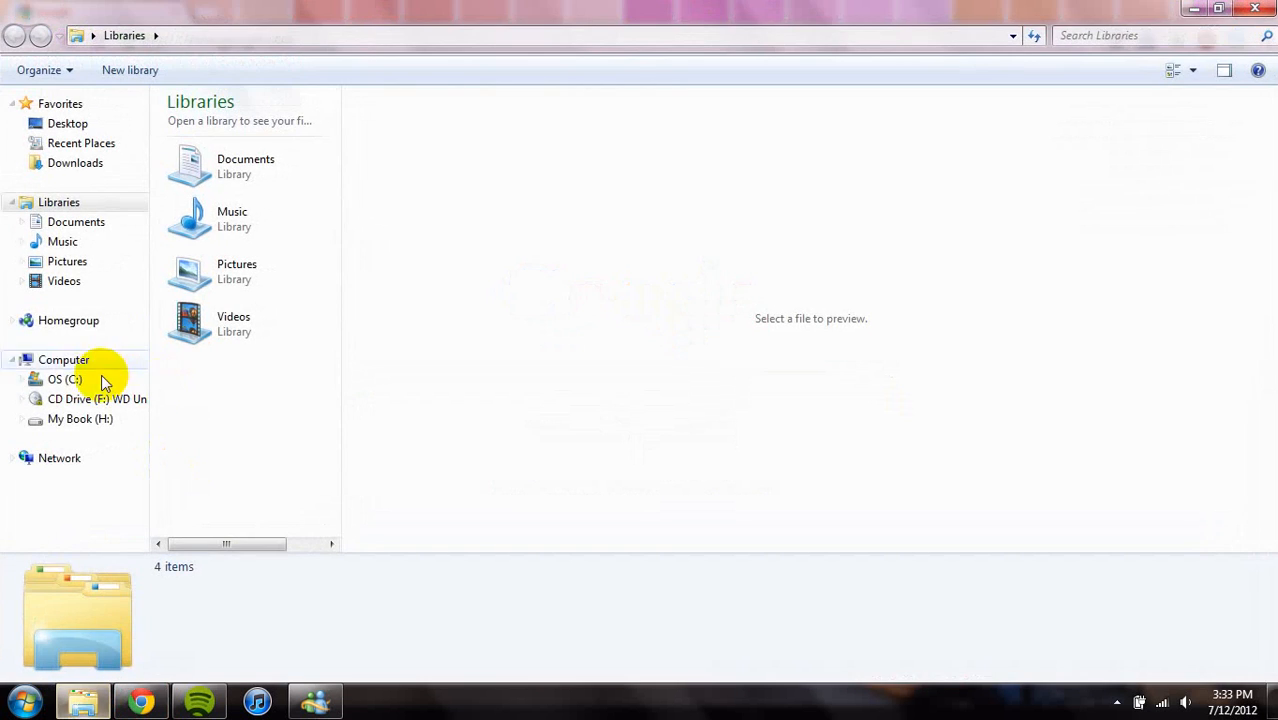
double_click(238, 270)
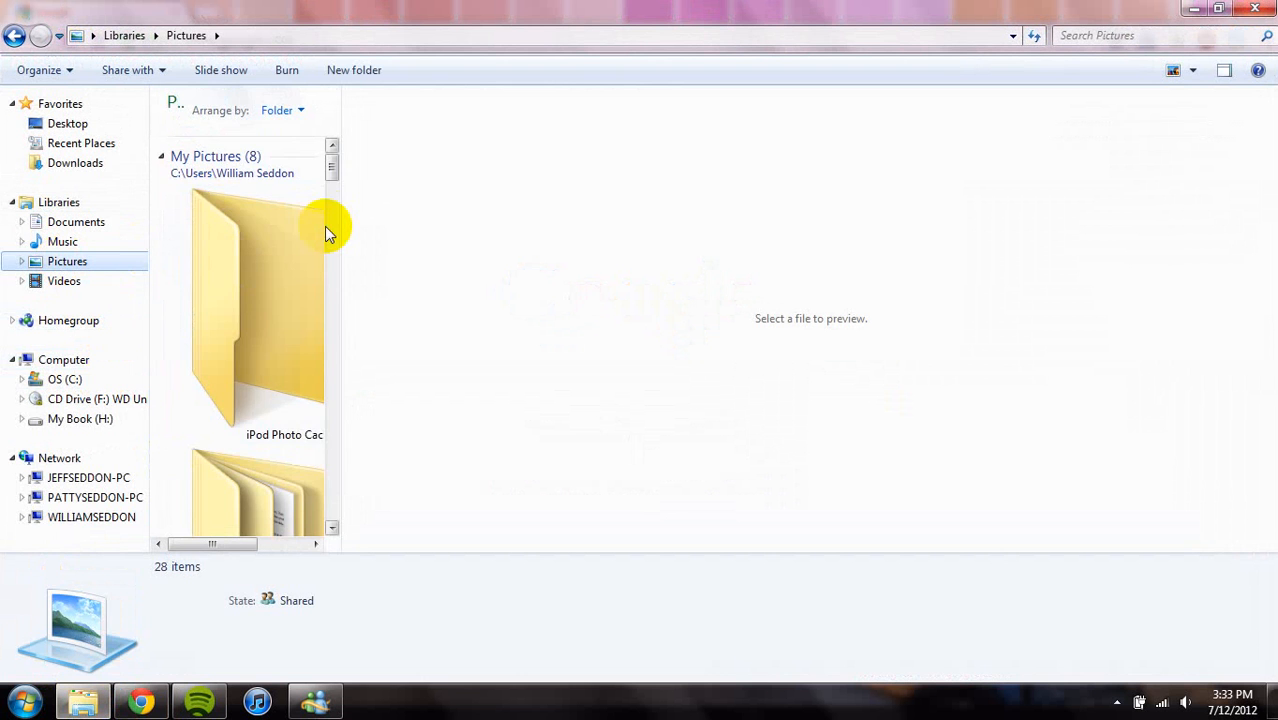
scroll(down, 3)
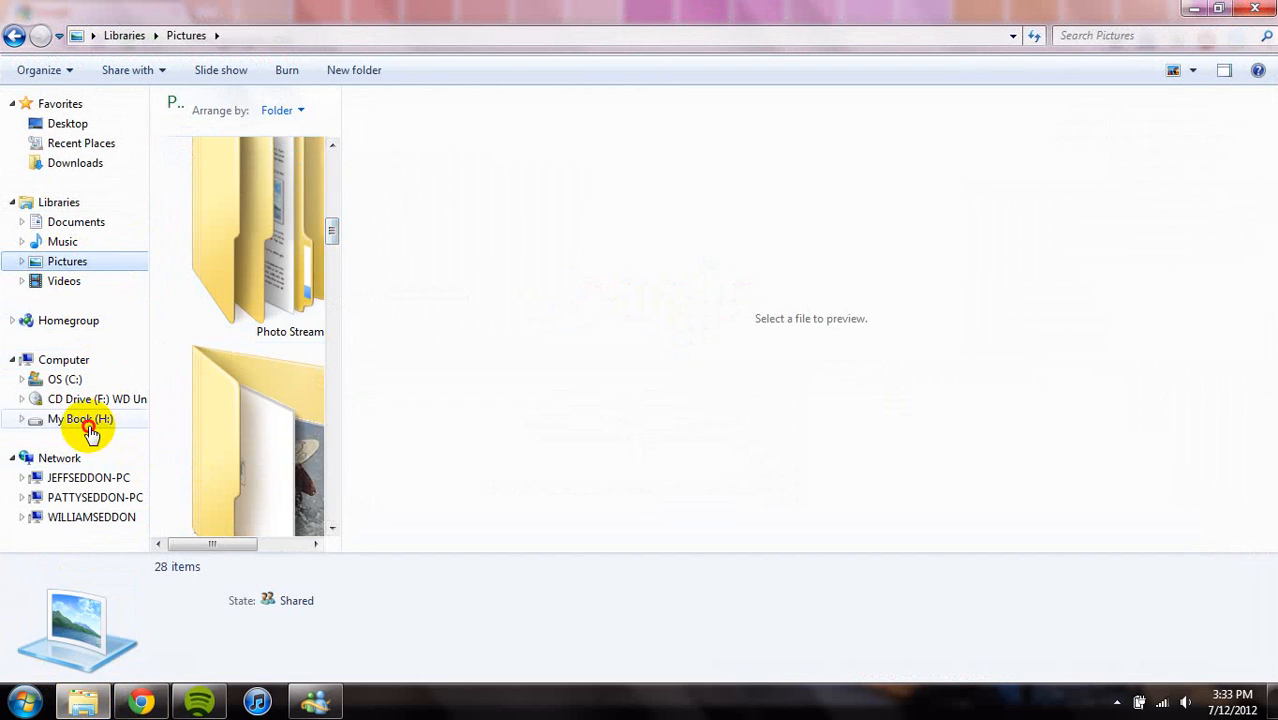
click(80, 418)
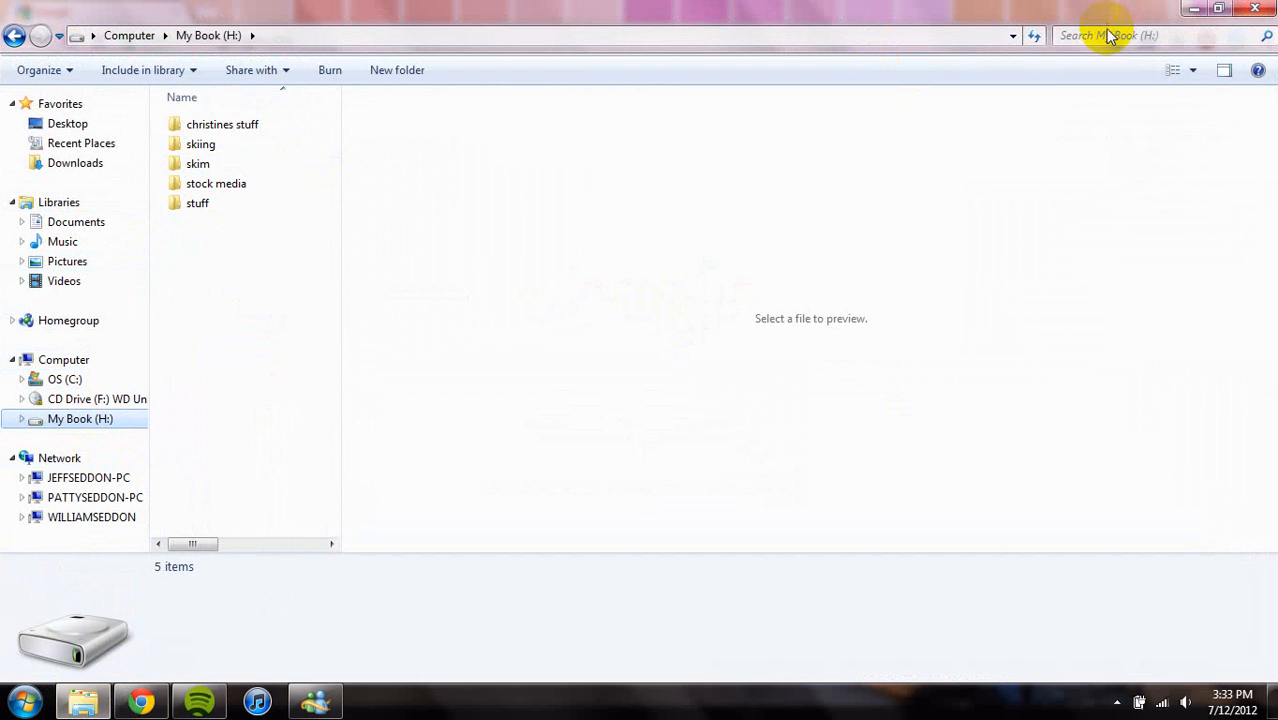
text(w)
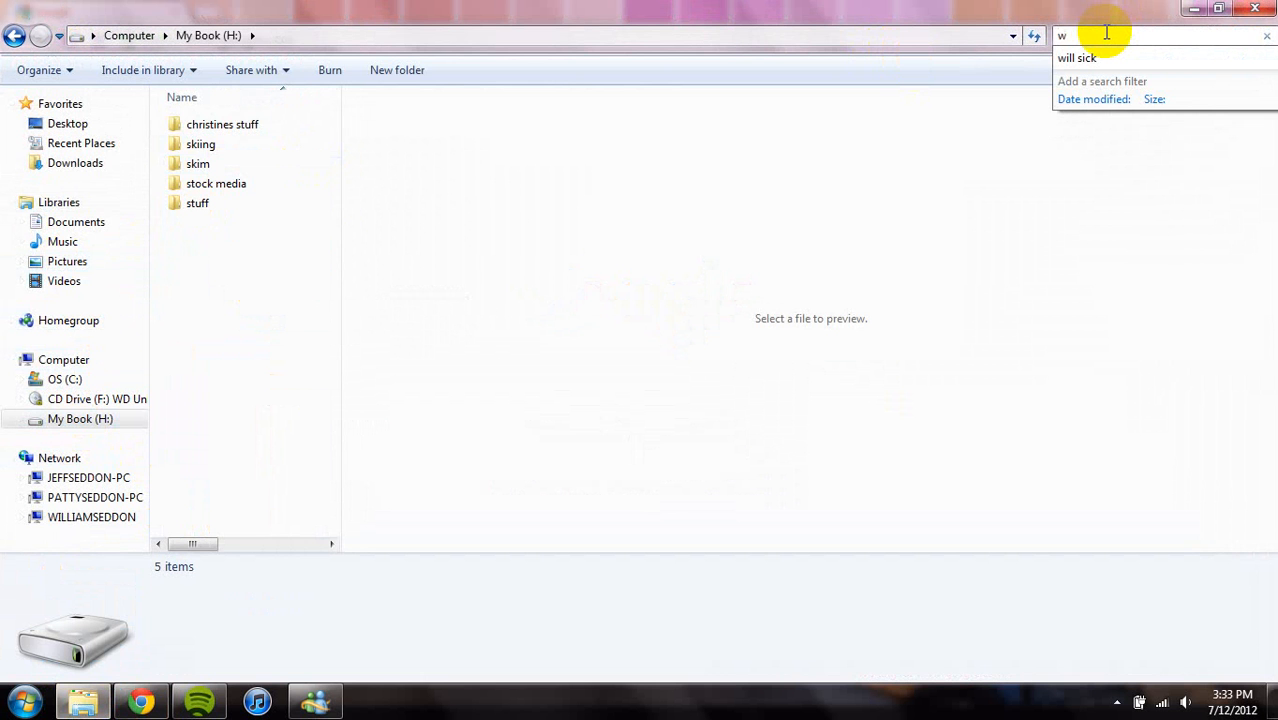
text(ill sick flip)
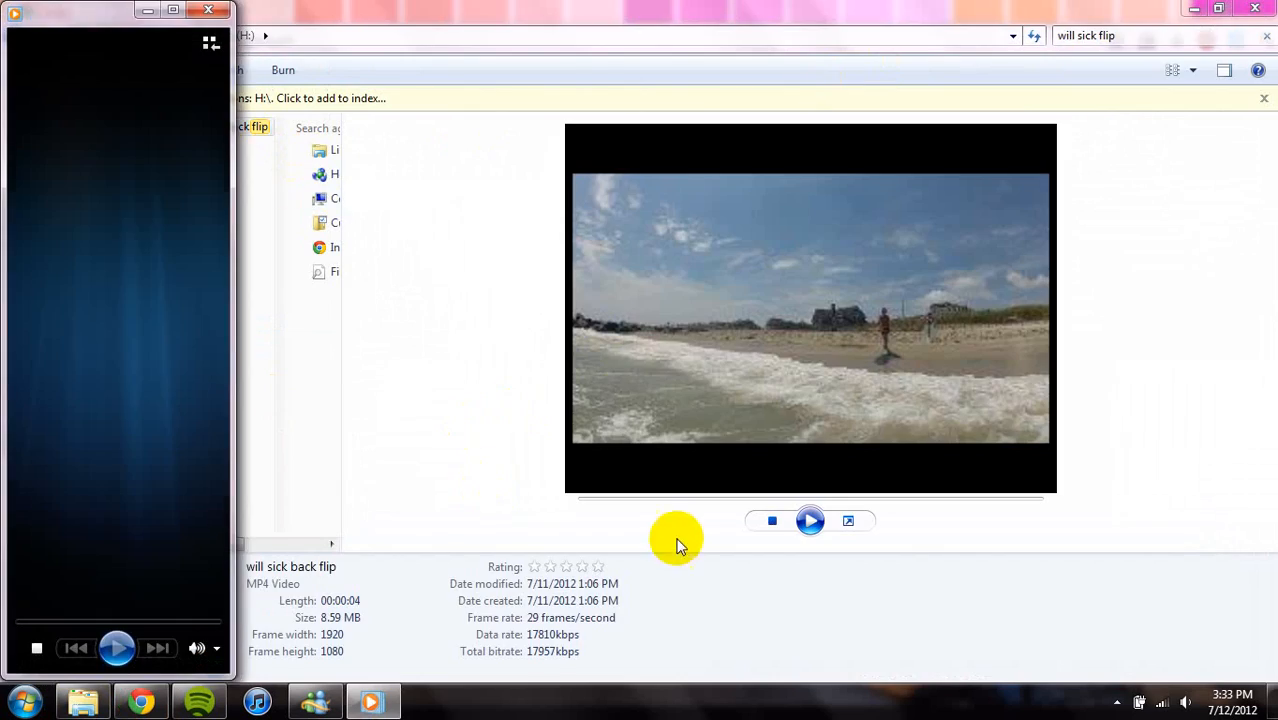
Play the back flip clip full-size, pausing on the splash, ride start and the mid-flip board positions.
click(810, 520)
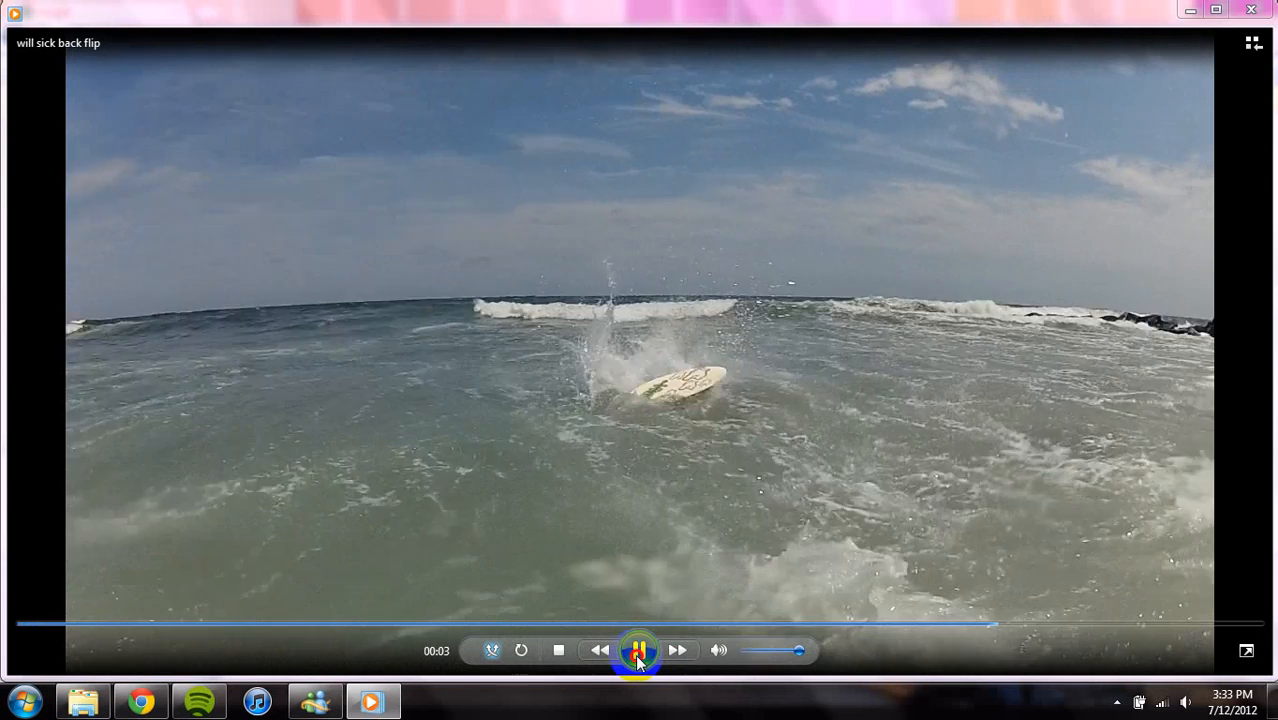
click(640, 650)
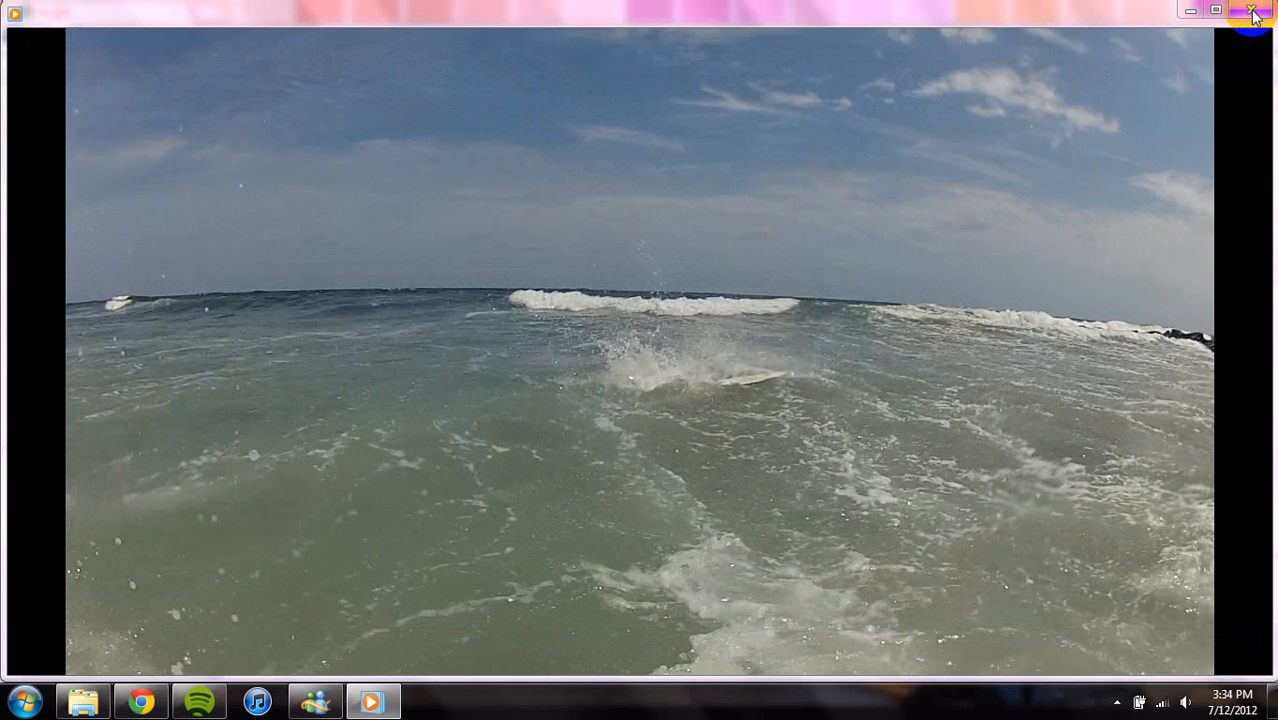
mouse_move(1252, 16)
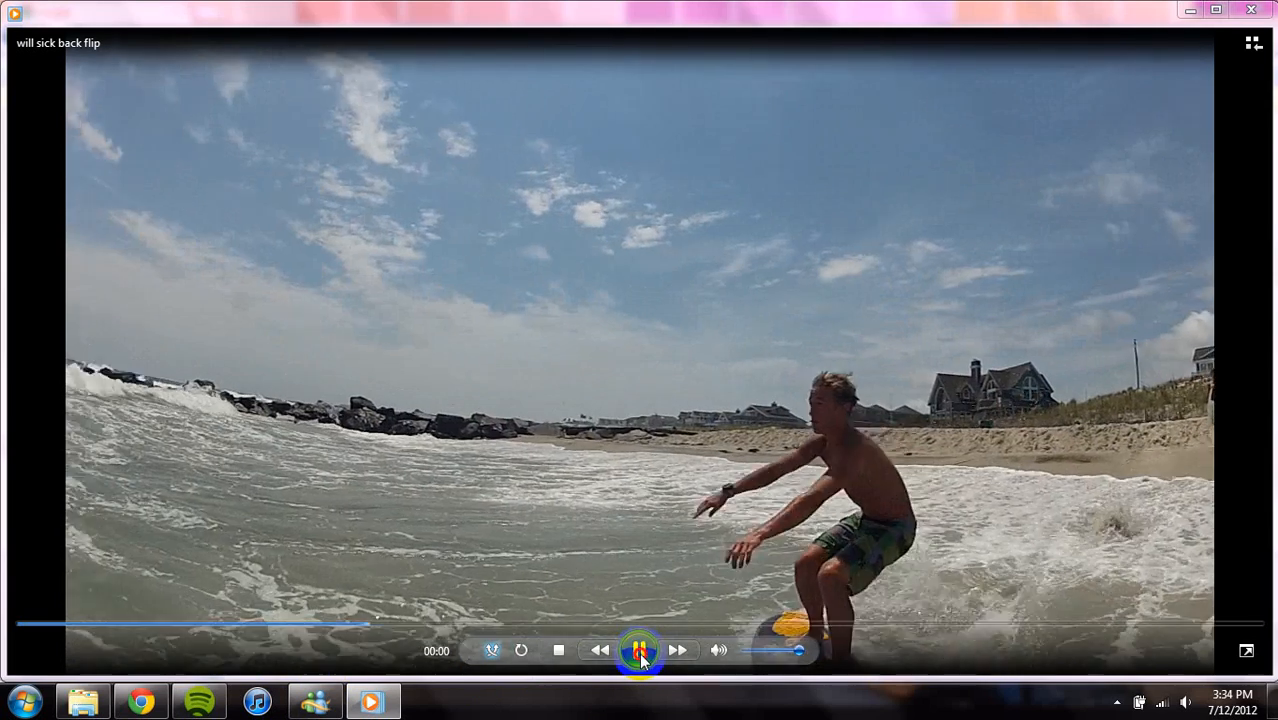
click(640, 650)
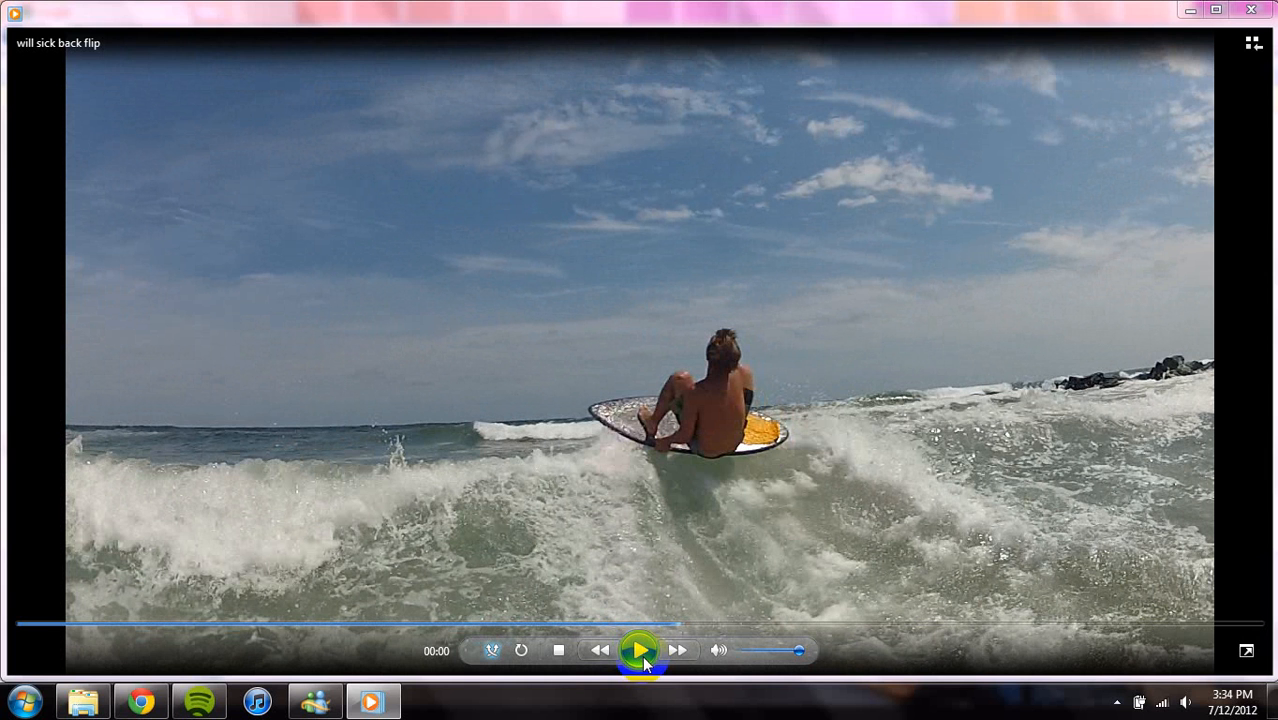
click(640, 650)
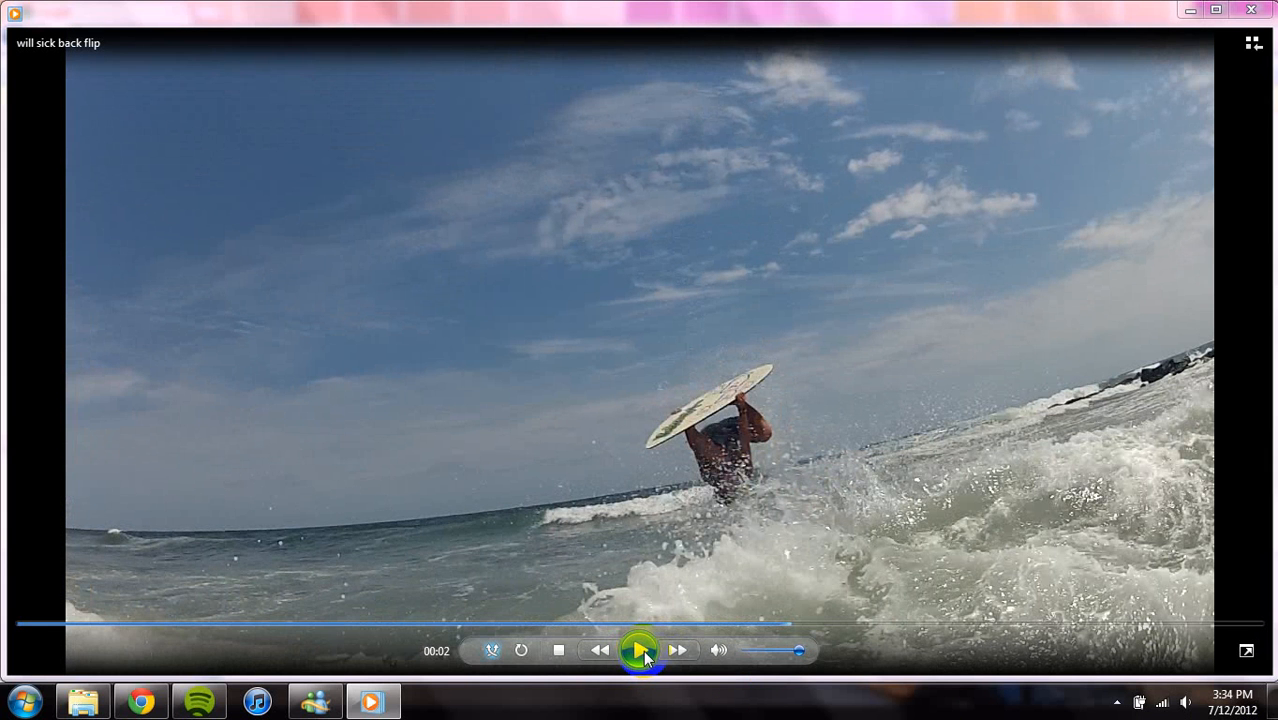
click(640, 652)
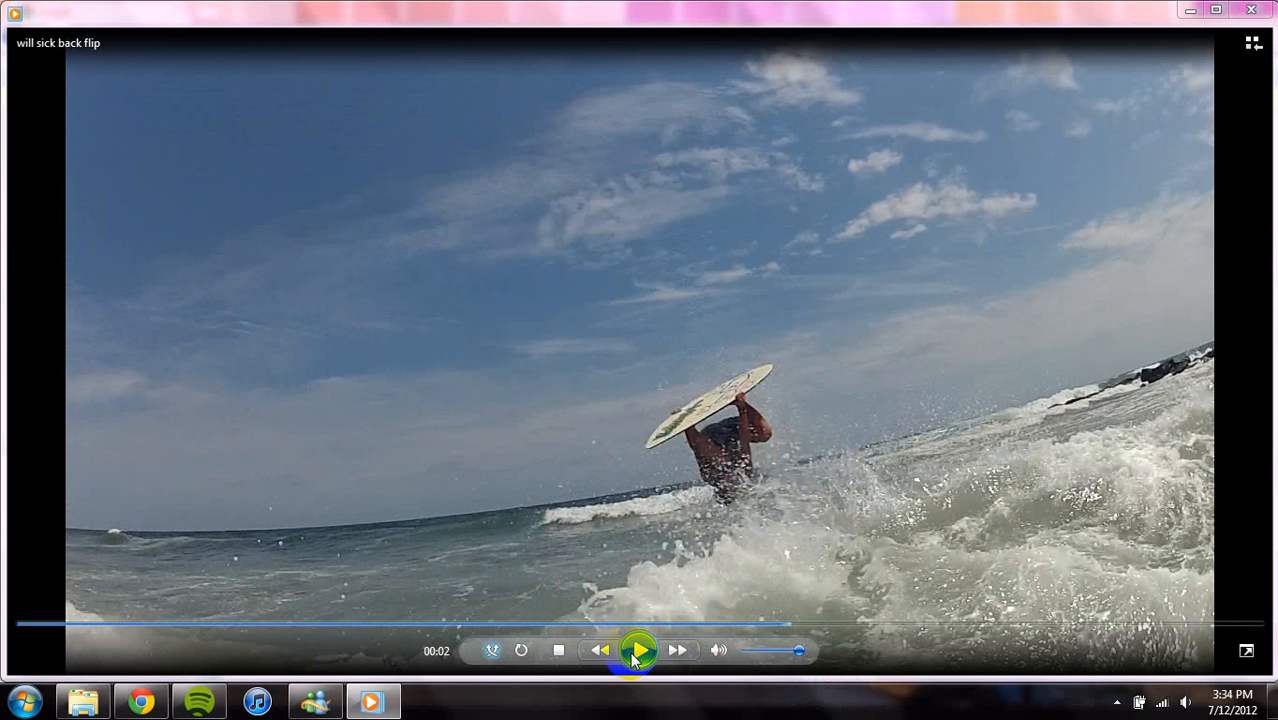
click(638, 650)
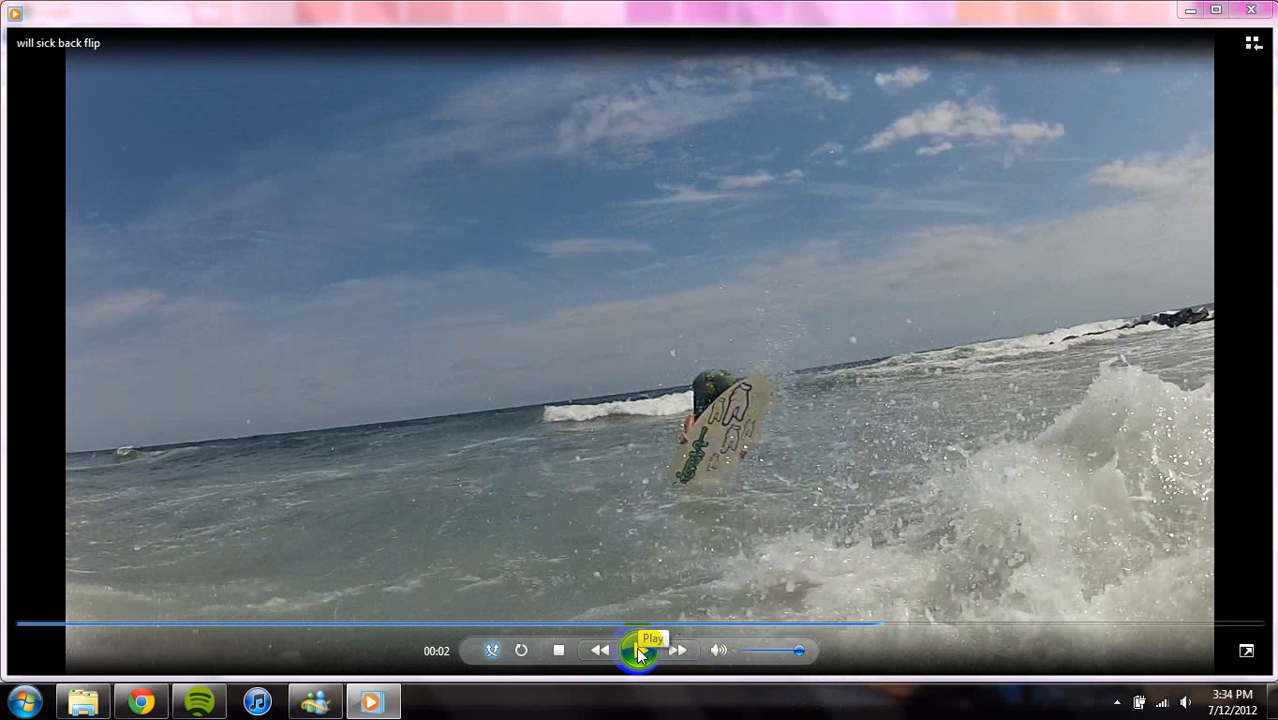
click(640, 650)
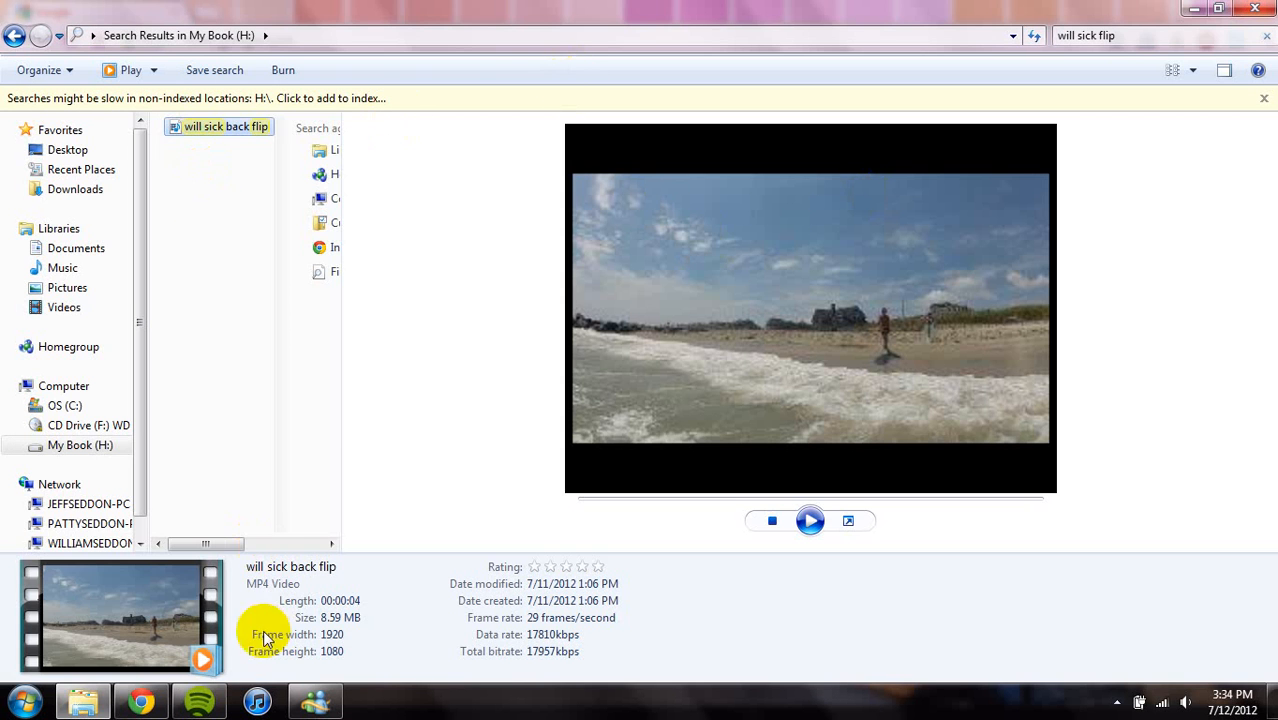
Launch Photoshop CS6 and cancel the video import to leave an empty workspace.
click(16, 700)
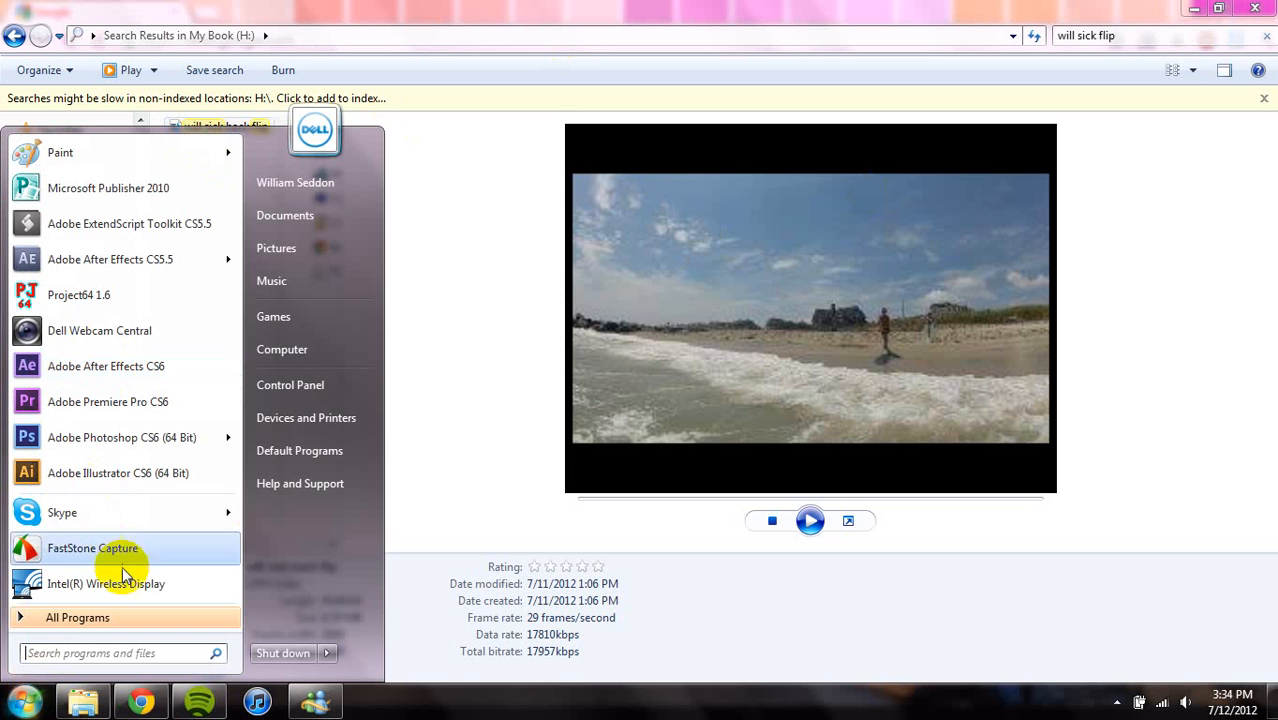
mouse_move(114, 366)
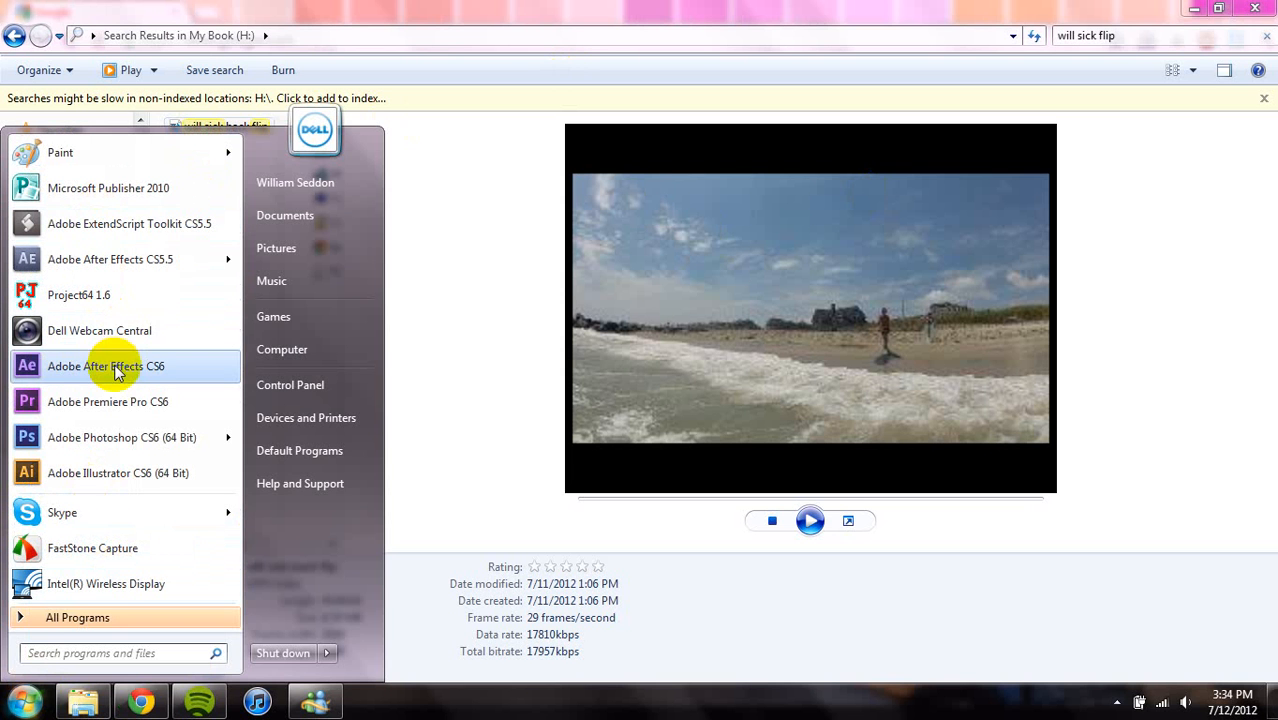
mouse_move(140, 436)
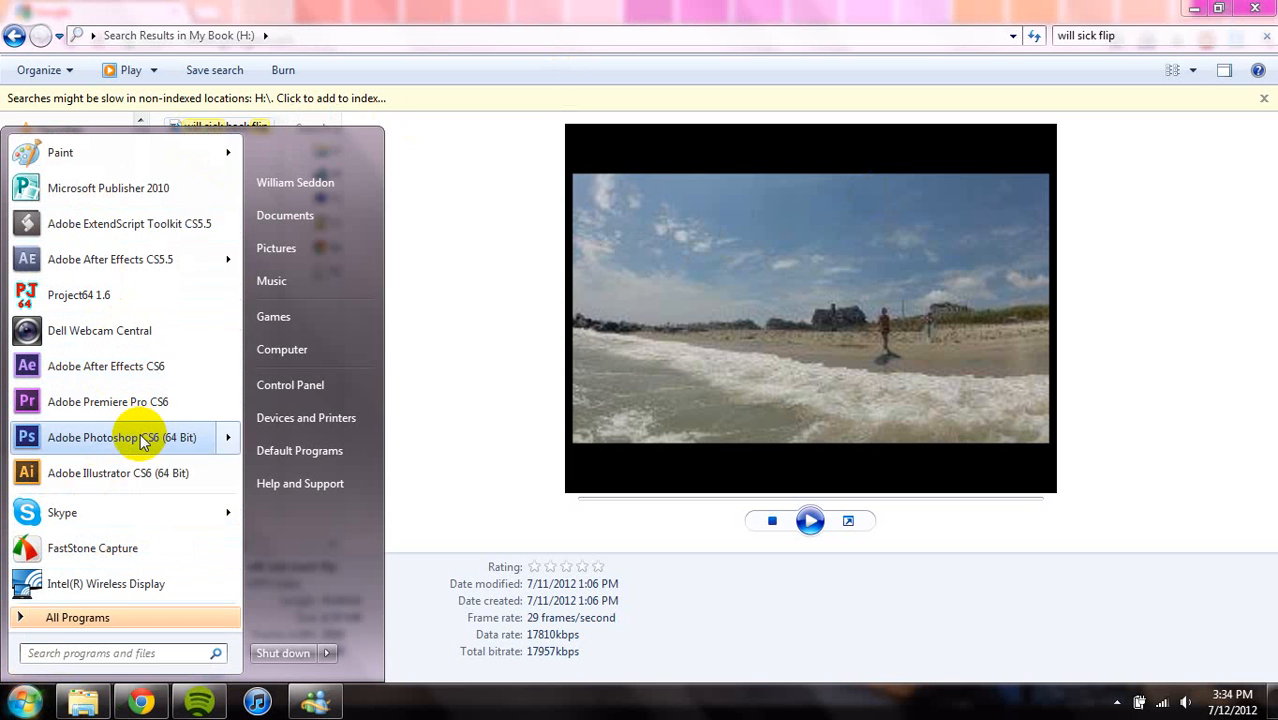
mouse_move(120, 436)
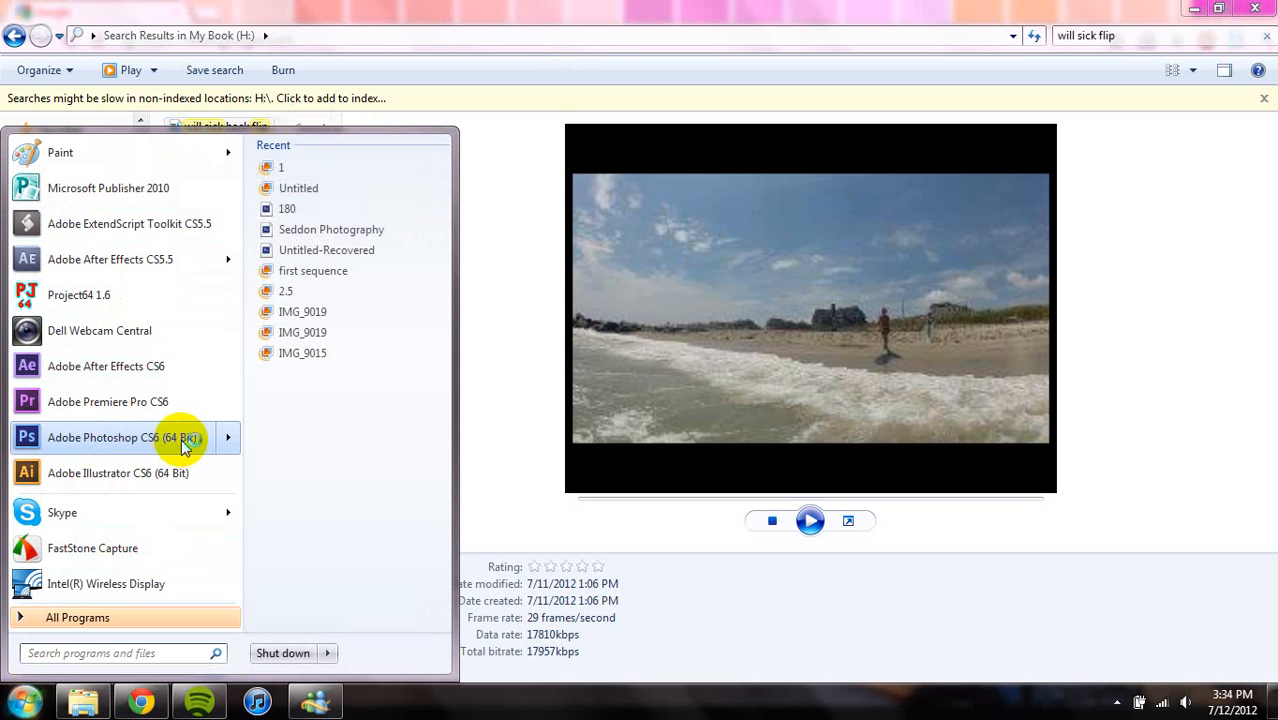
click(110, 436)
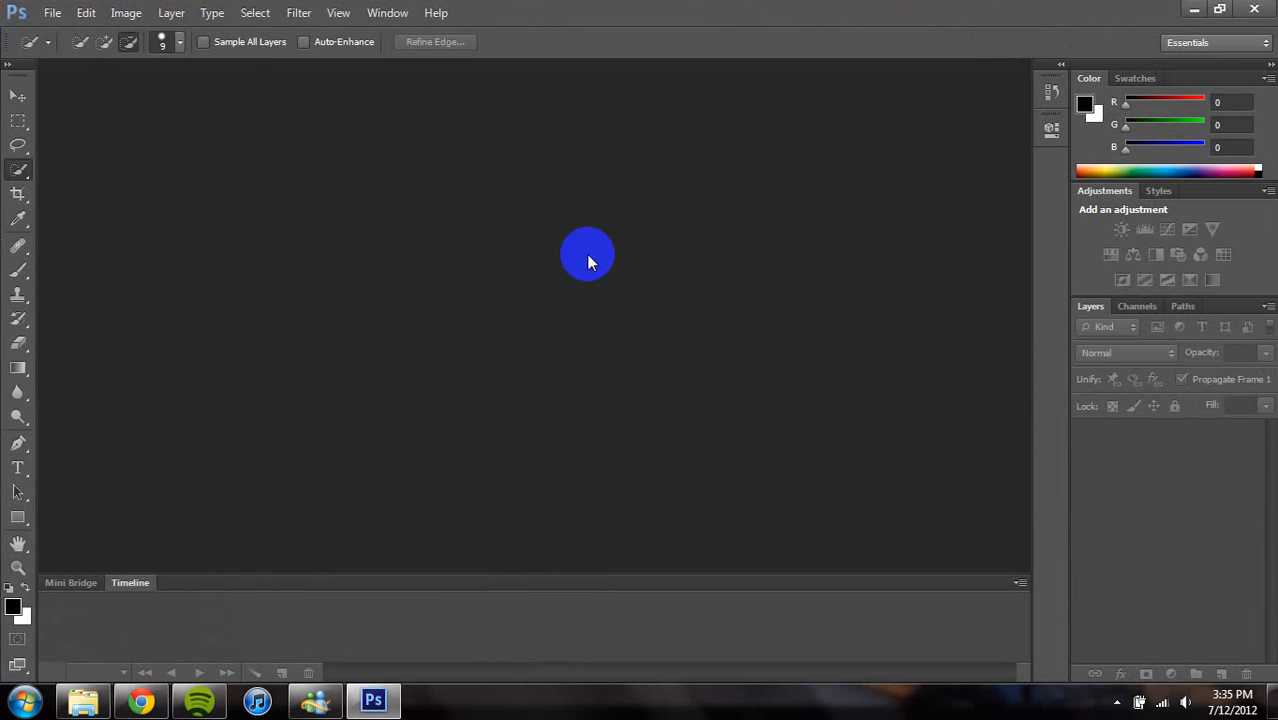
click(52, 12)
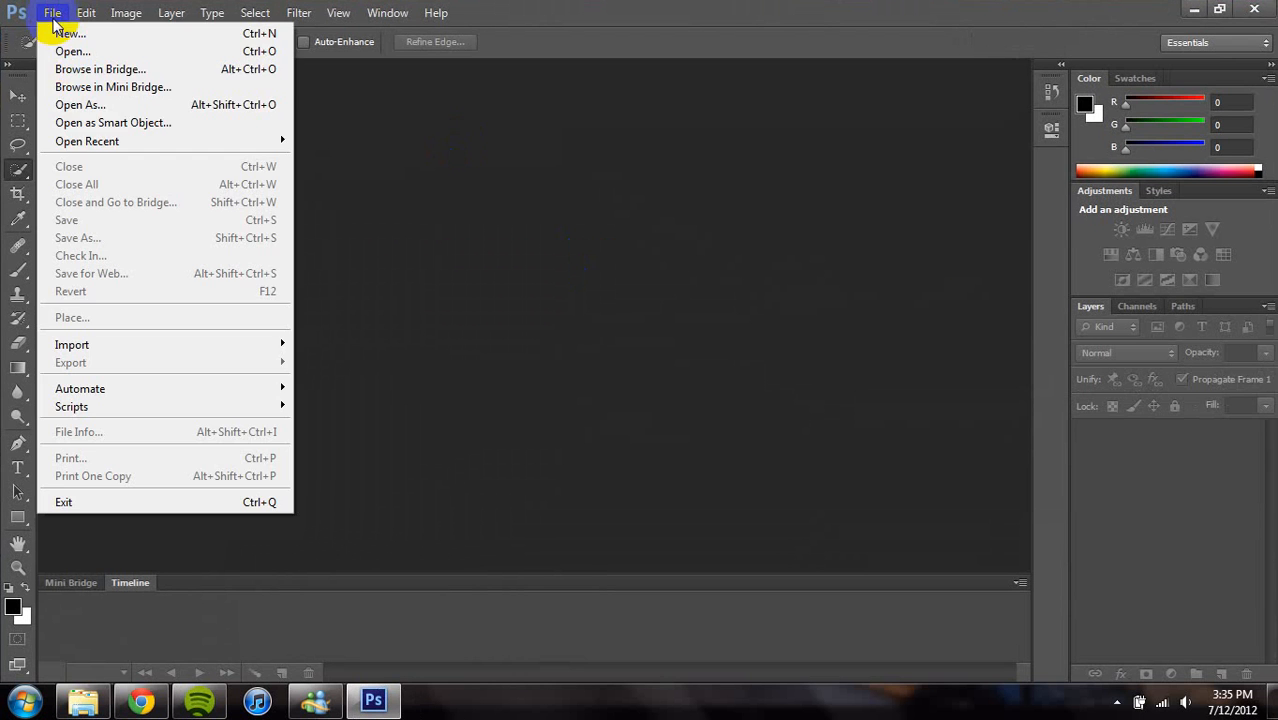
mouse_move(90, 220)
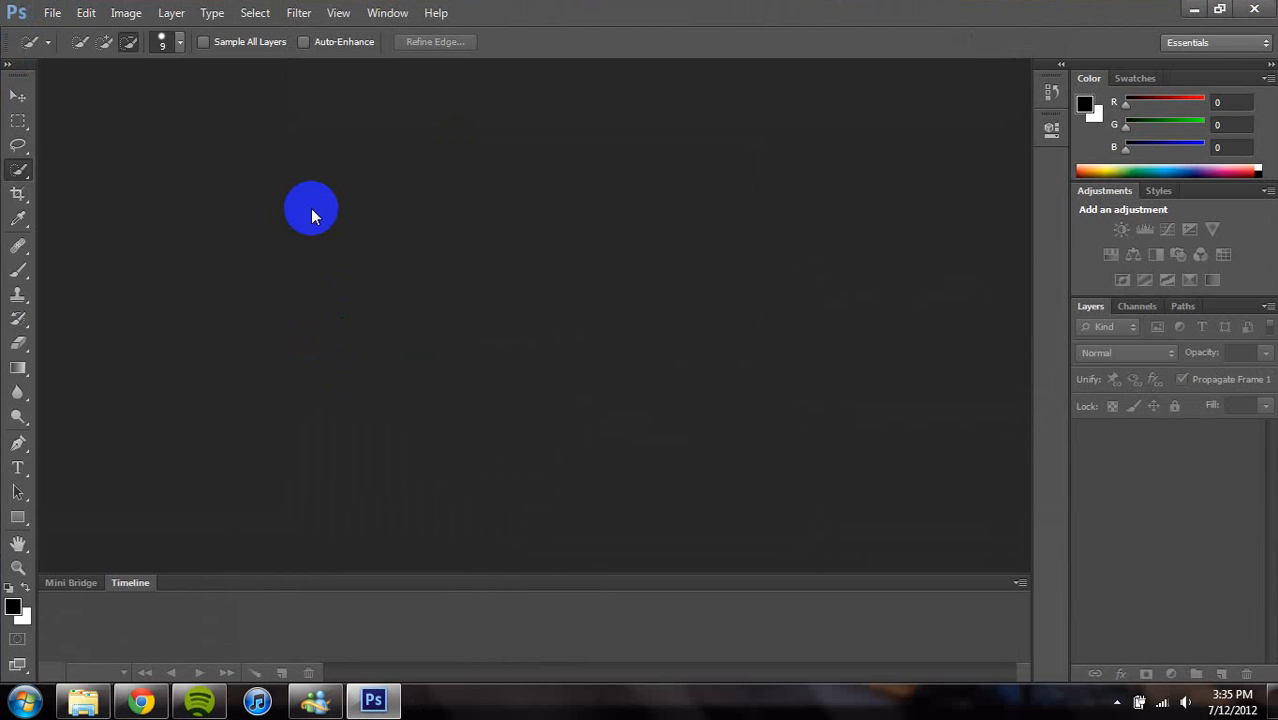
mouse_move(52, 12)
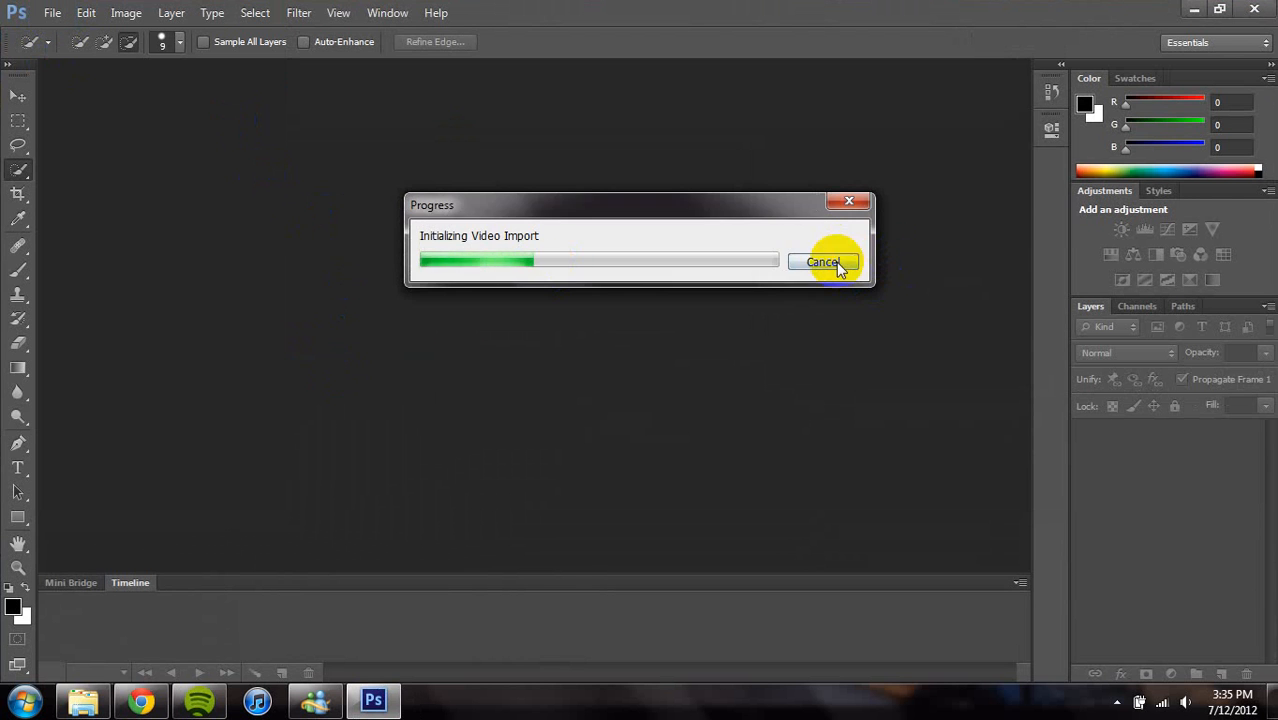
click(824, 262)
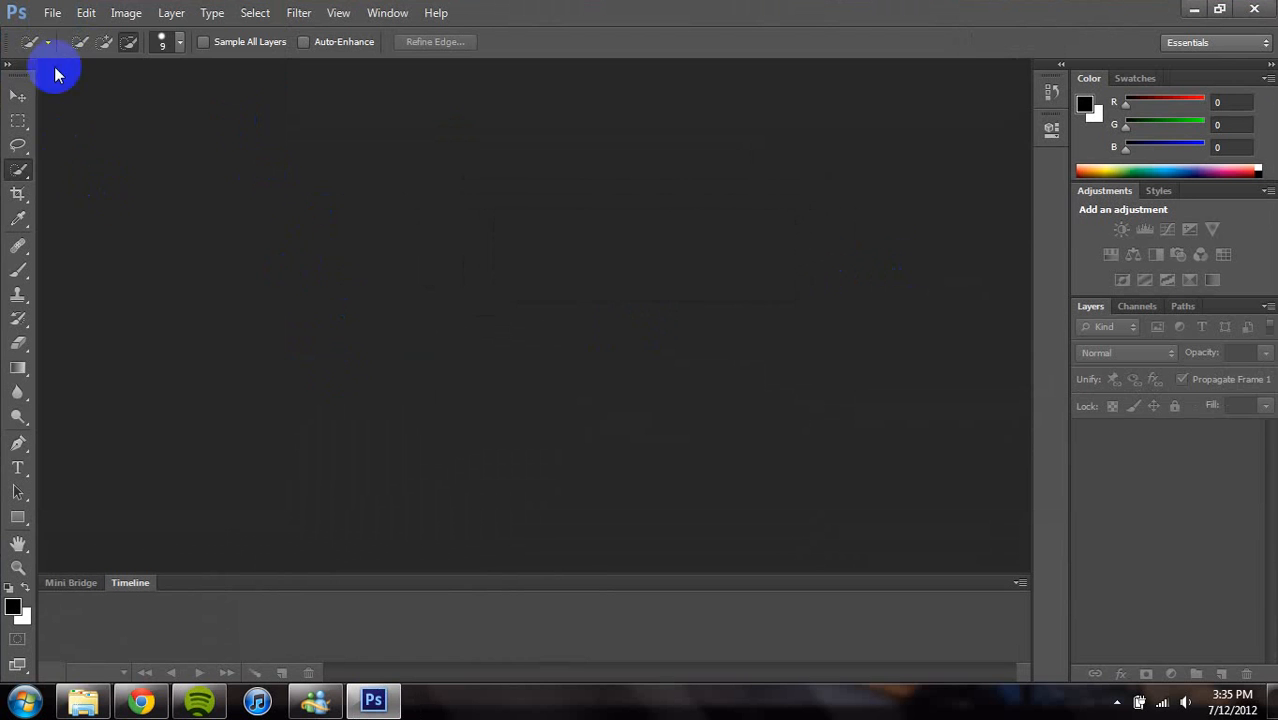
Open images 1, 2.5, 2 and Untitled from the skim folder as separate documents.
click(52, 12)
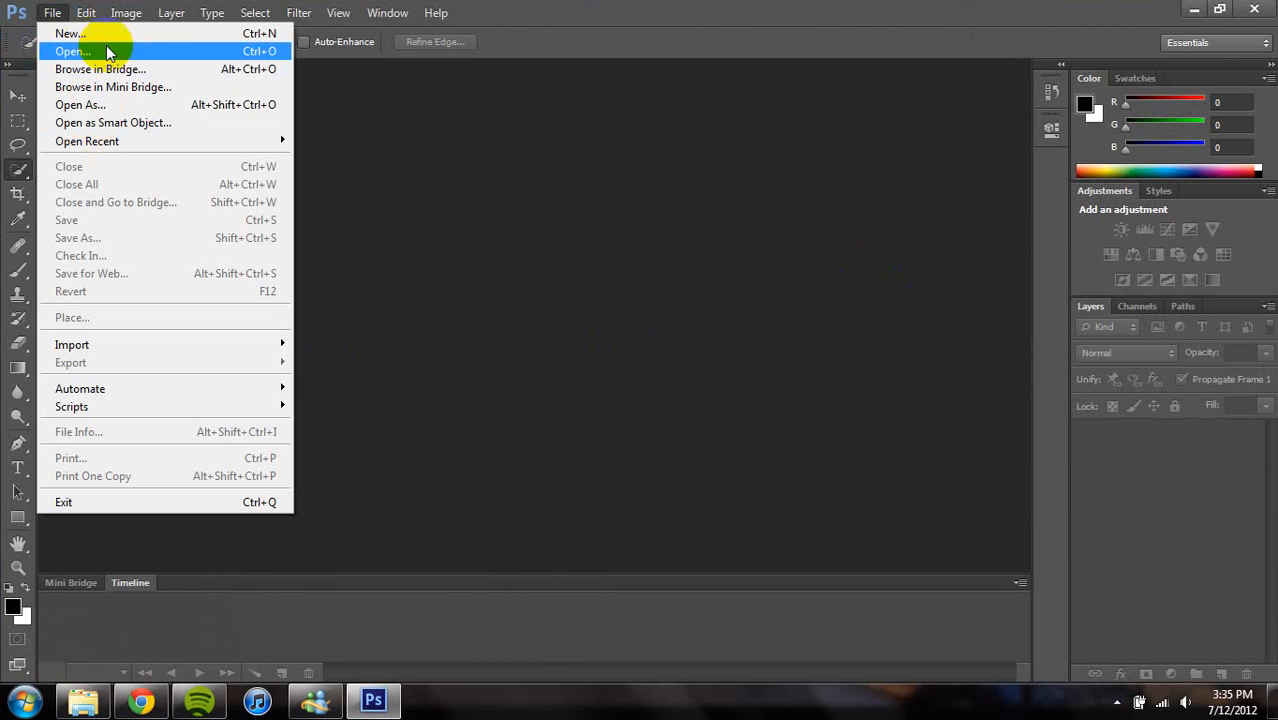
click(72, 52)
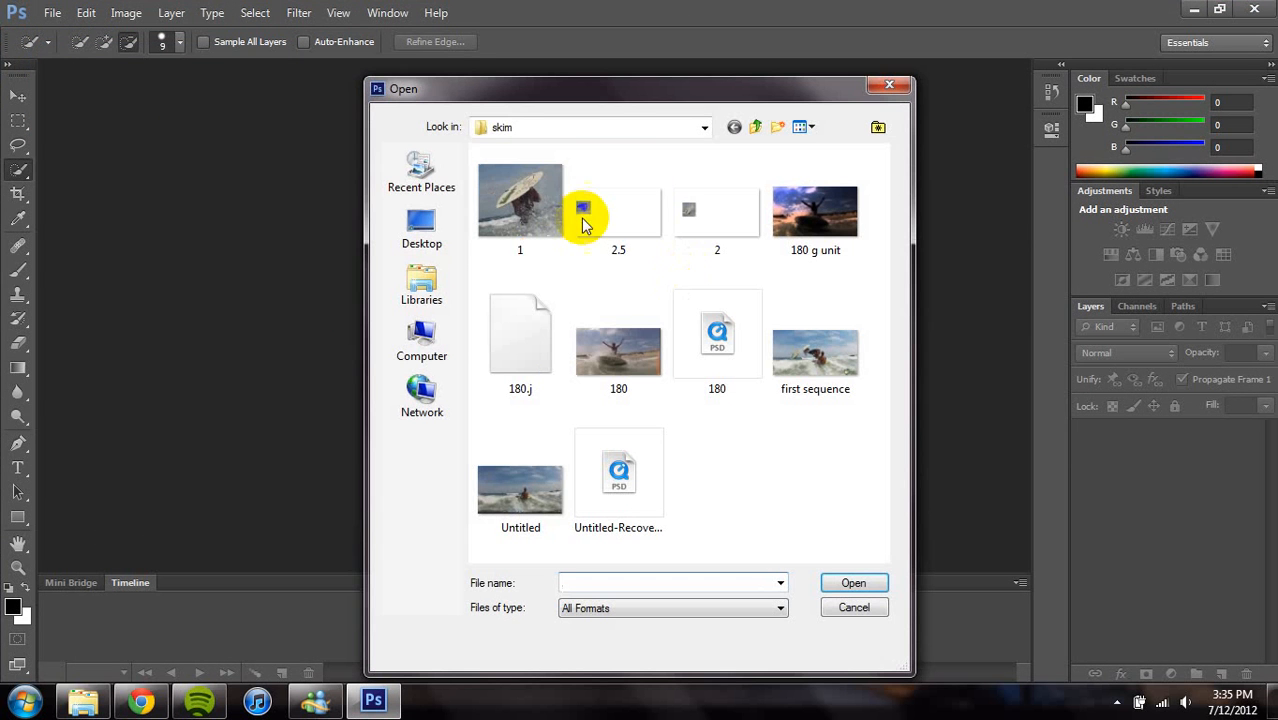
click(520, 200)
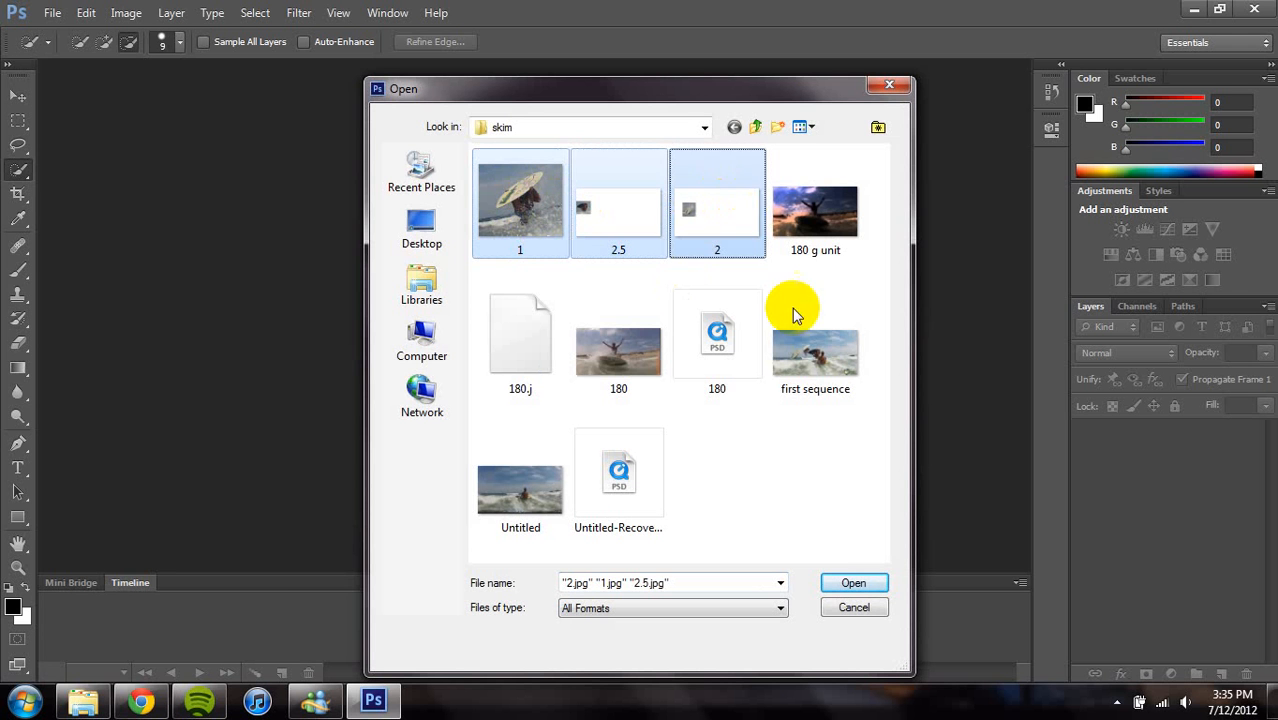
click(520, 490)
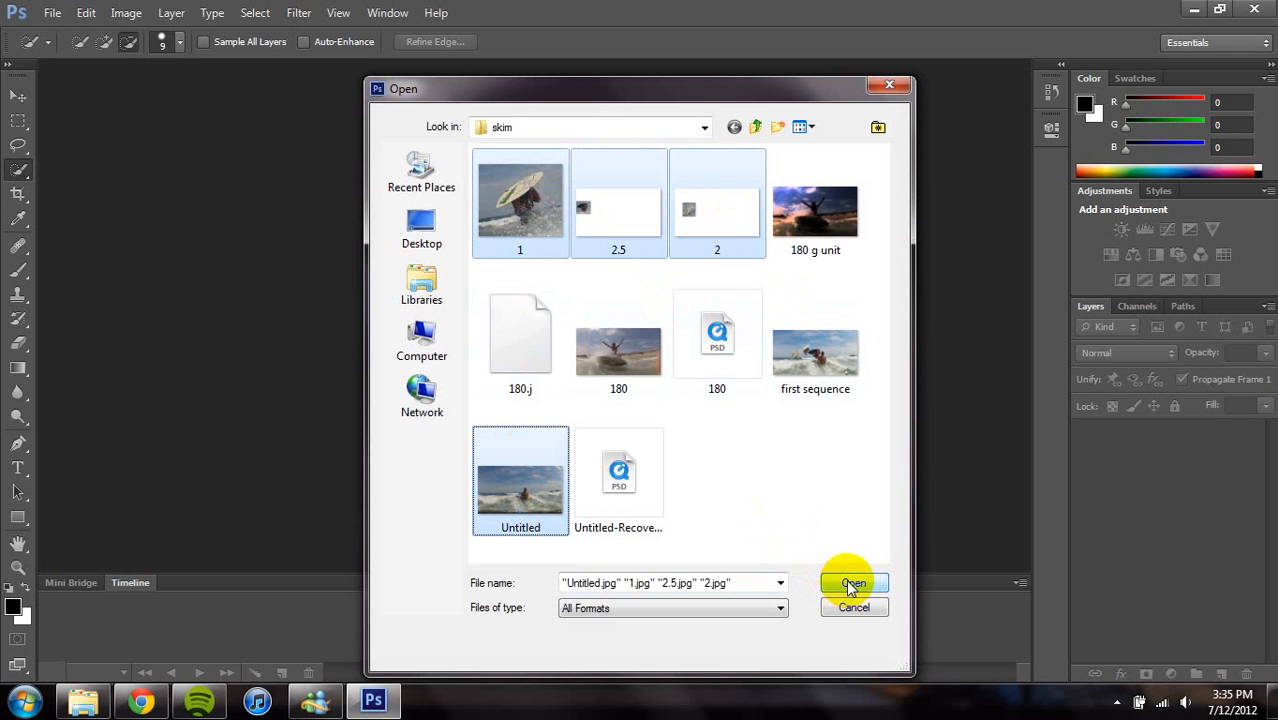
click(850, 584)
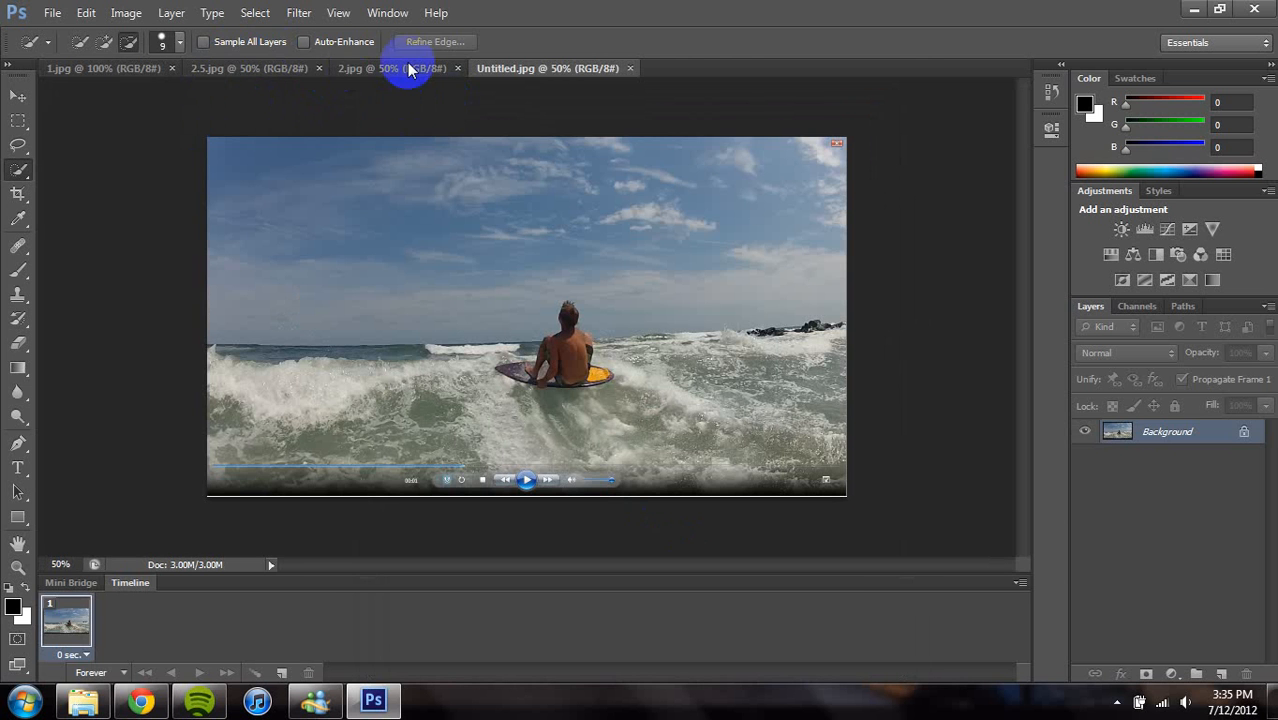
click(100, 68)
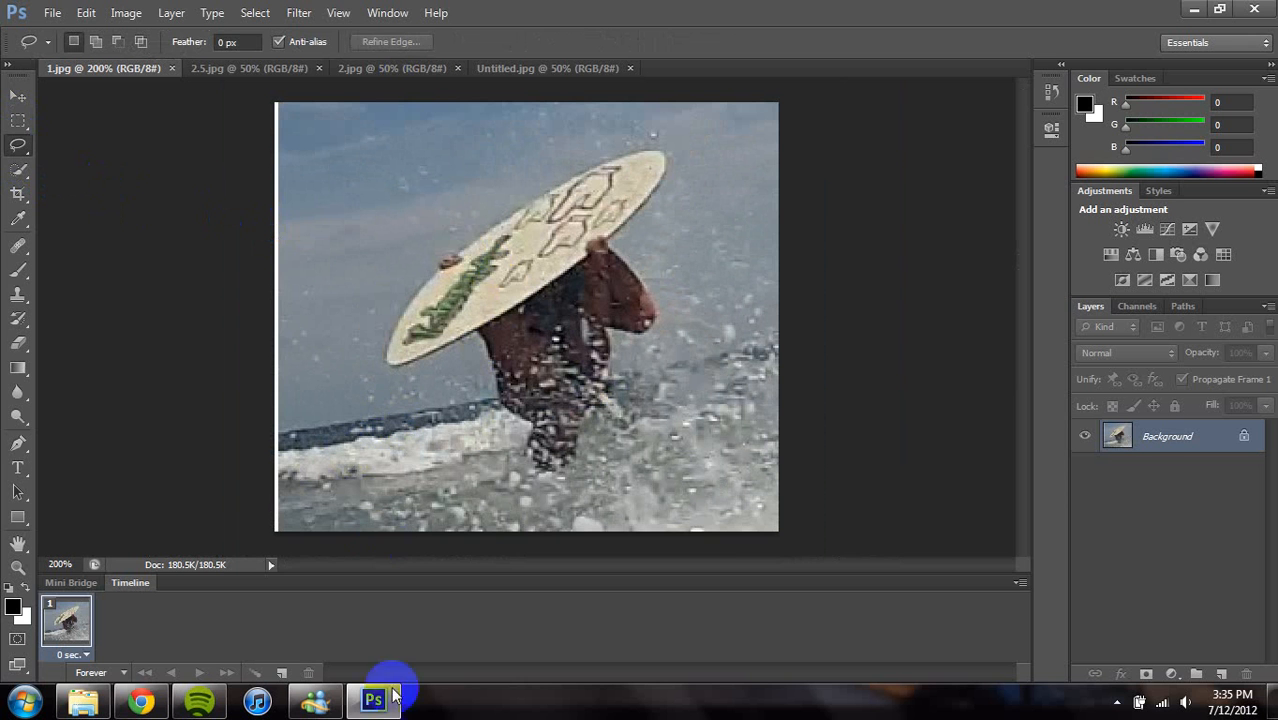
mouse_move(18, 176)
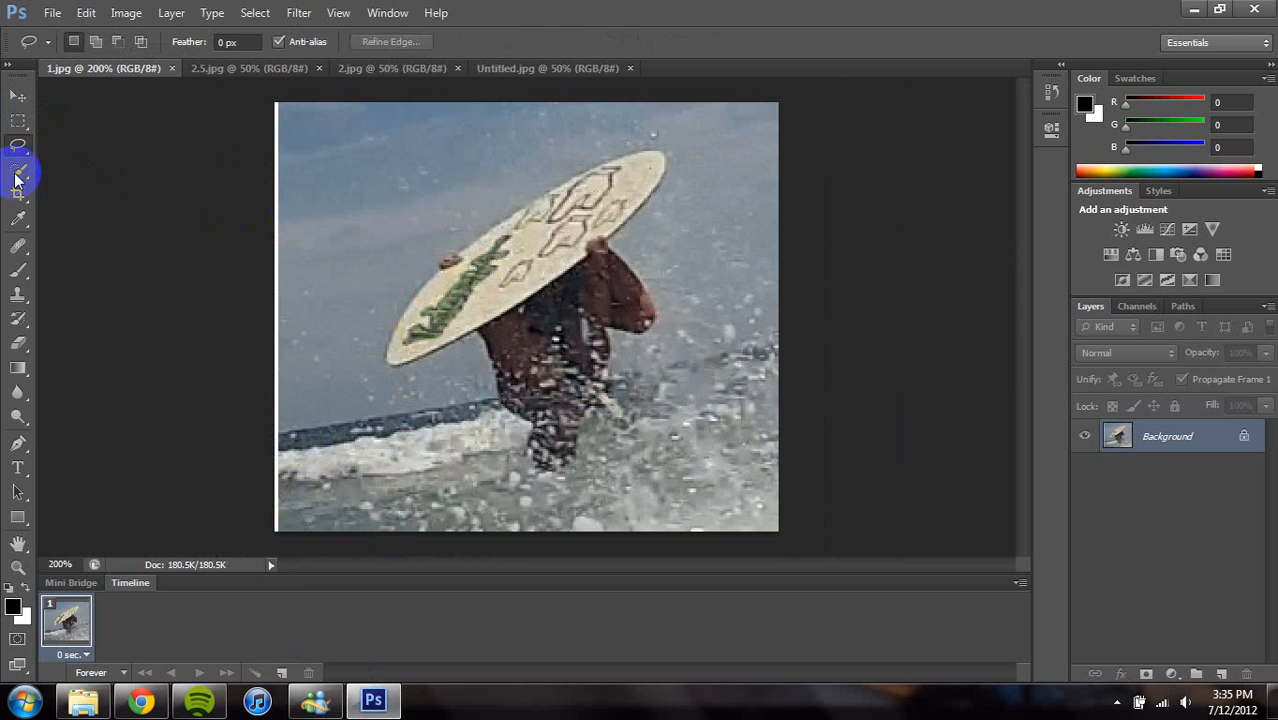
Quick-select the skimboard and rider in image 1, adding the legs and arm.
click(18, 172)
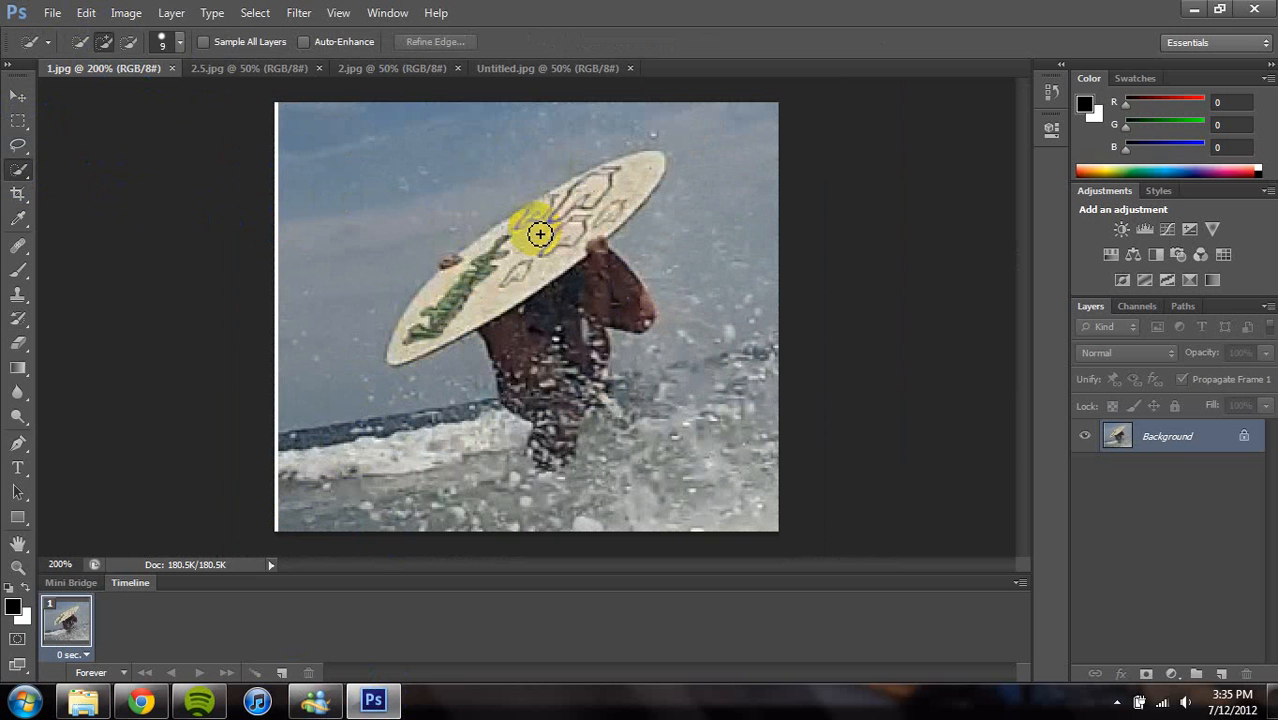
drag(540, 234, 476, 296)
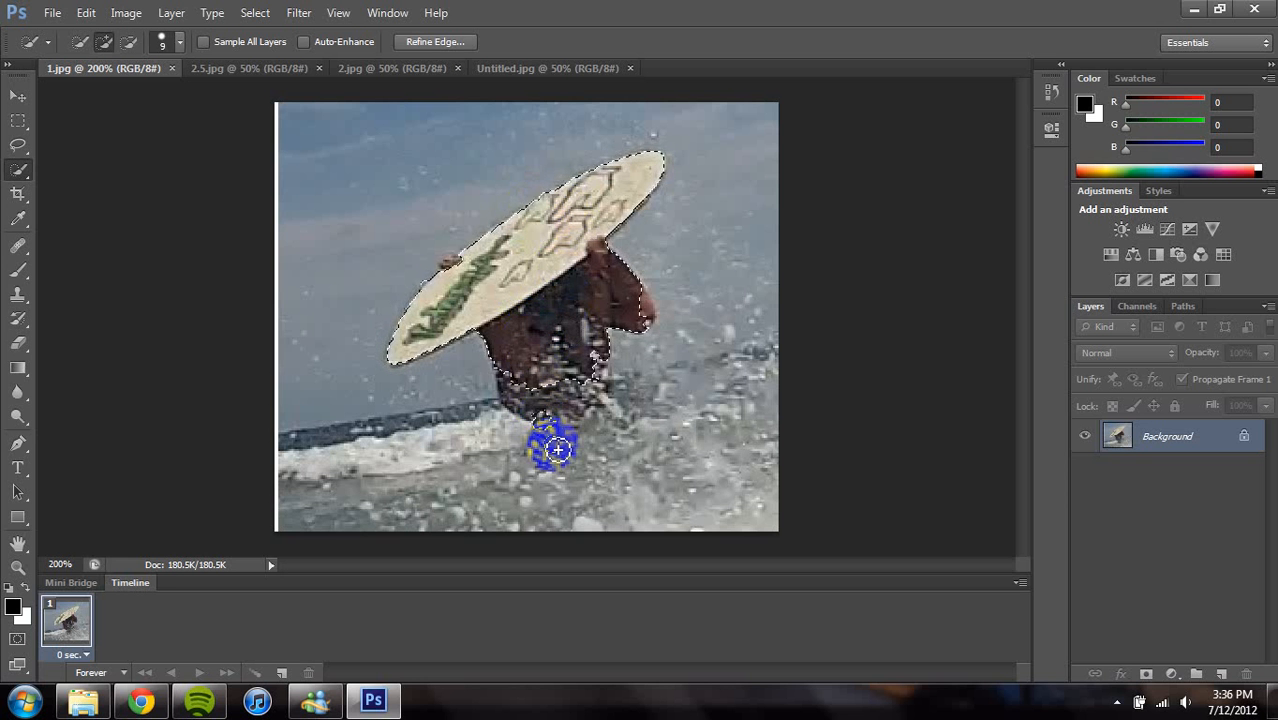
drag(556, 448, 632, 308)
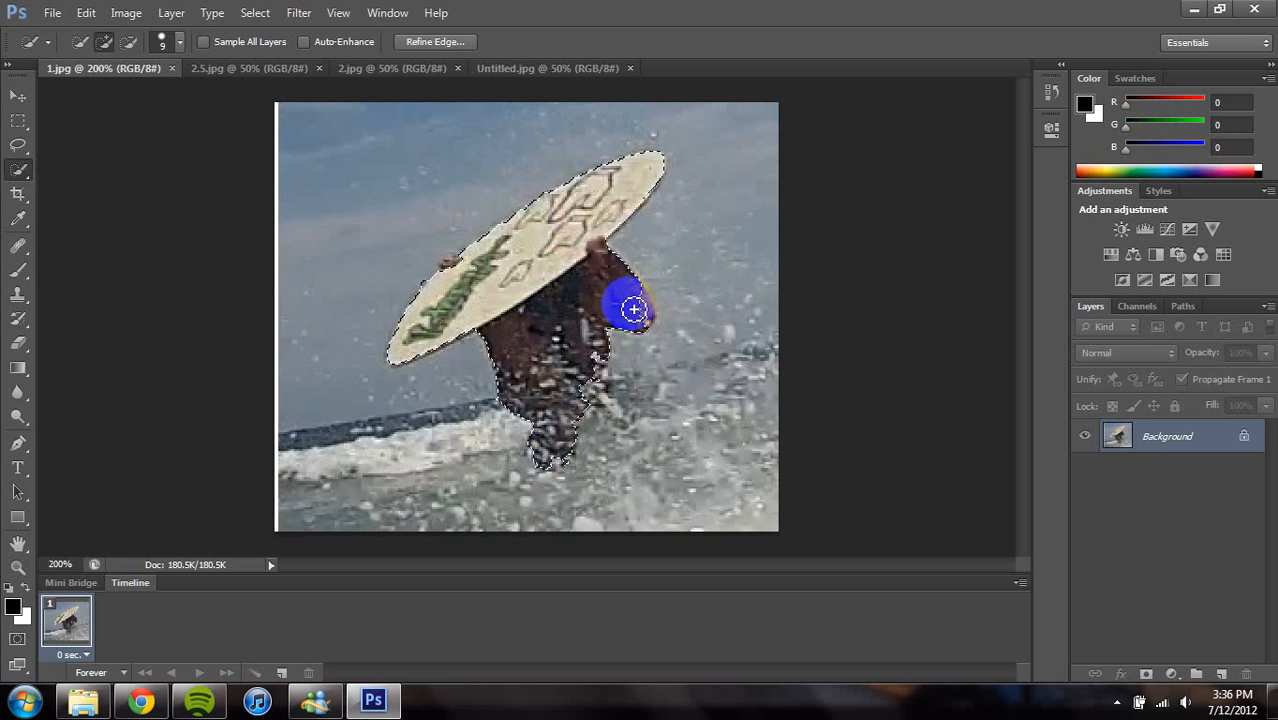
drag(632, 308, 640, 322)
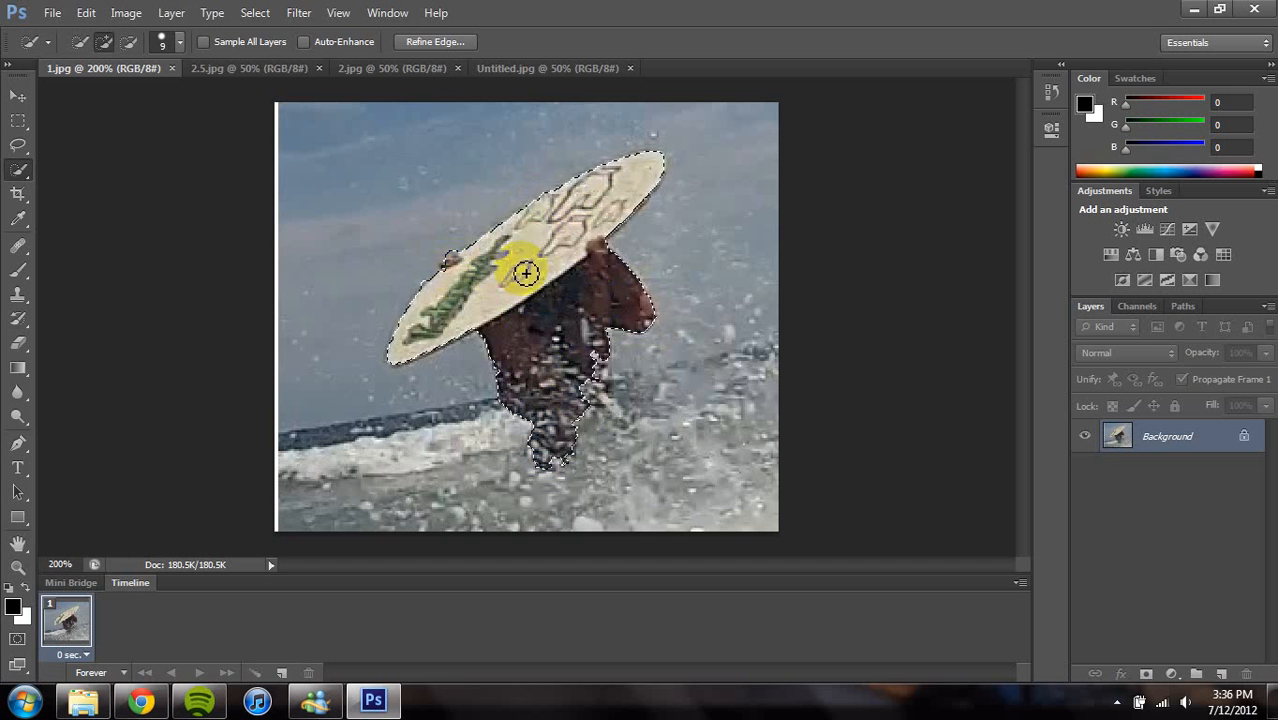
Cut the selected rider and board out of image 1, leaving a white hole.
right_click(528, 272)
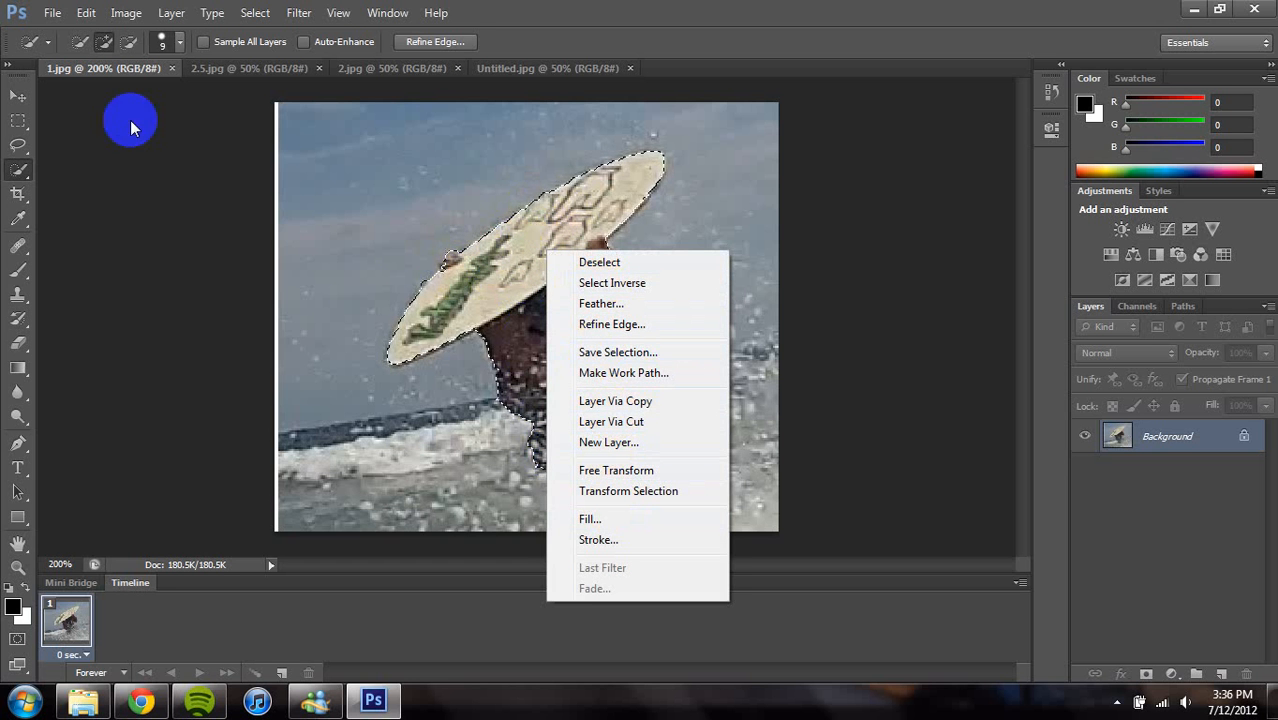
click(86, 12)
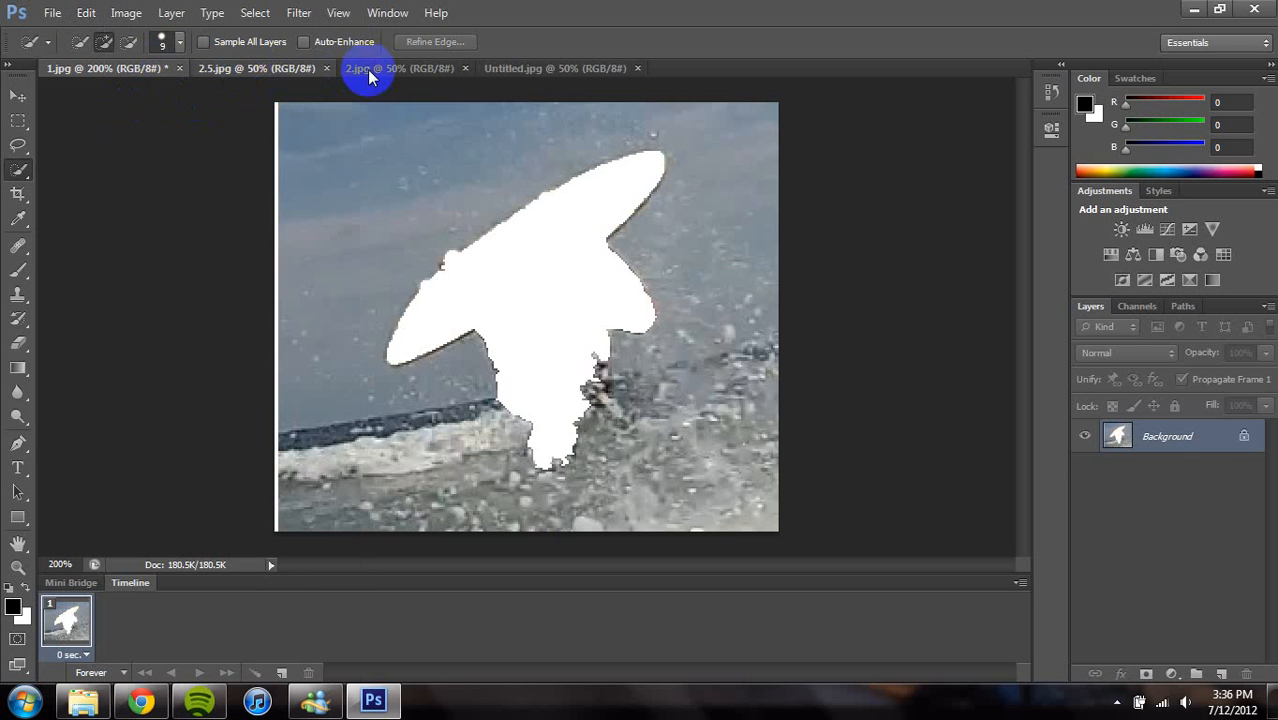
Paste frame 1's rider into Untitled and position it beside the surfer.
click(556, 68)
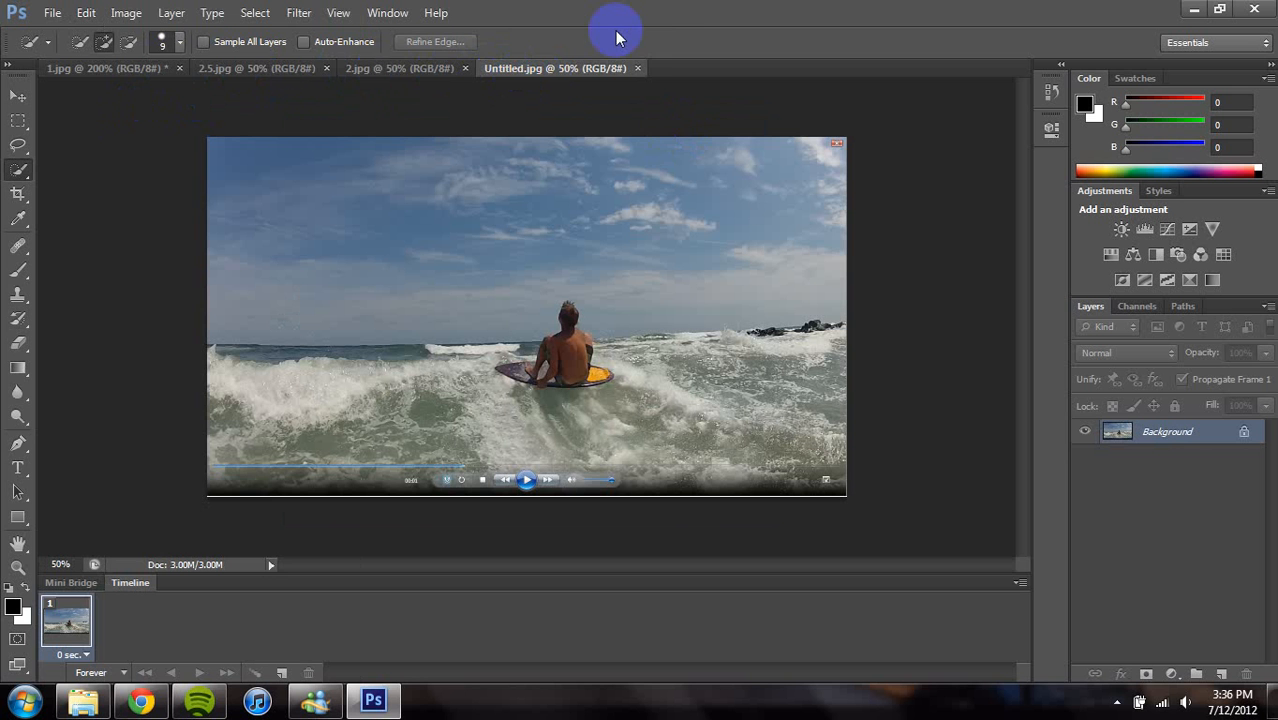
mouse_move(280, 262)
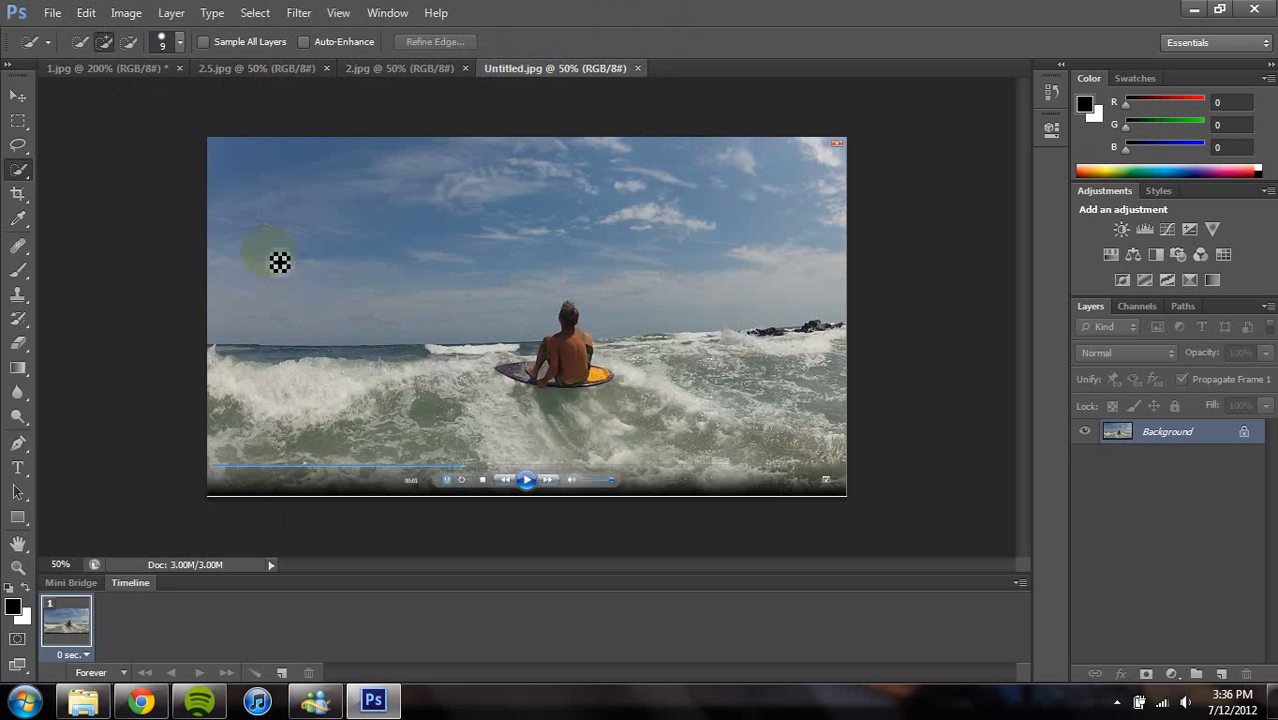
click(86, 12)
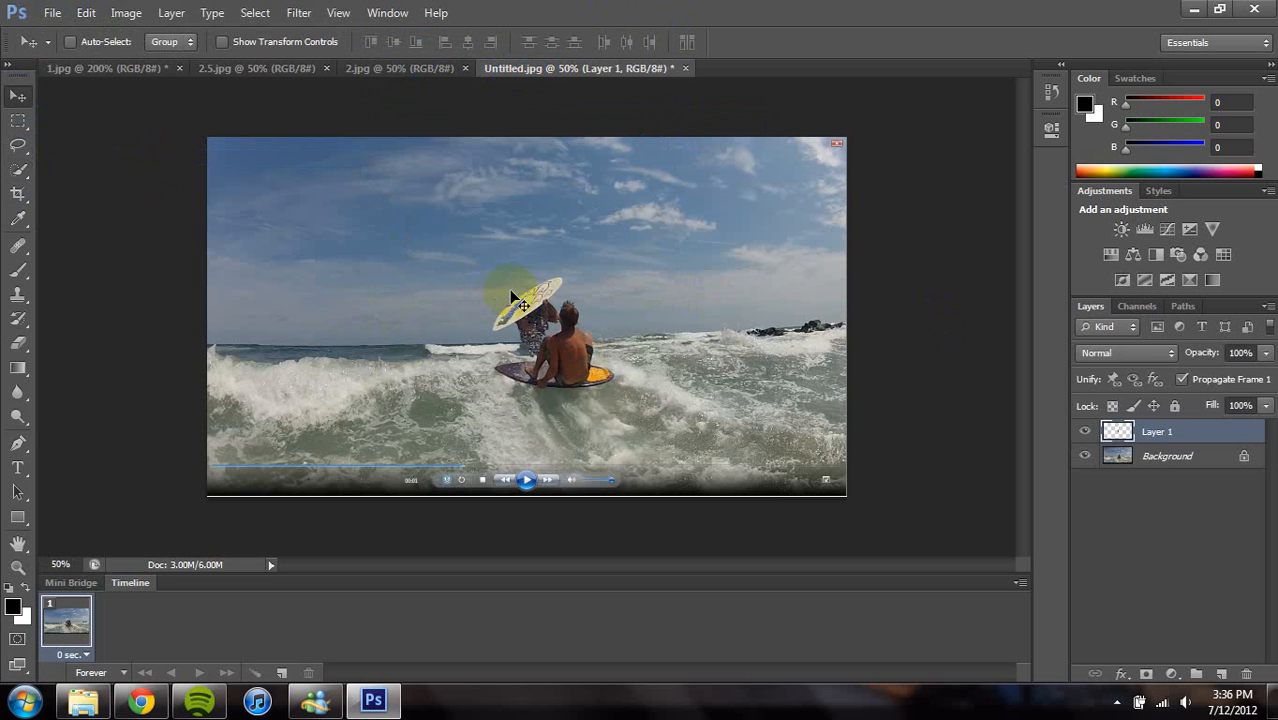
drag(524, 300, 480, 290)
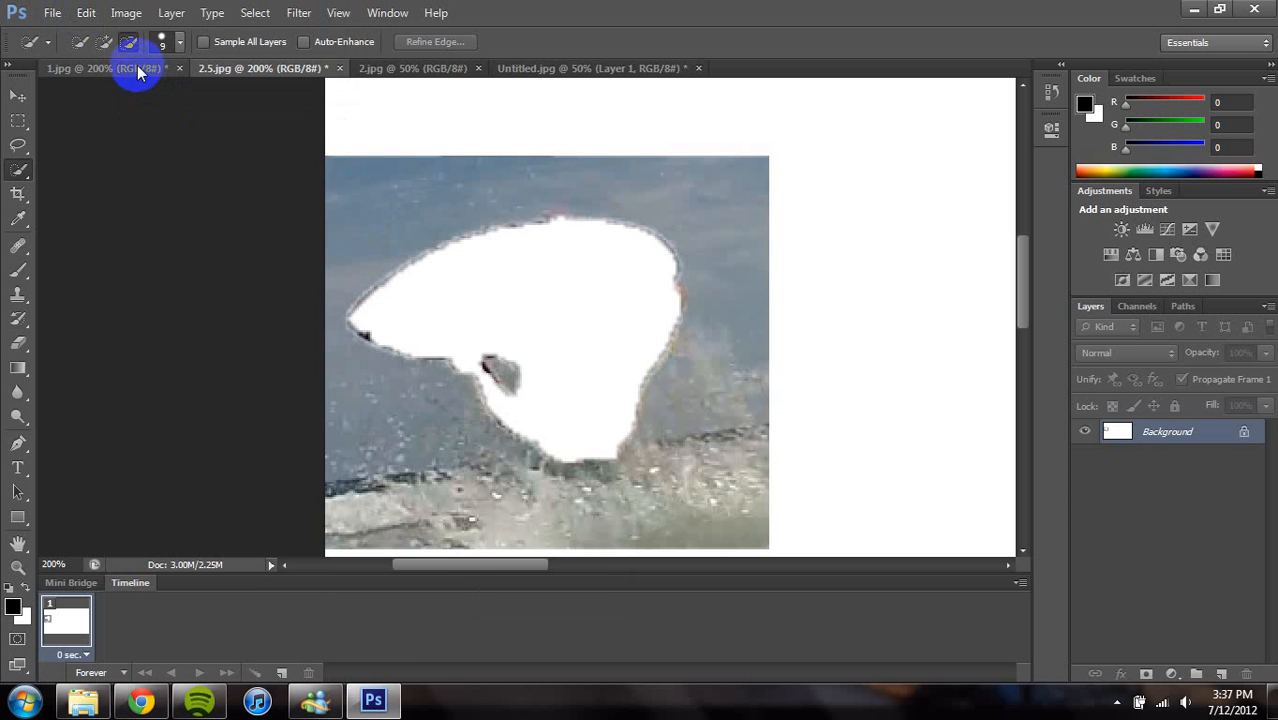
Paste frame 2.5's rider into Untitled as Layer 2 beside the first rider.
click(590, 68)
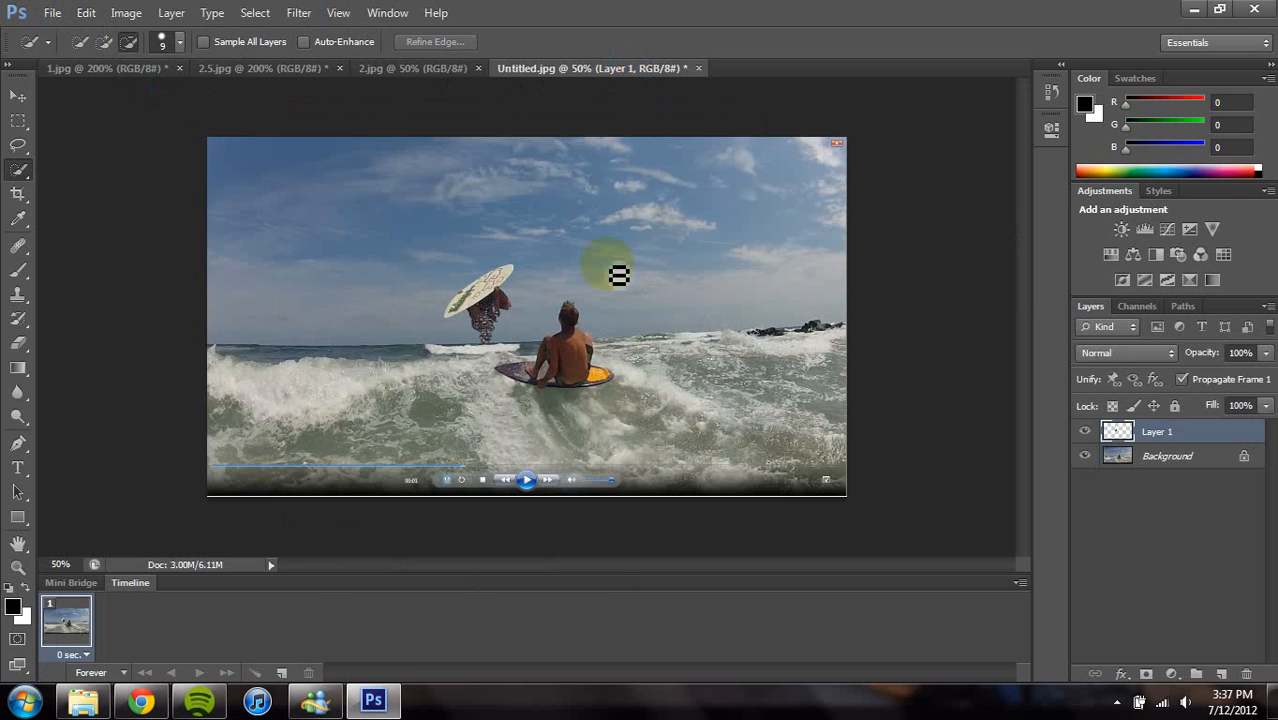
click(86, 12)
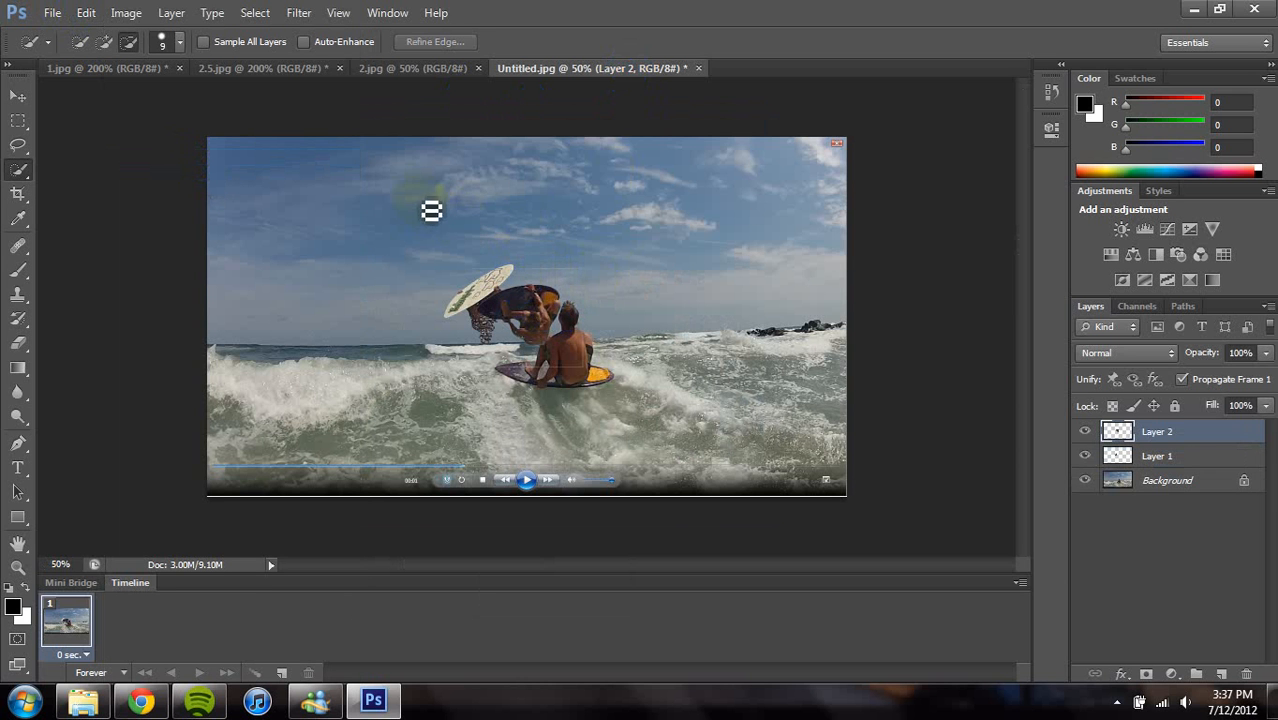
click(410, 68)
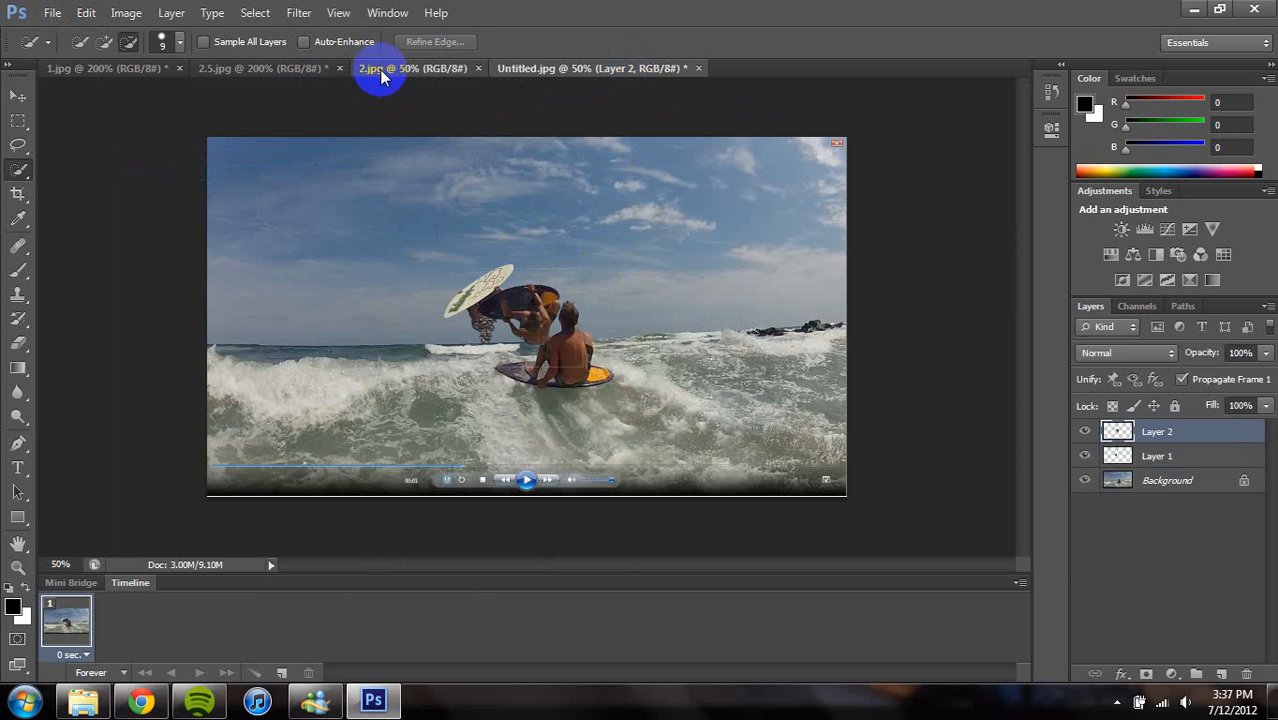
Quick-select the board and rider in image 2 and copy them via the Edit menu.
click(258, 68)
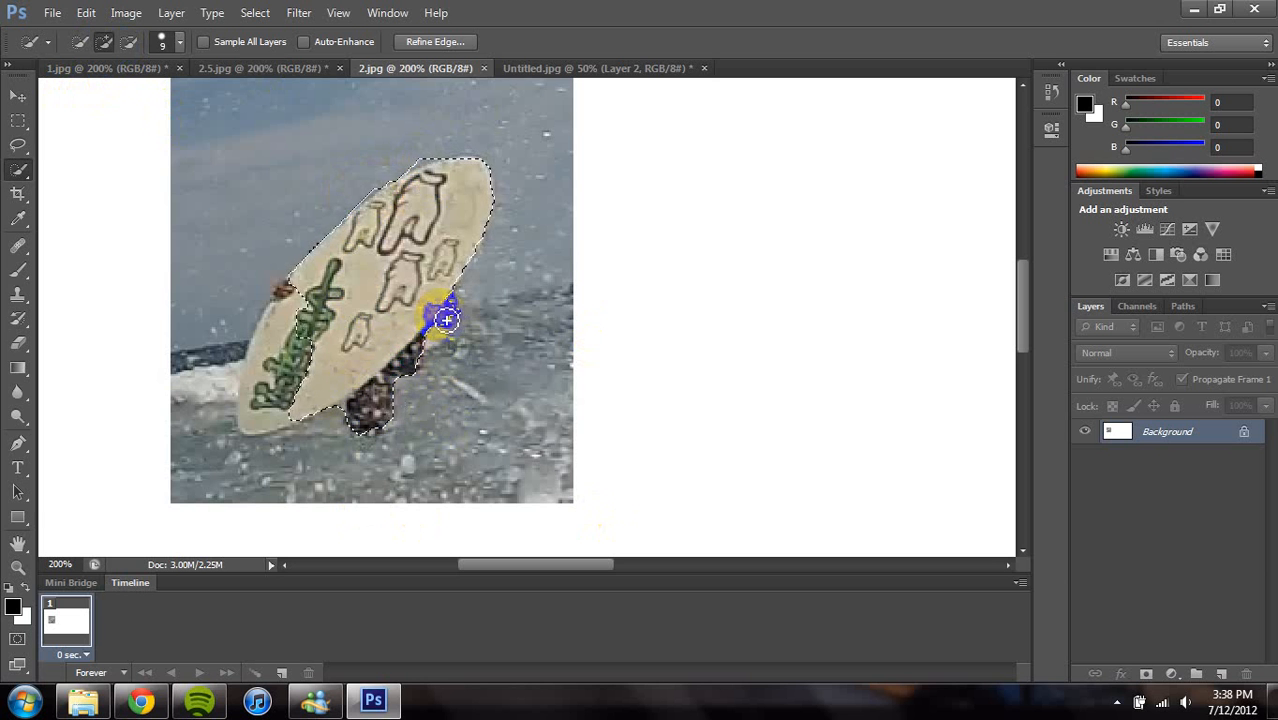
drag(444, 318, 280, 352)
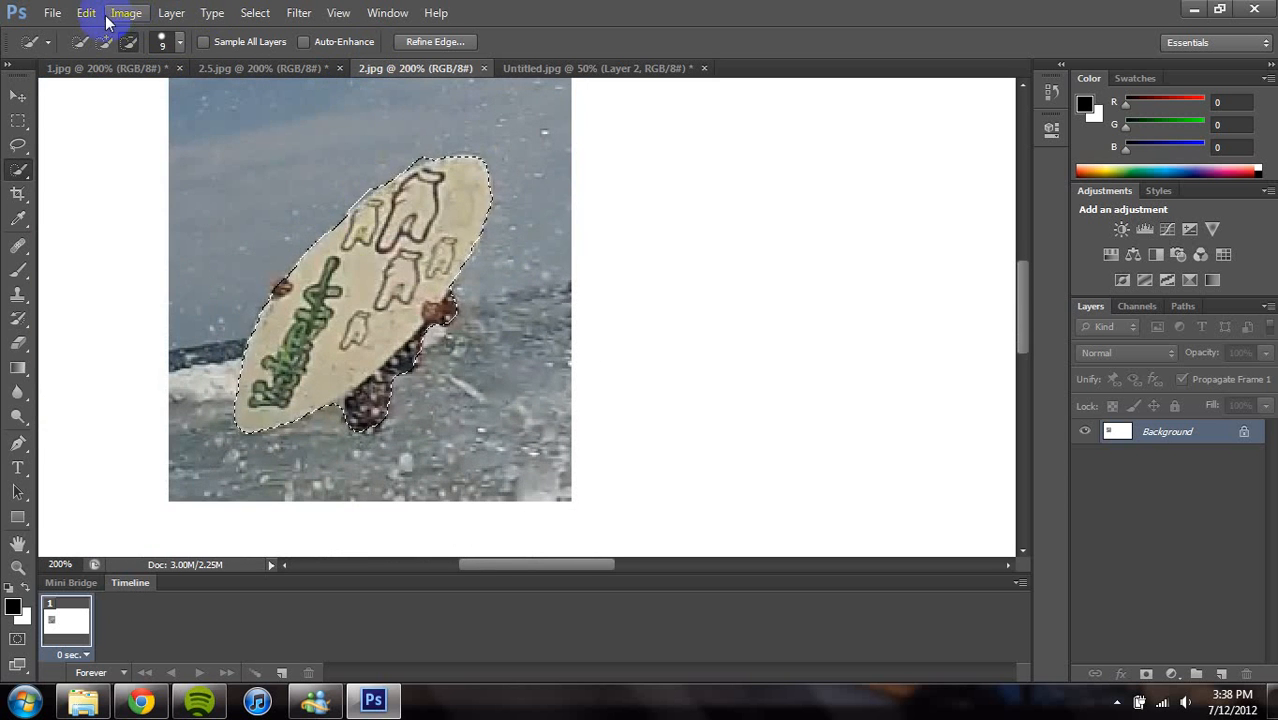
click(86, 12)
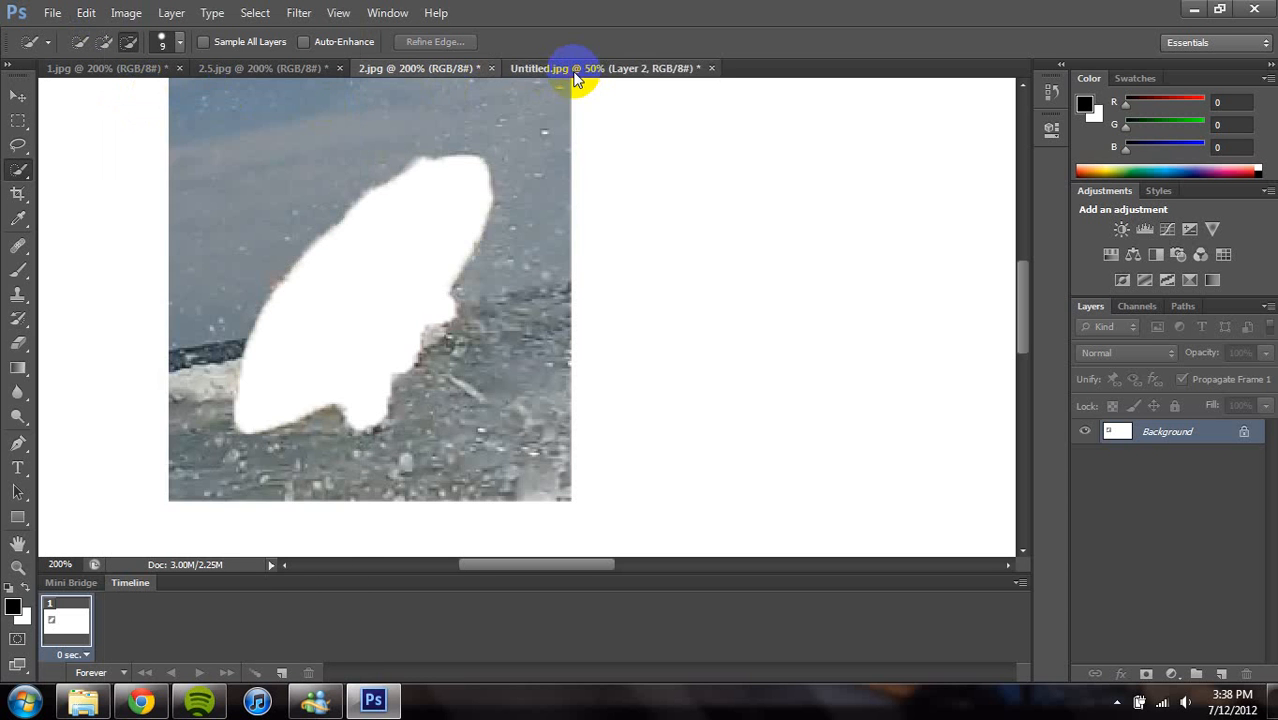
Paste the copied board into the surf composite as a new Layer 3.
click(610, 68)
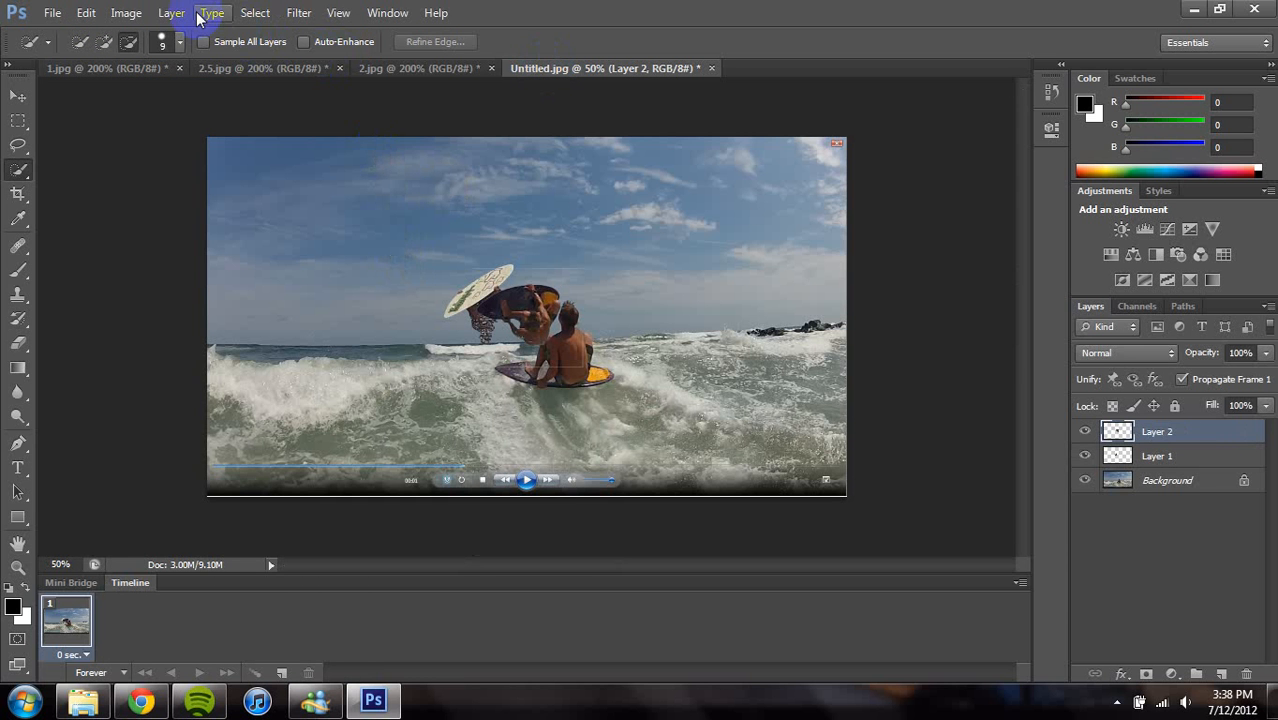
click(86, 12)
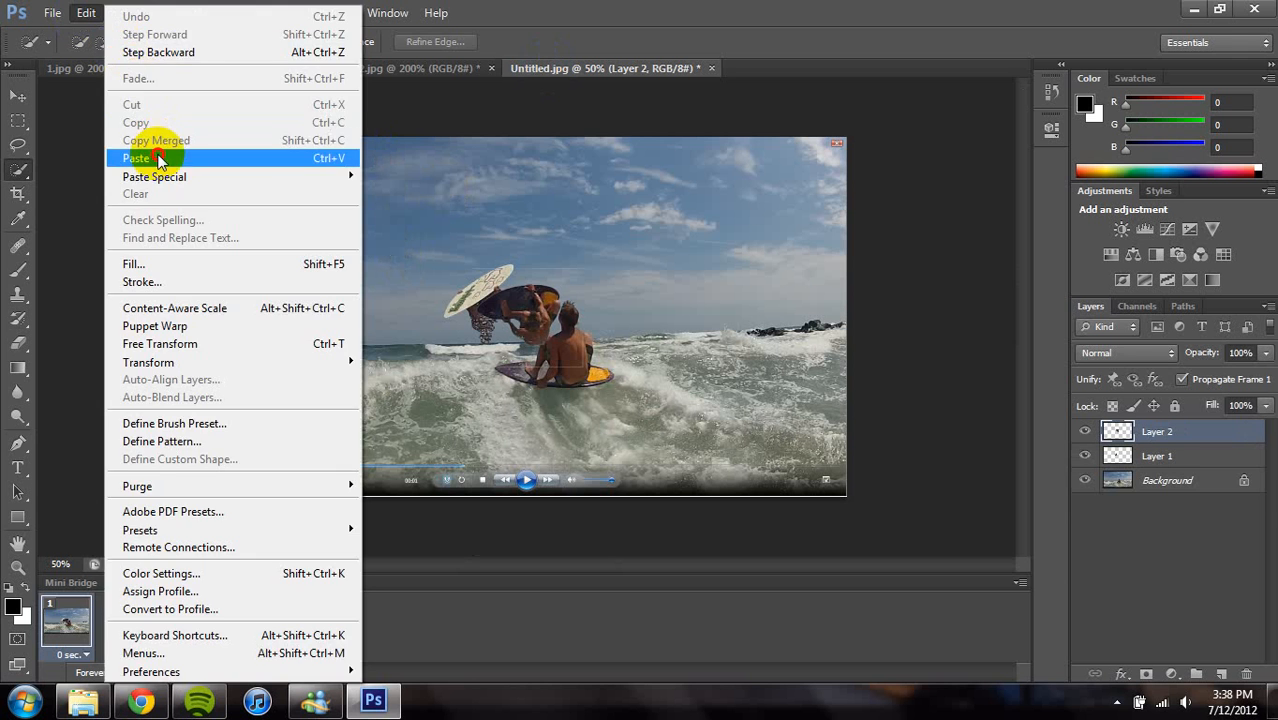
click(136, 158)
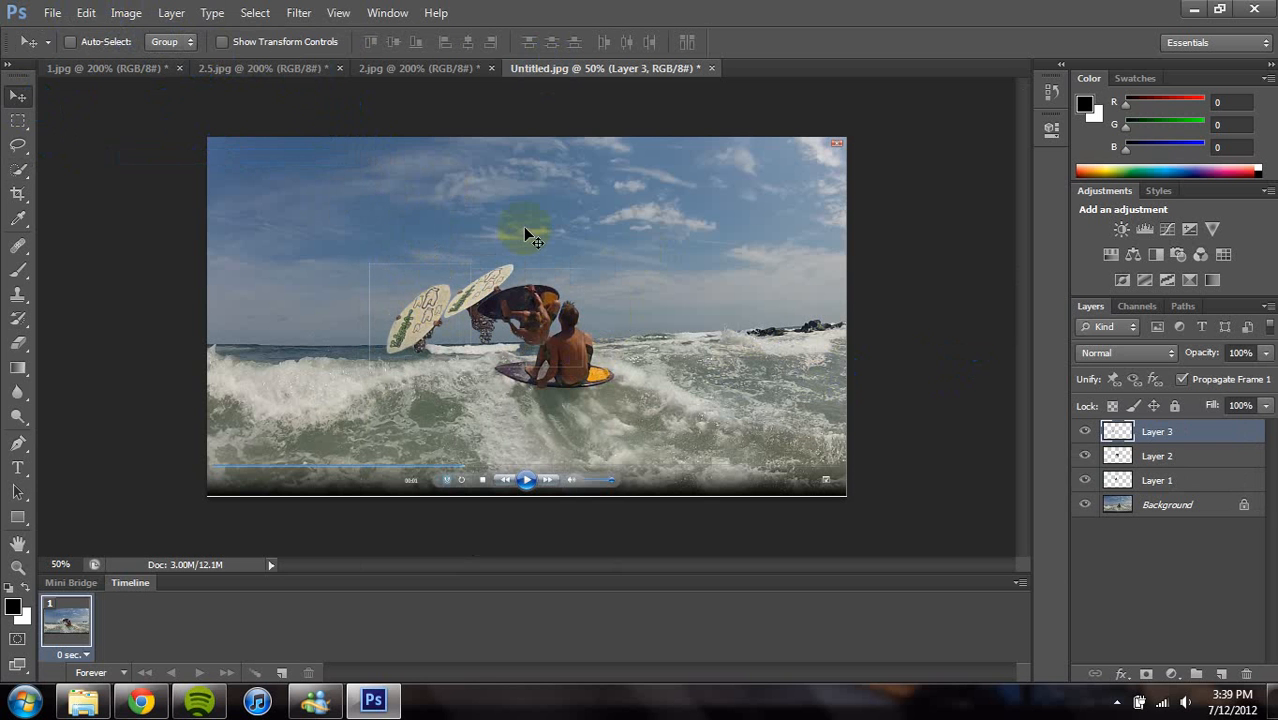
Review Layers 2, 1 and 3 in the Layers panel, leaving Layer 3 selected.
click(1156, 456)
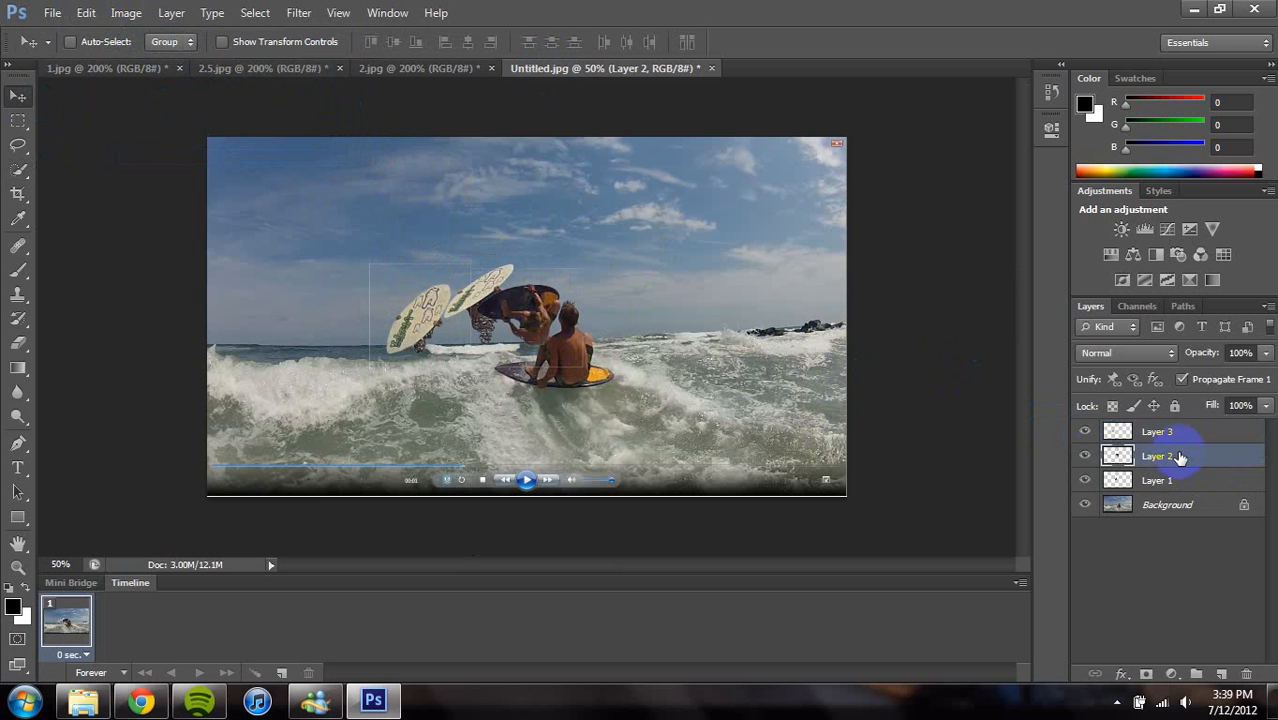
click(1156, 480)
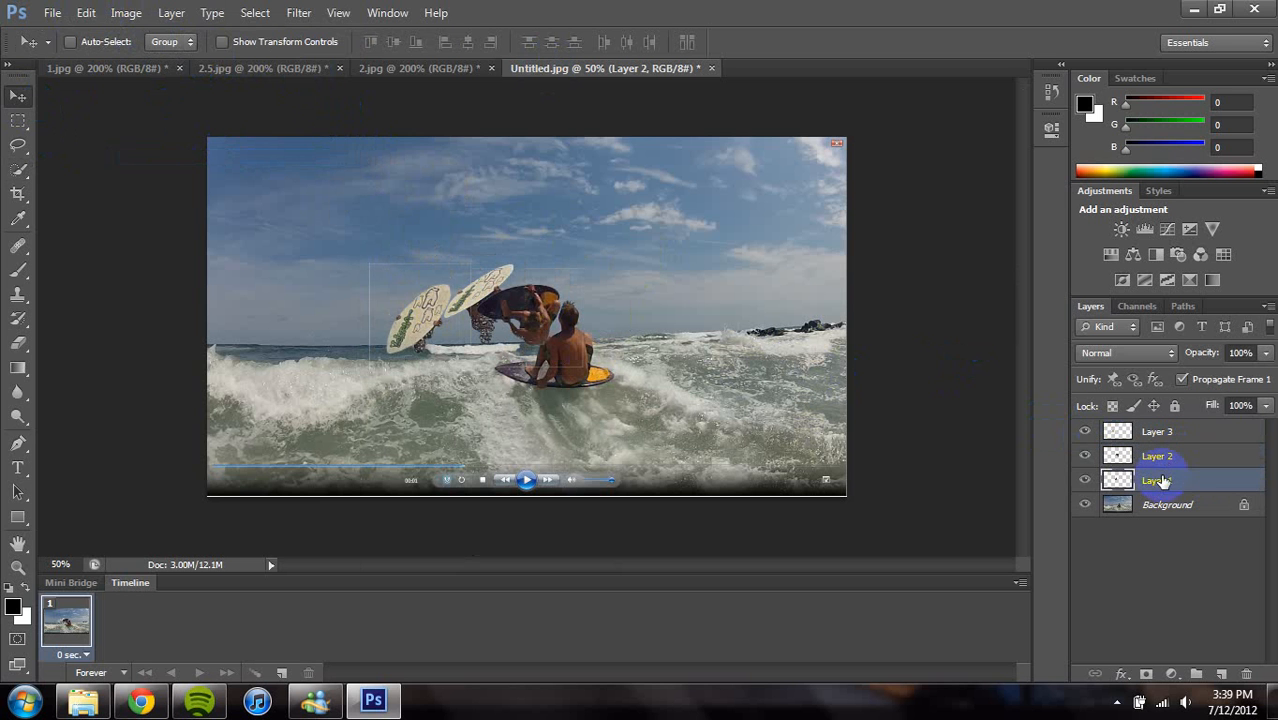
click(1168, 504)
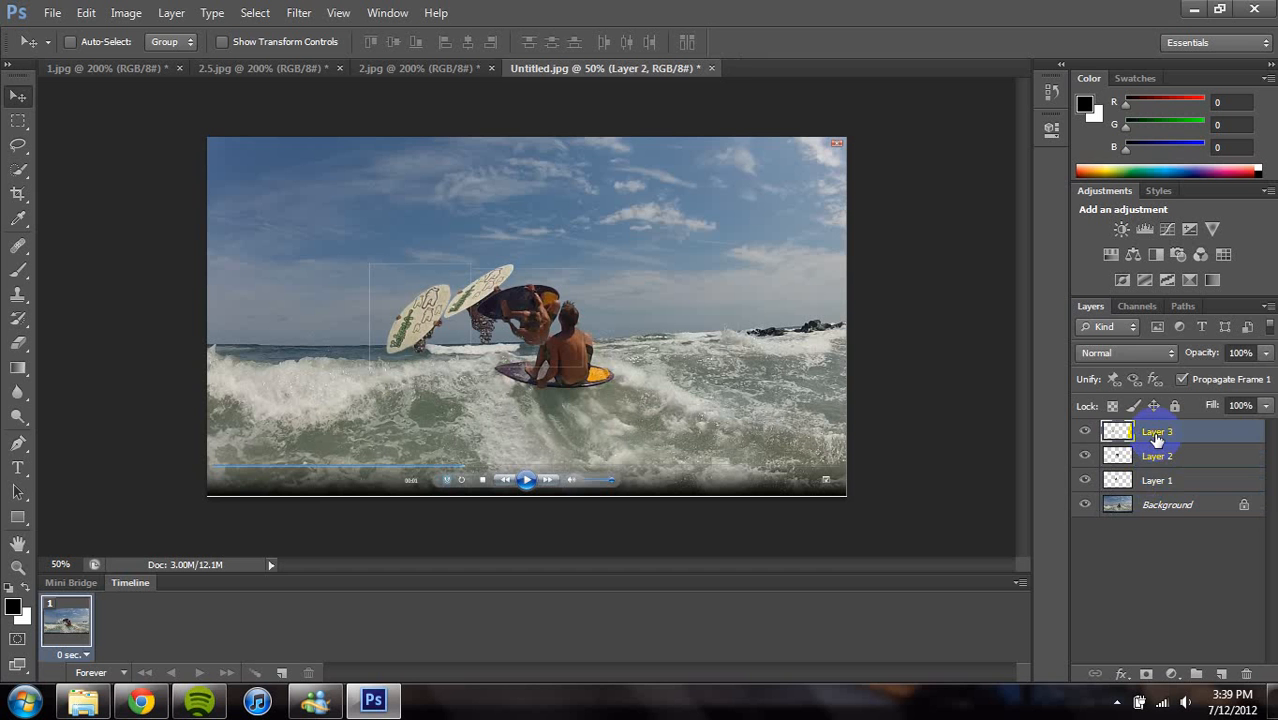
click(1168, 504)
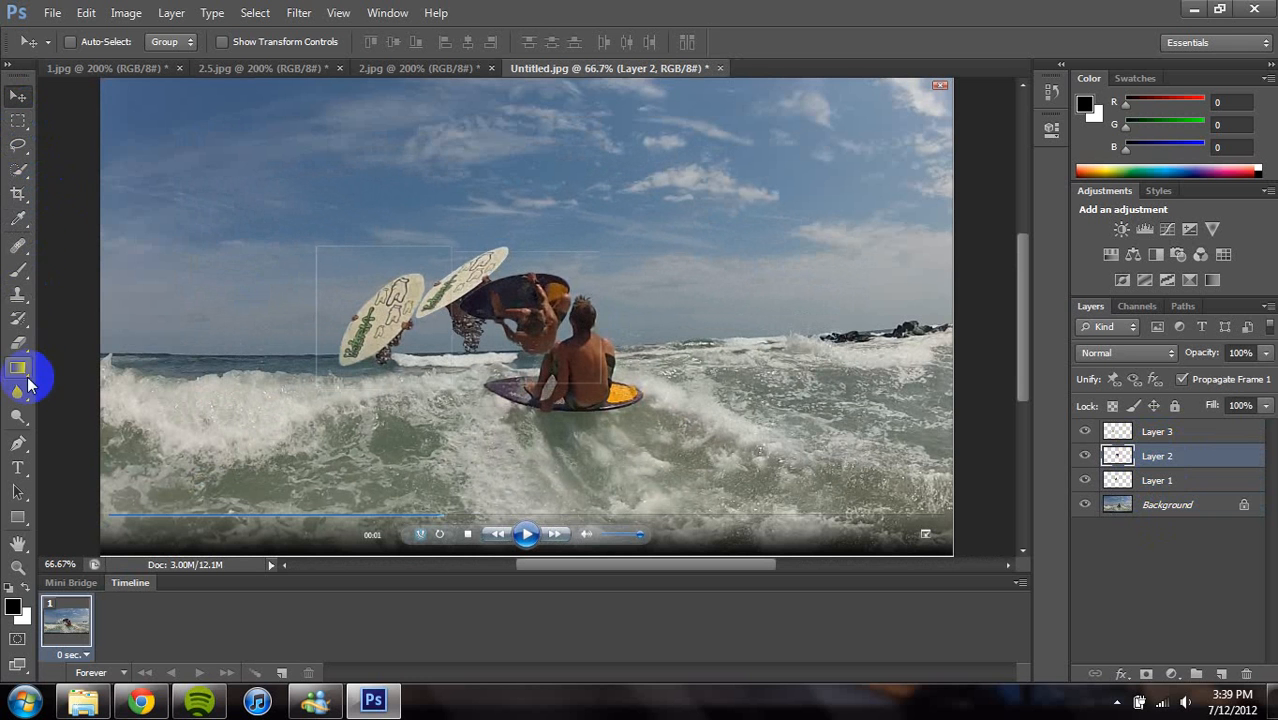
Erase stray background fringes around the middle and left boards with the Eraser tool.
click(18, 368)
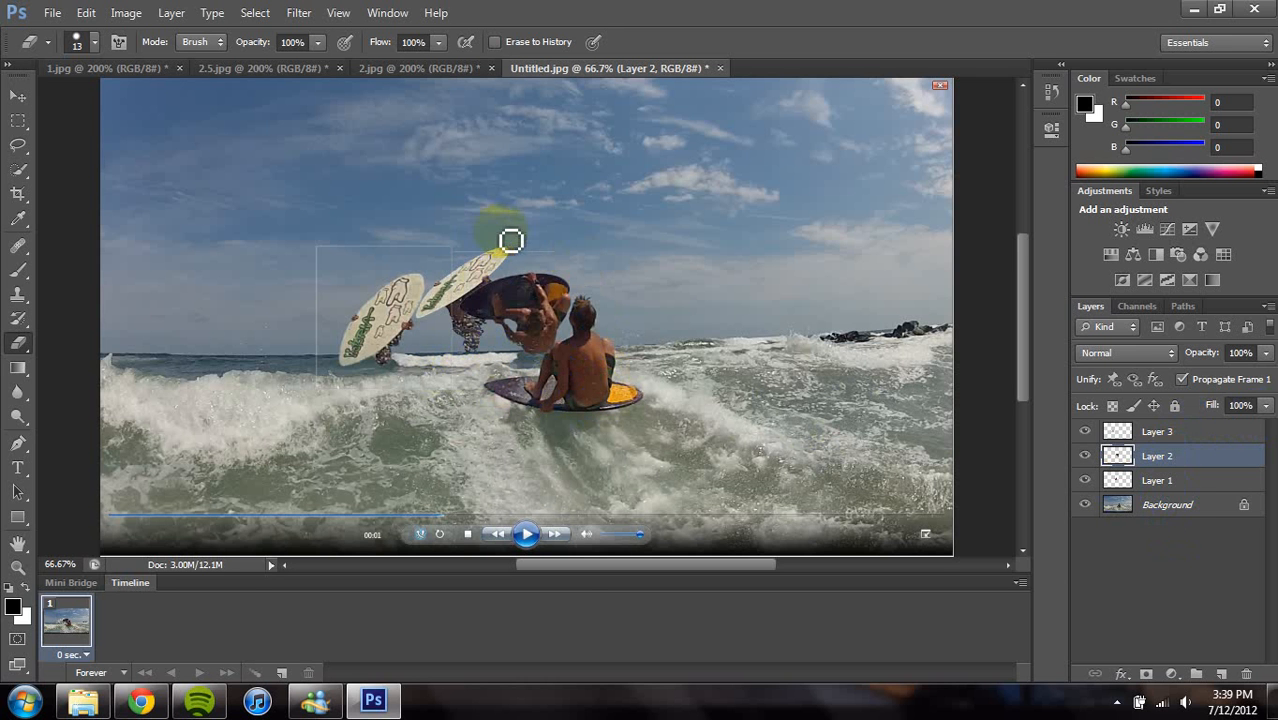
drag(512, 240, 562, 264)
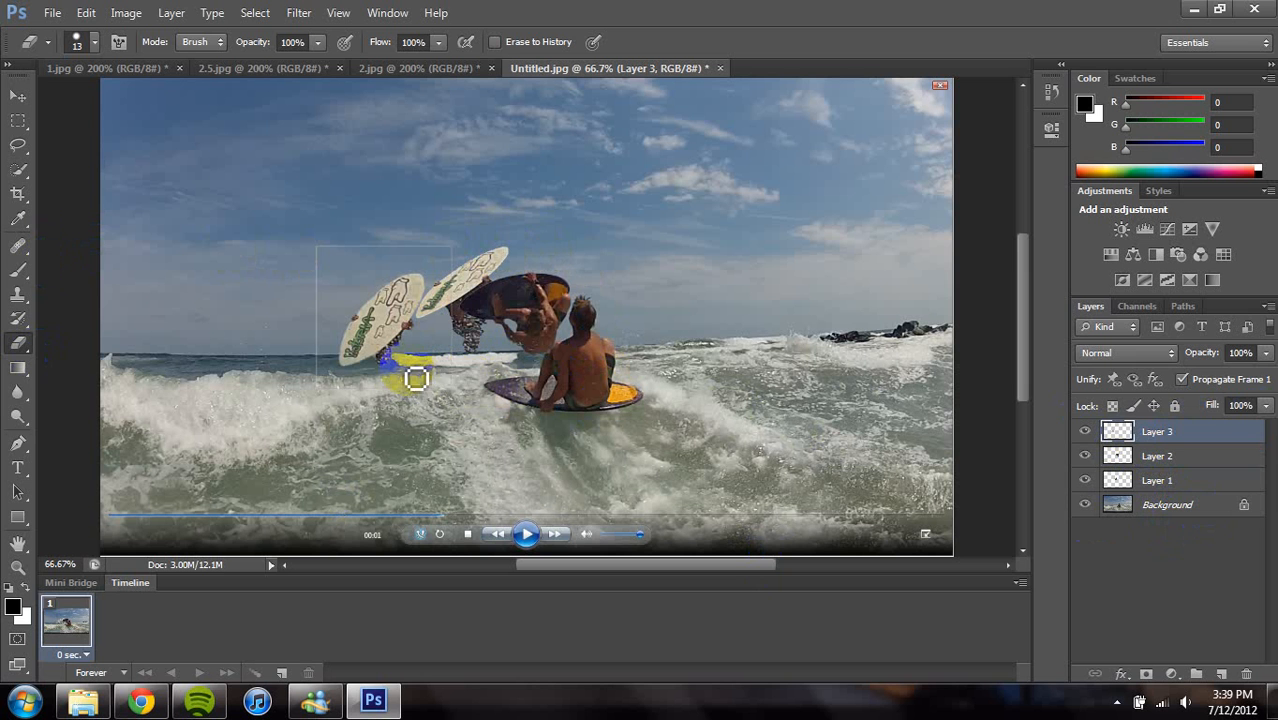
drag(416, 378, 454, 308)
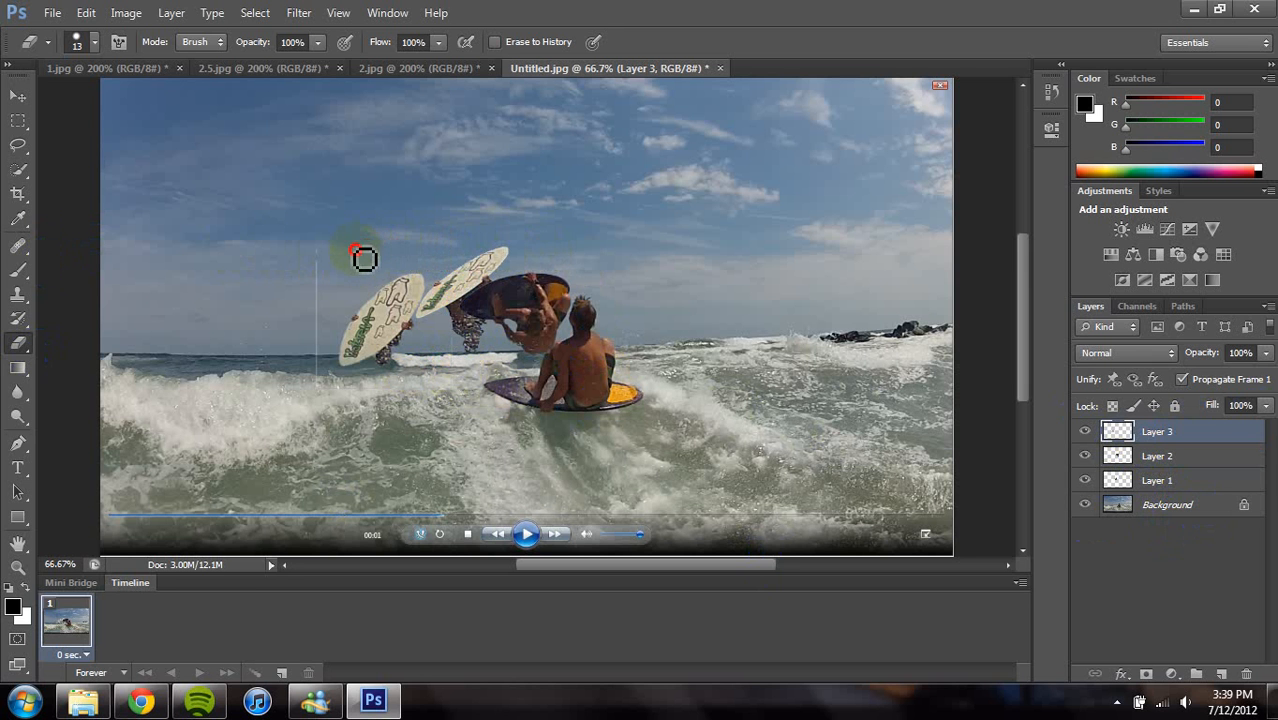
drag(360, 258, 320, 408)
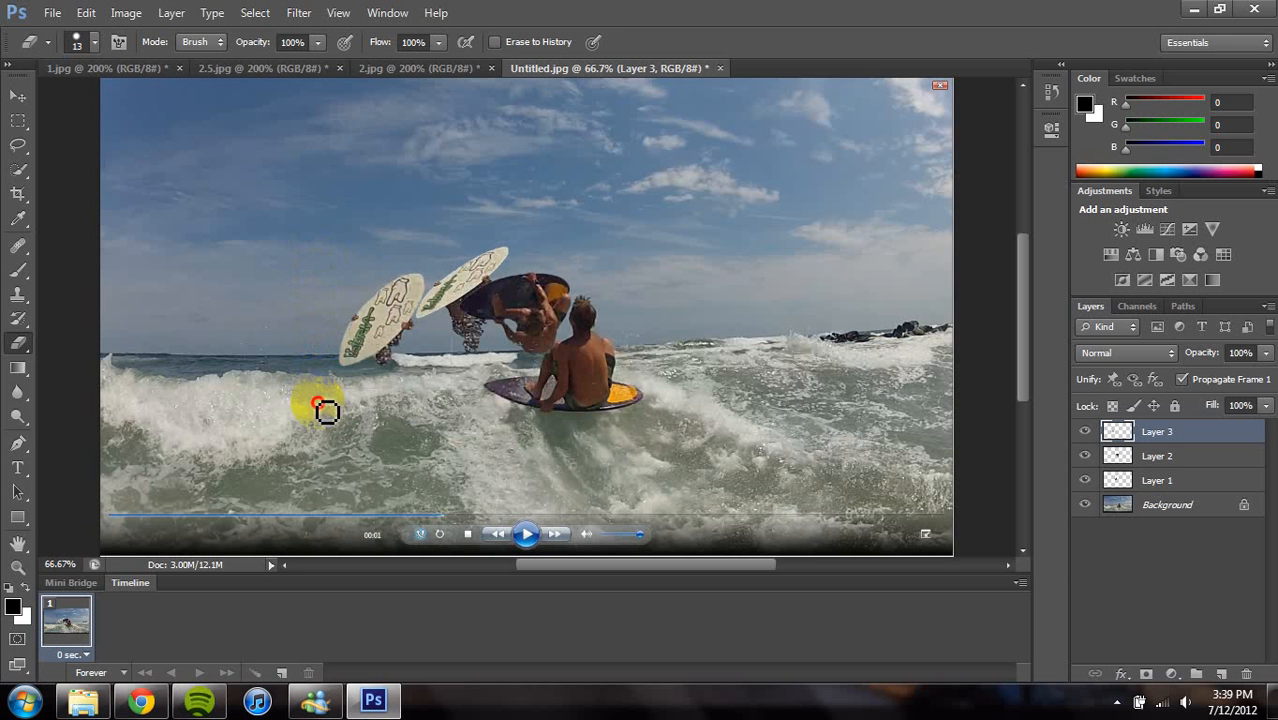
drag(324, 410, 458, 348)
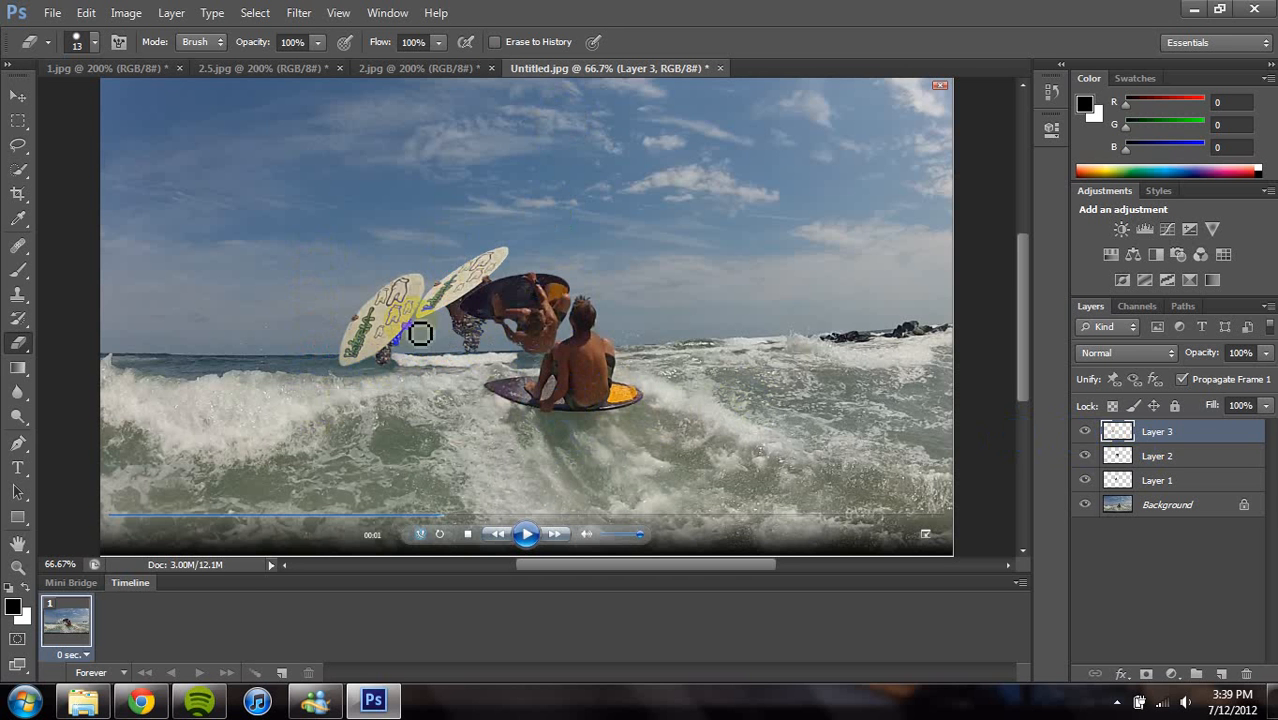
click(1156, 456)
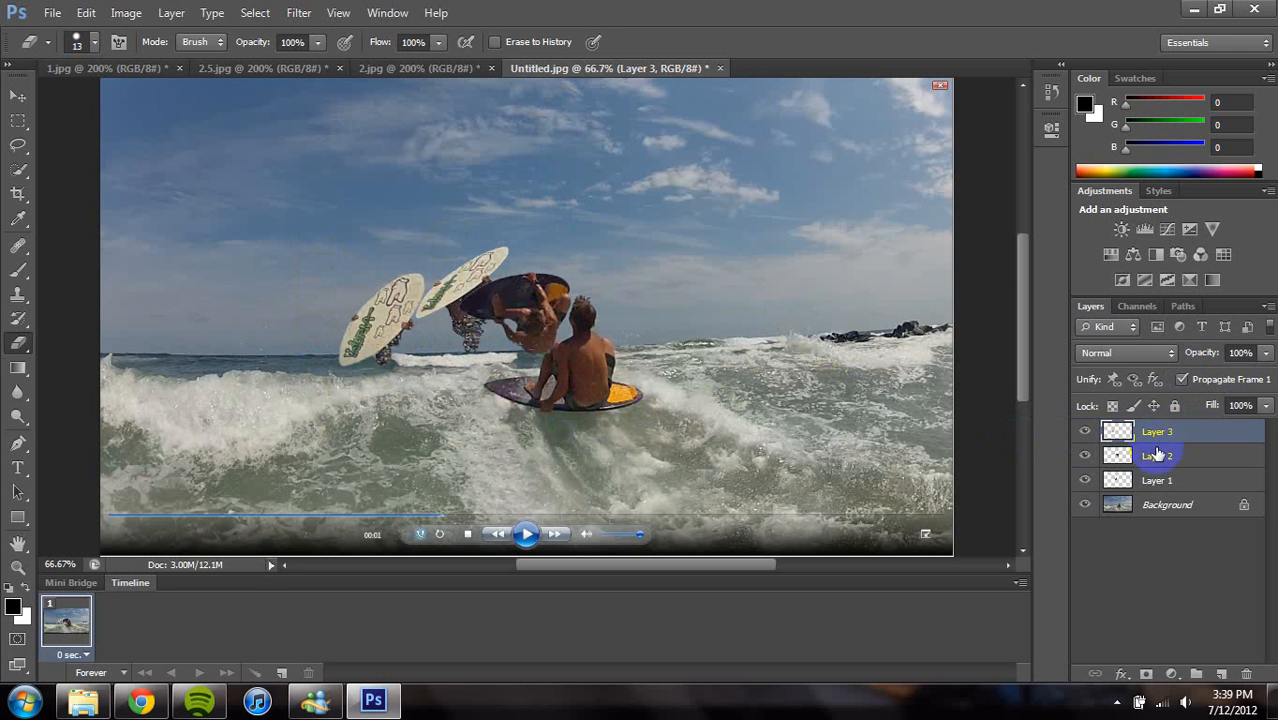
Add a Curves adjustment above Layer 1 and raise the midtone point on the curve.
click(1156, 480)
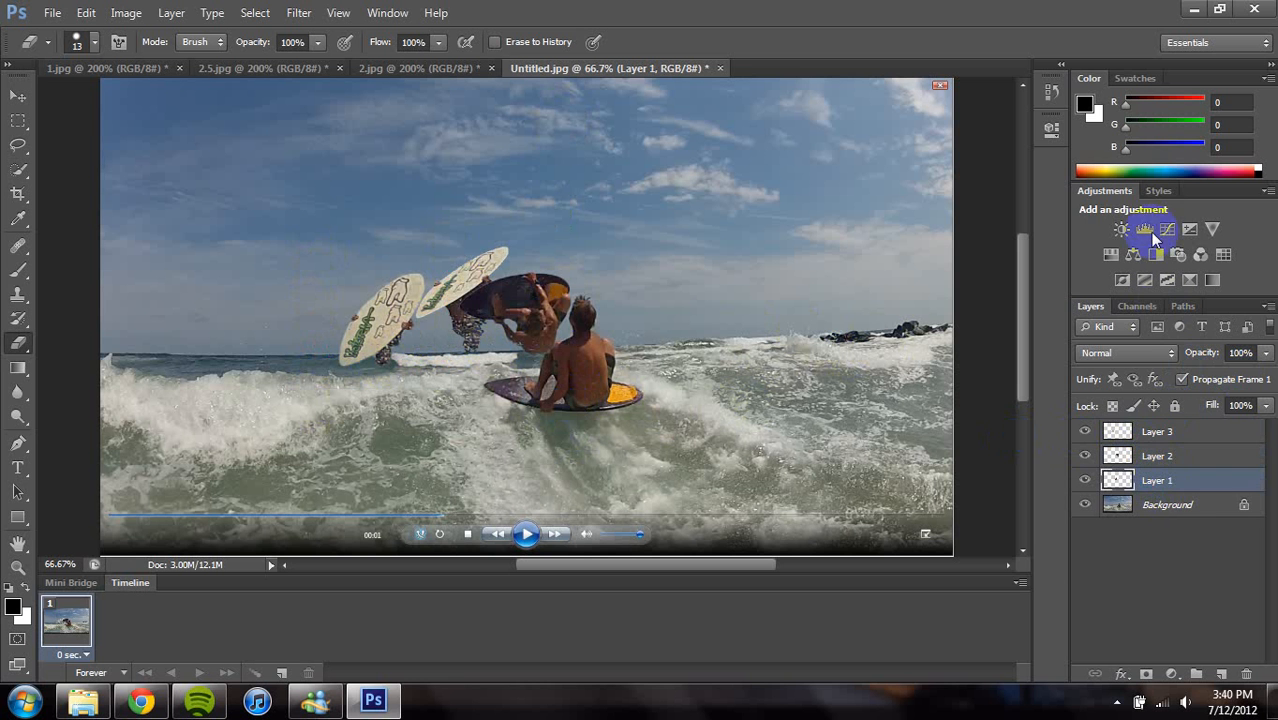
click(1168, 504)
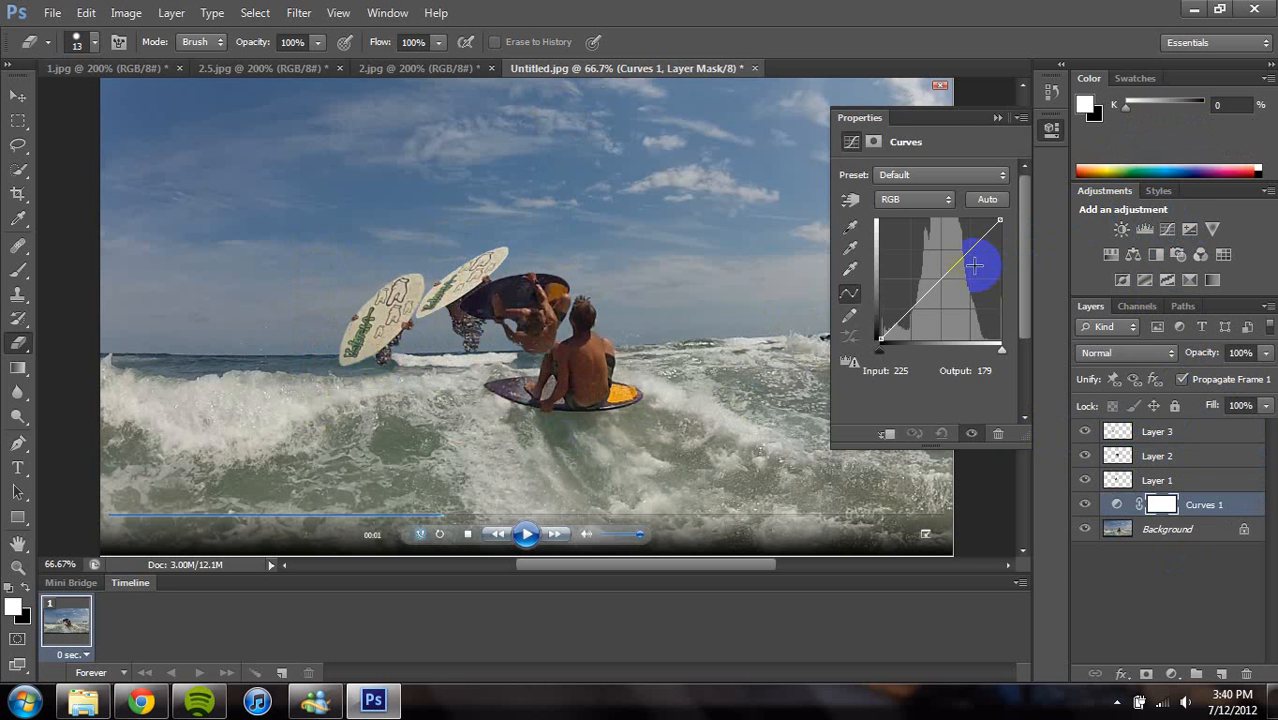
drag(976, 264, 928, 284)
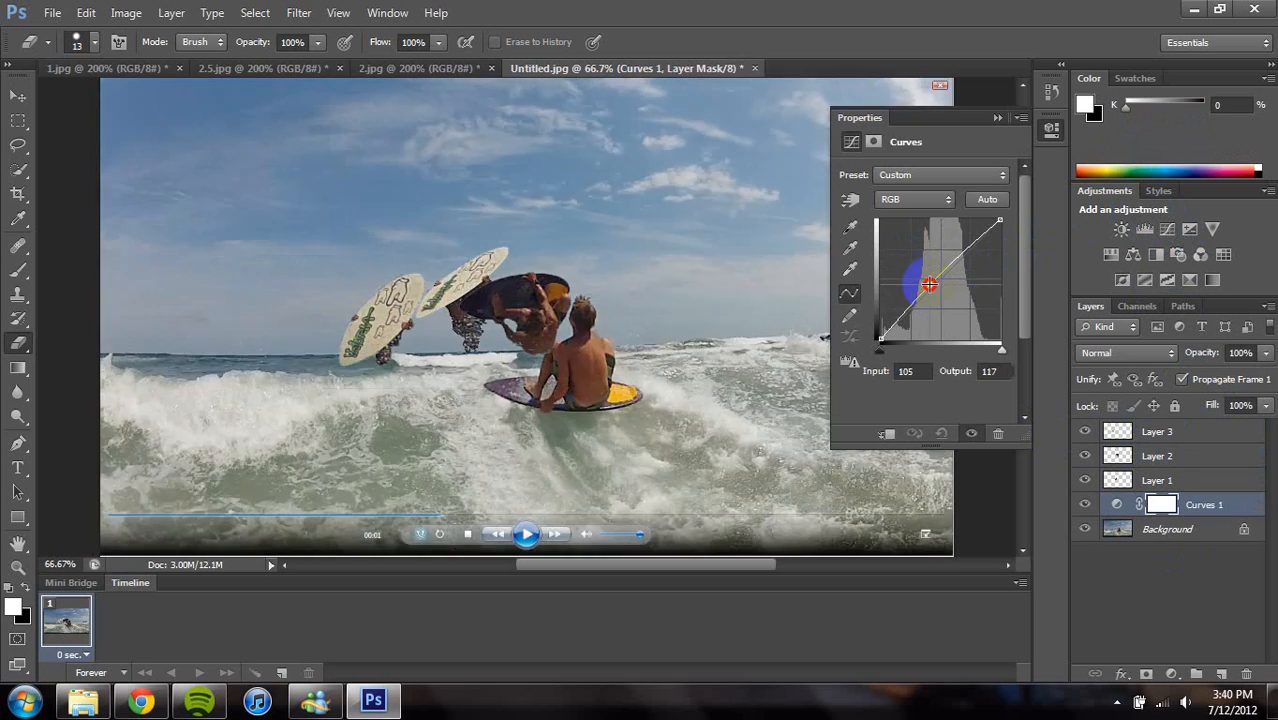
drag(928, 284, 918, 288)
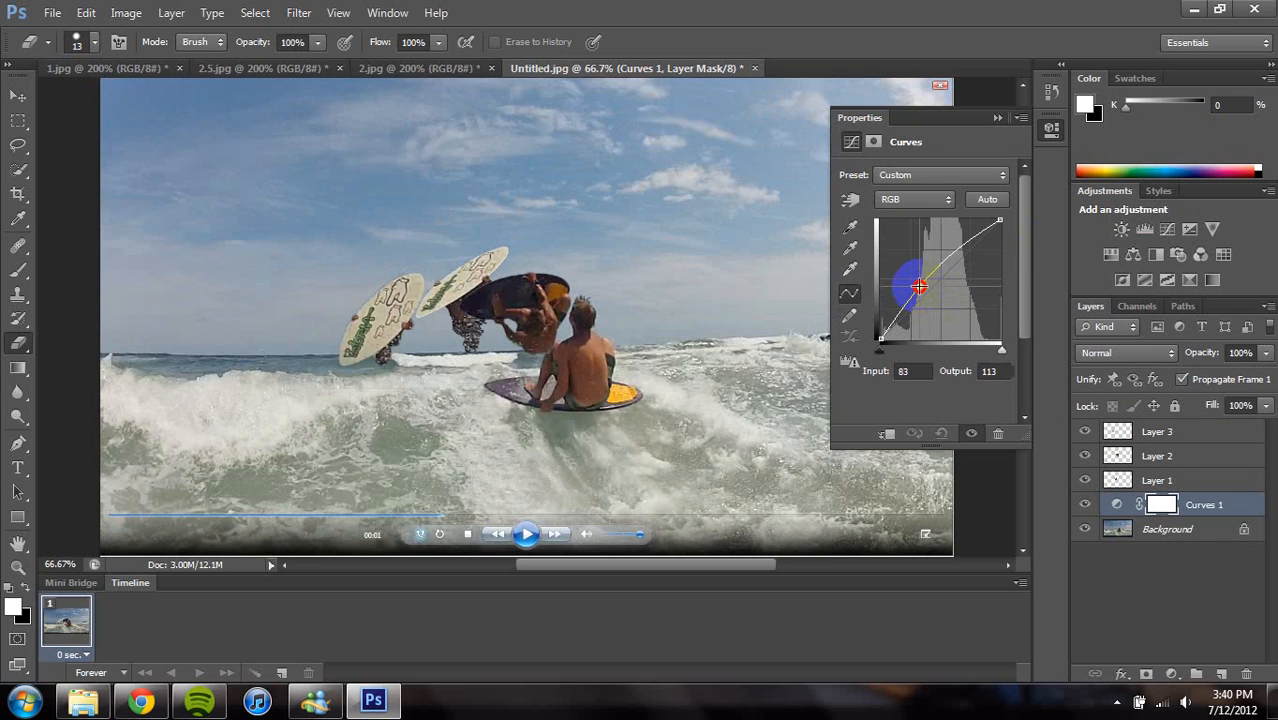
drag(918, 288, 928, 296)
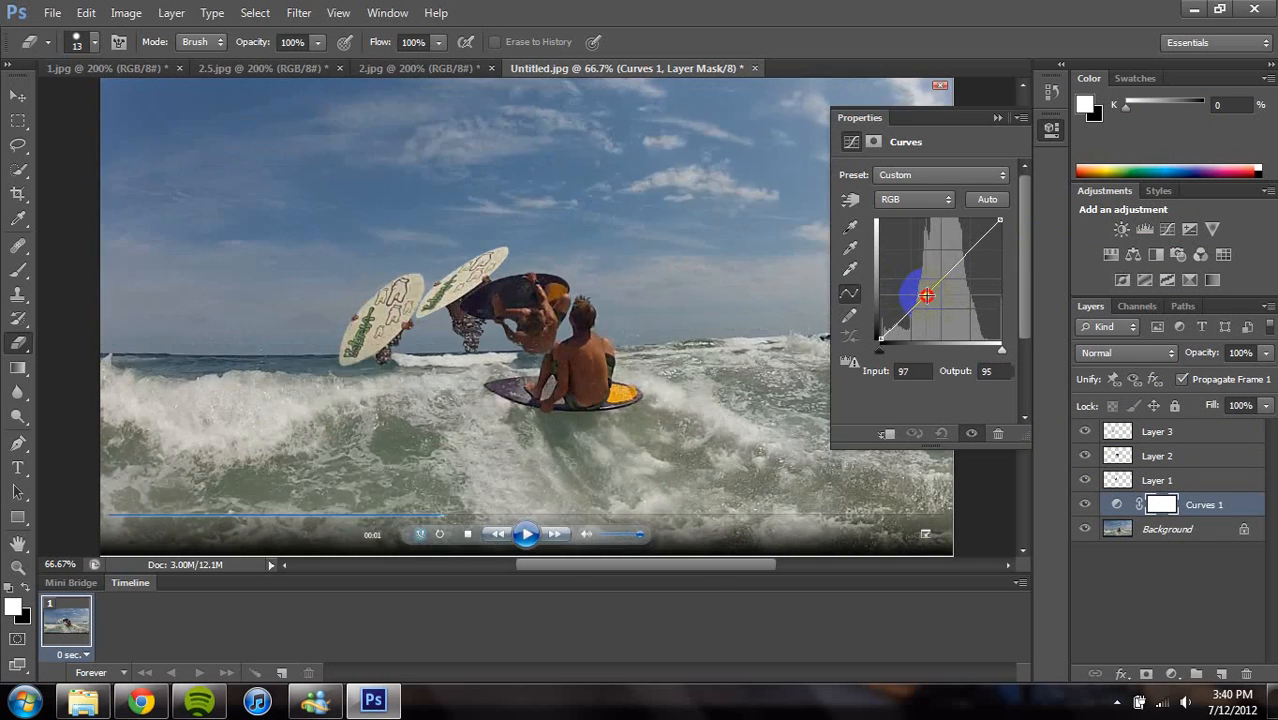
drag(924, 294, 922, 304)
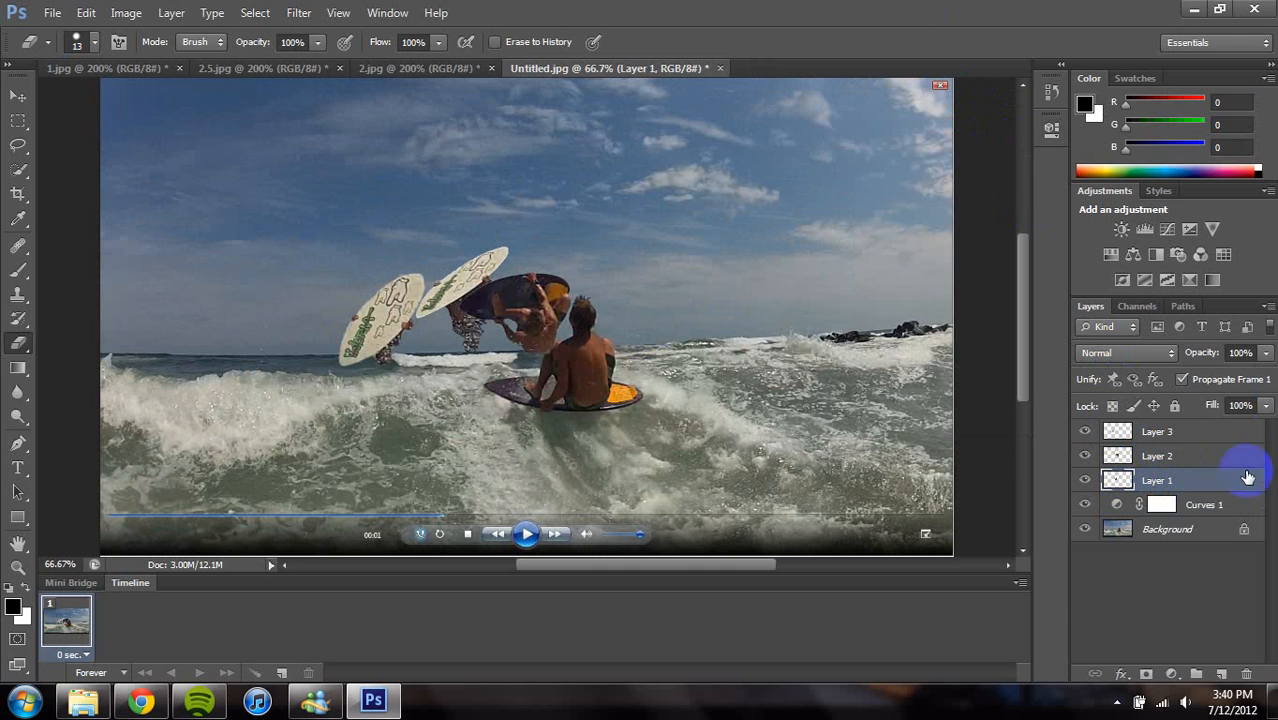
Select the Crop tool, framing the whole composite with a crop boundary.
click(516, 308)
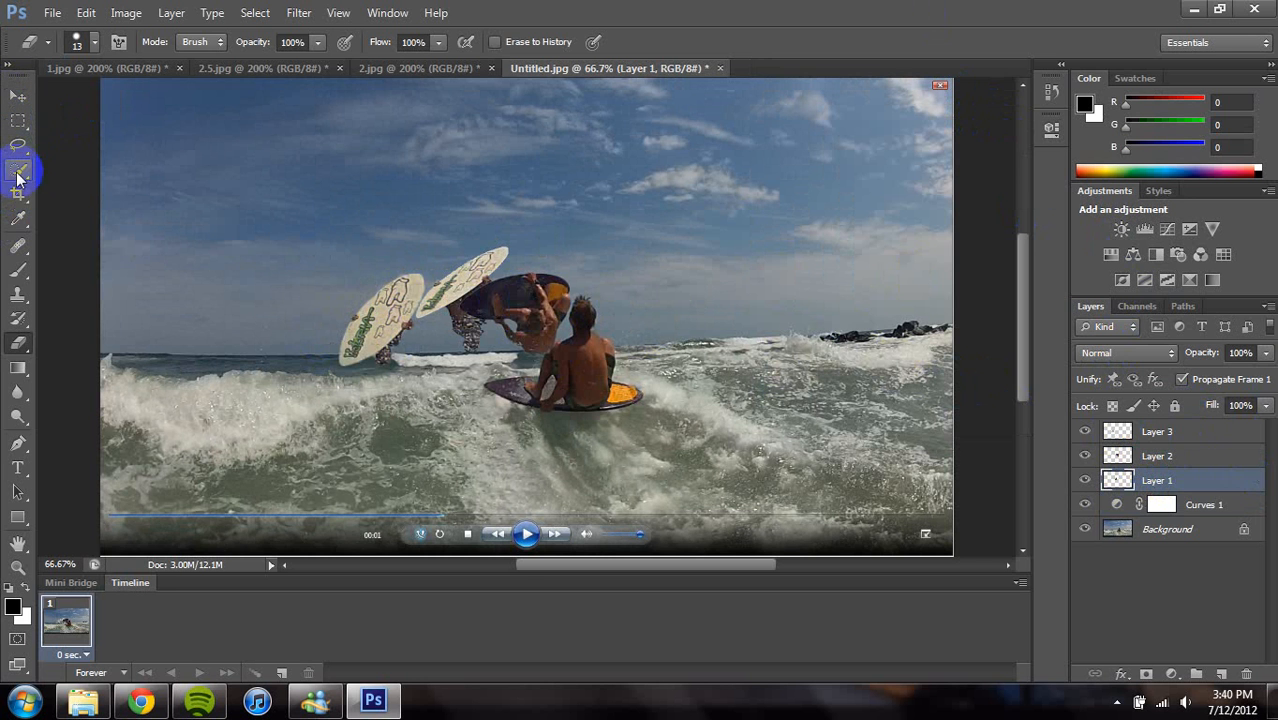
click(18, 192)
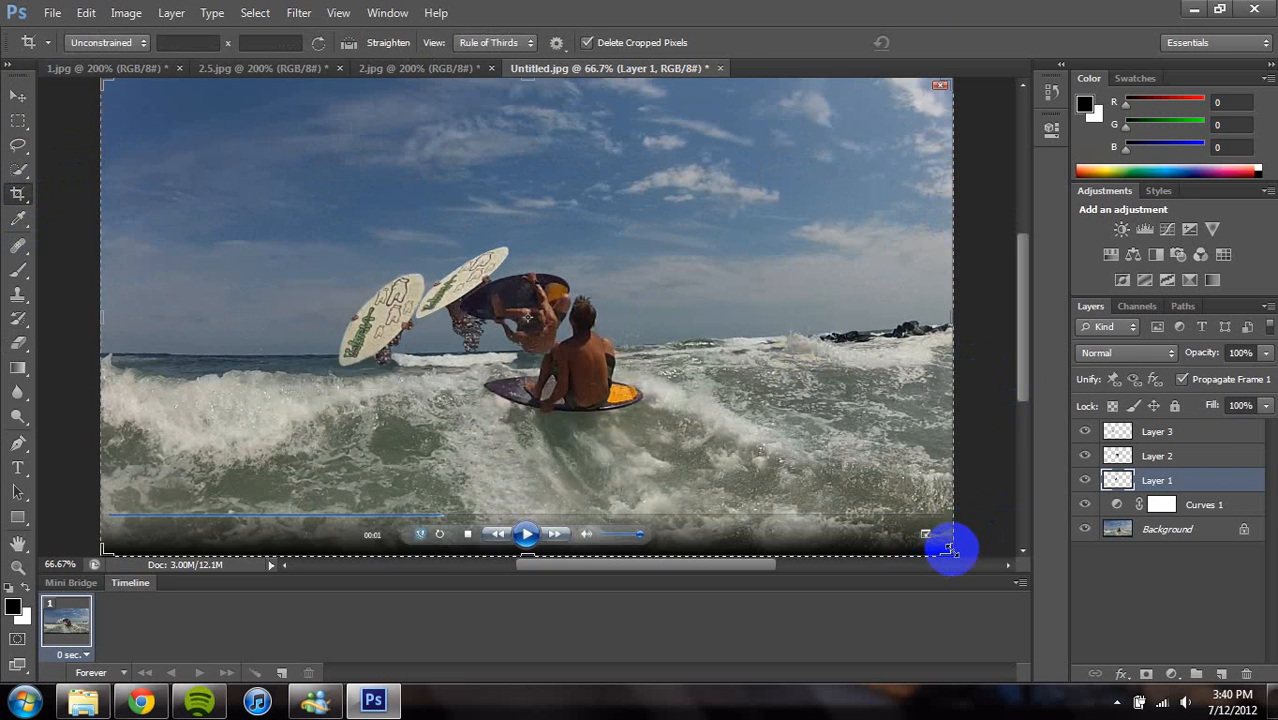
Drag the bottom crop handle up to trim away the video player controls strip.
drag(950, 548, 948, 516)
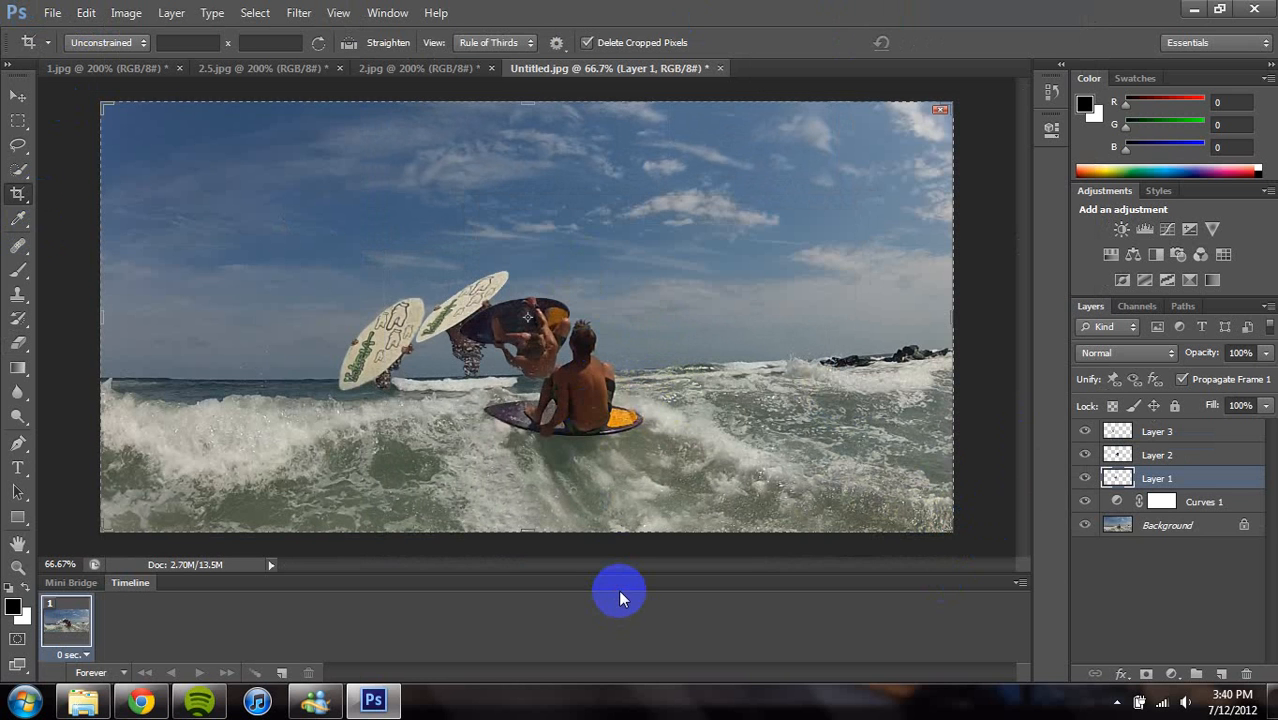
mouse_move(478, 604)
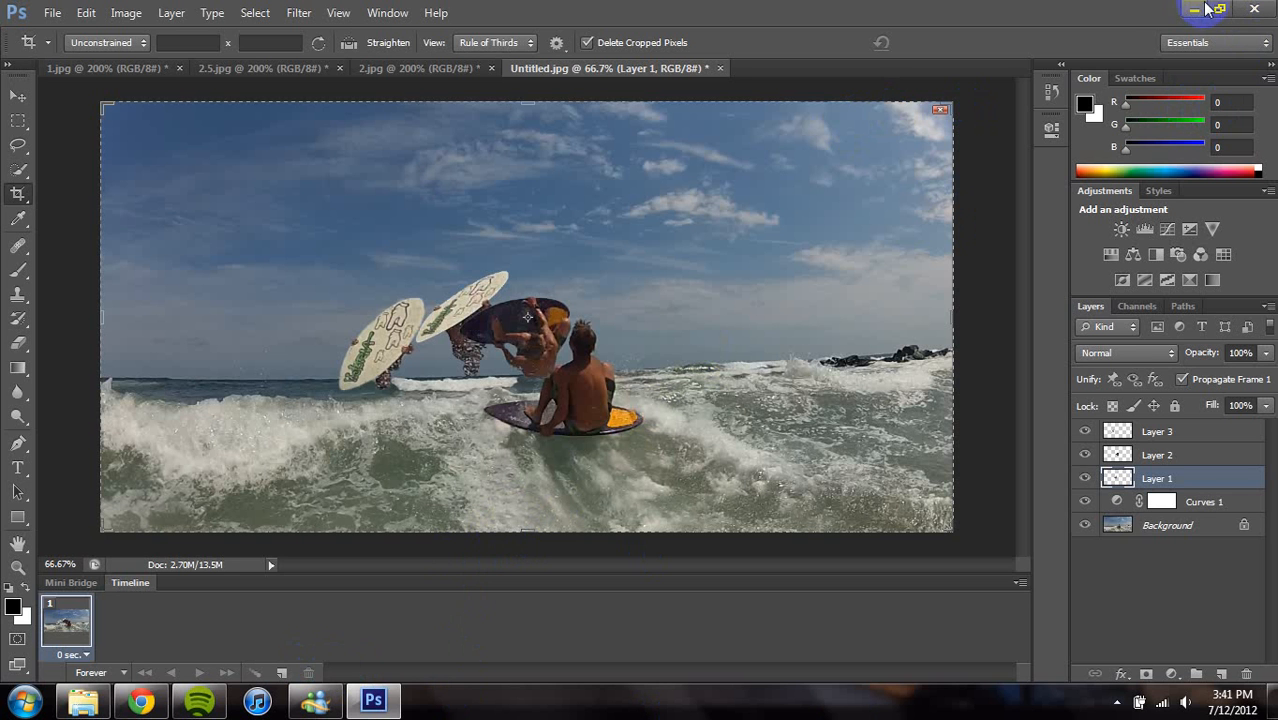
mouse_move(1220, 10)
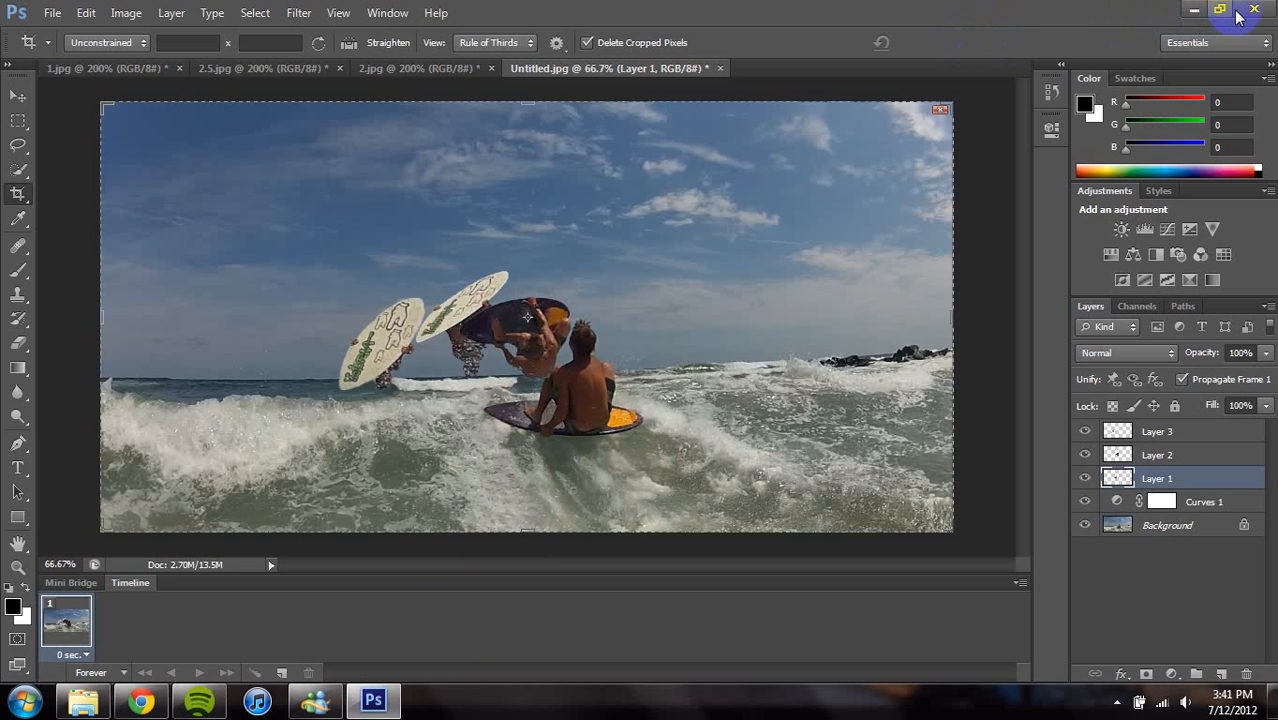
mouse_move(1256, 8)
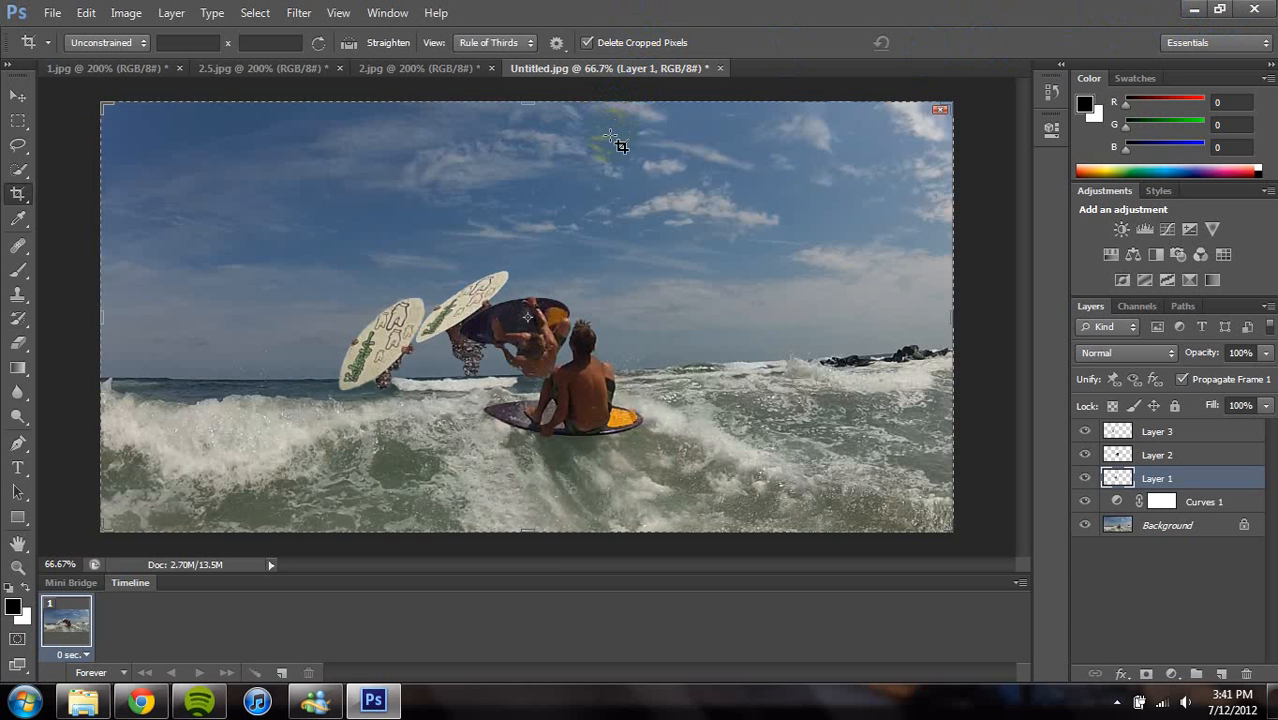
Close the composite, agree to save, then cancel the Save As prompt to keep it open.
click(52, 12)
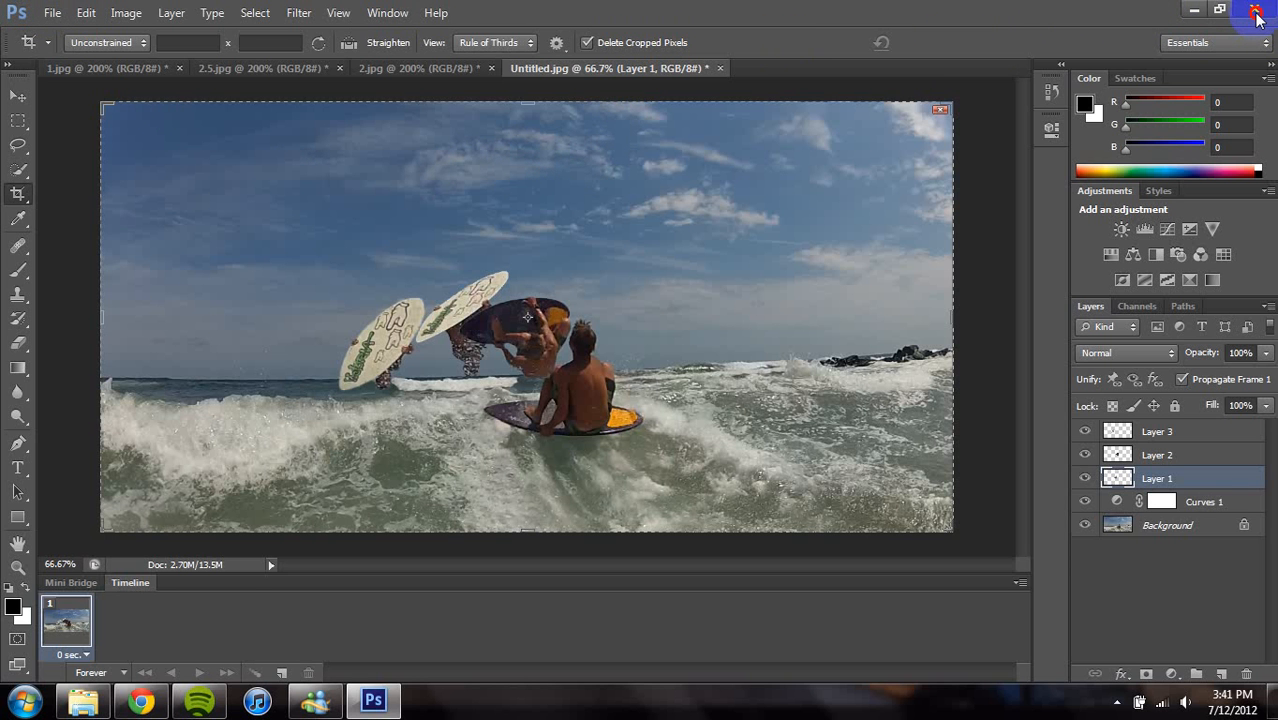
click(1256, 10)
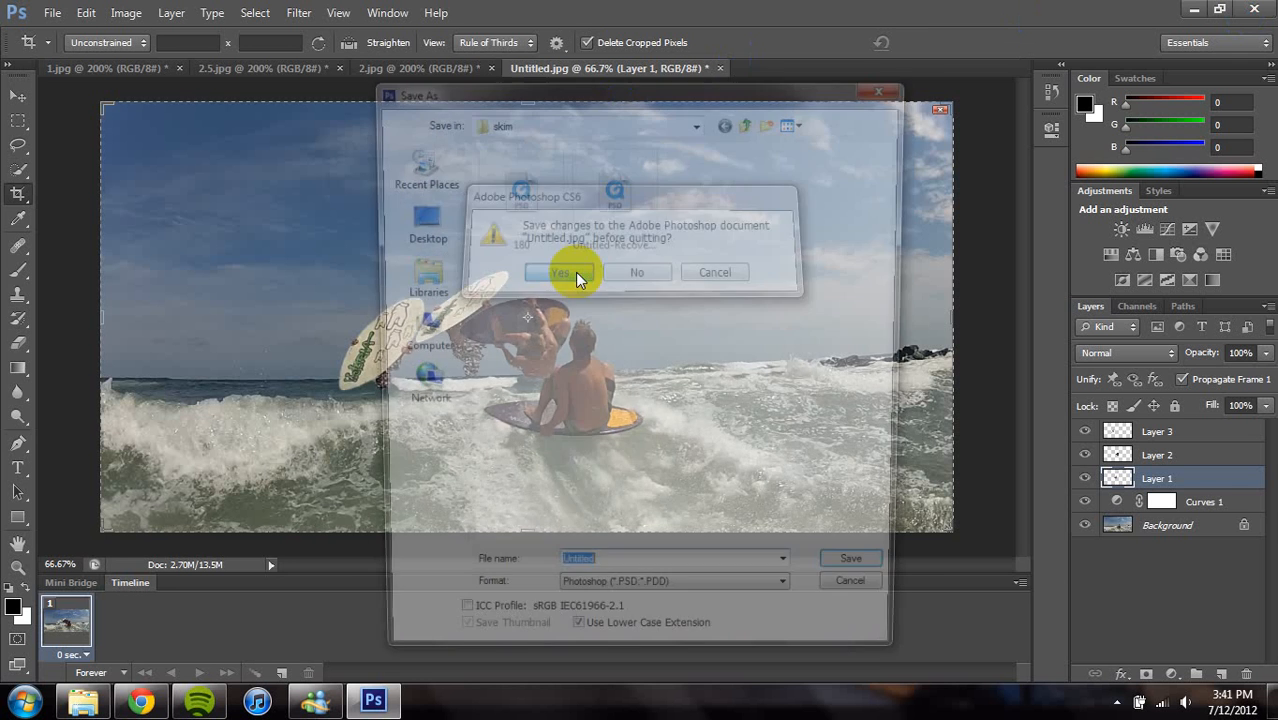
click(560, 272)
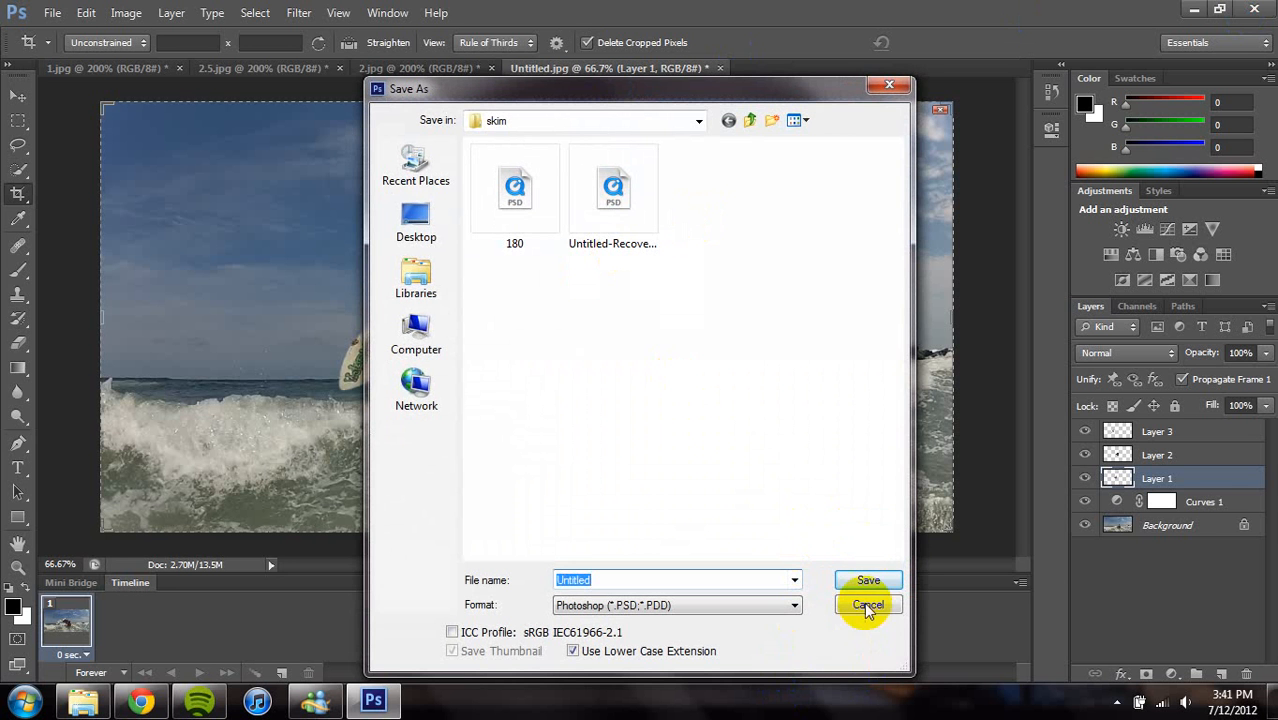
click(868, 604)
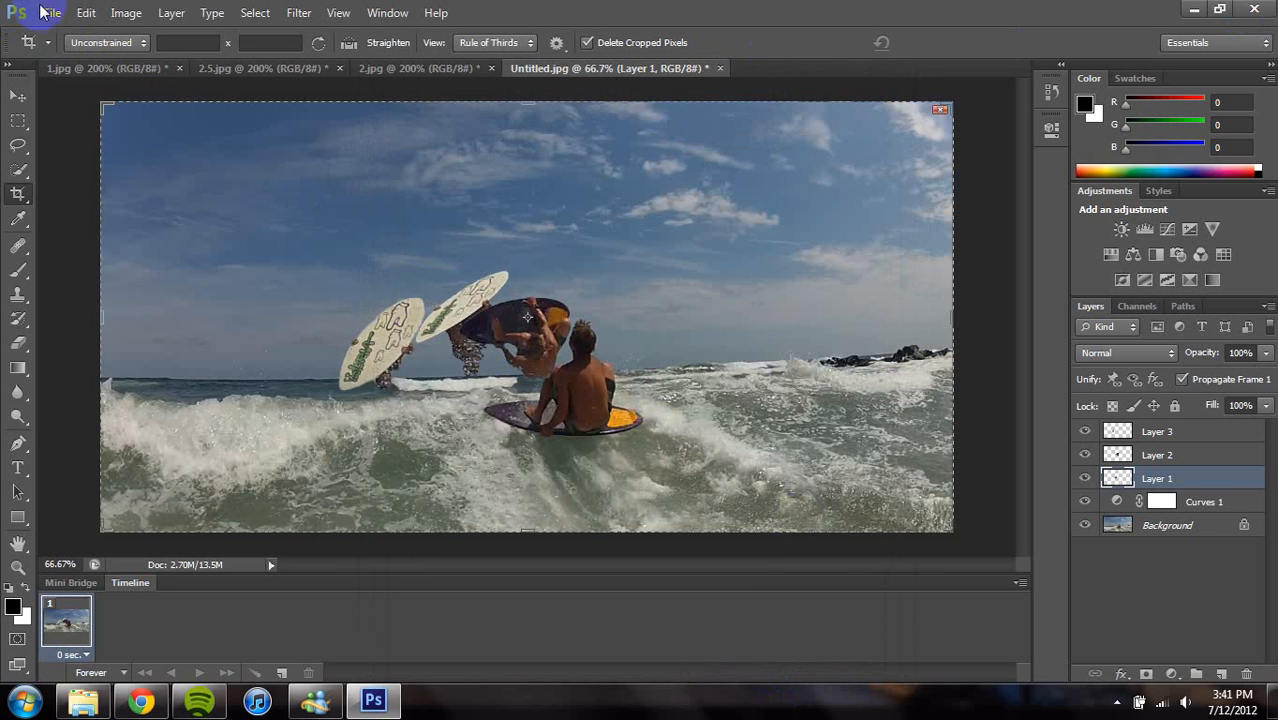
click(52, 12)
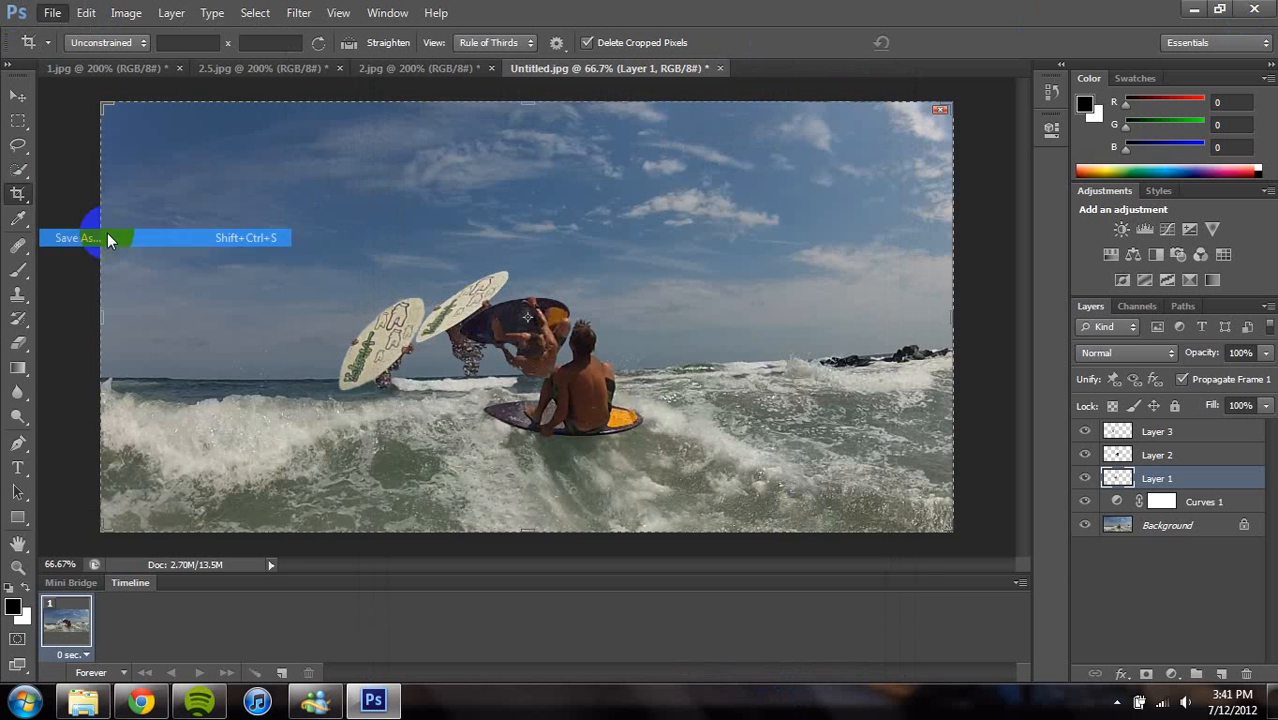
Start Save As and choose JPEG as the file format.
click(76, 238)
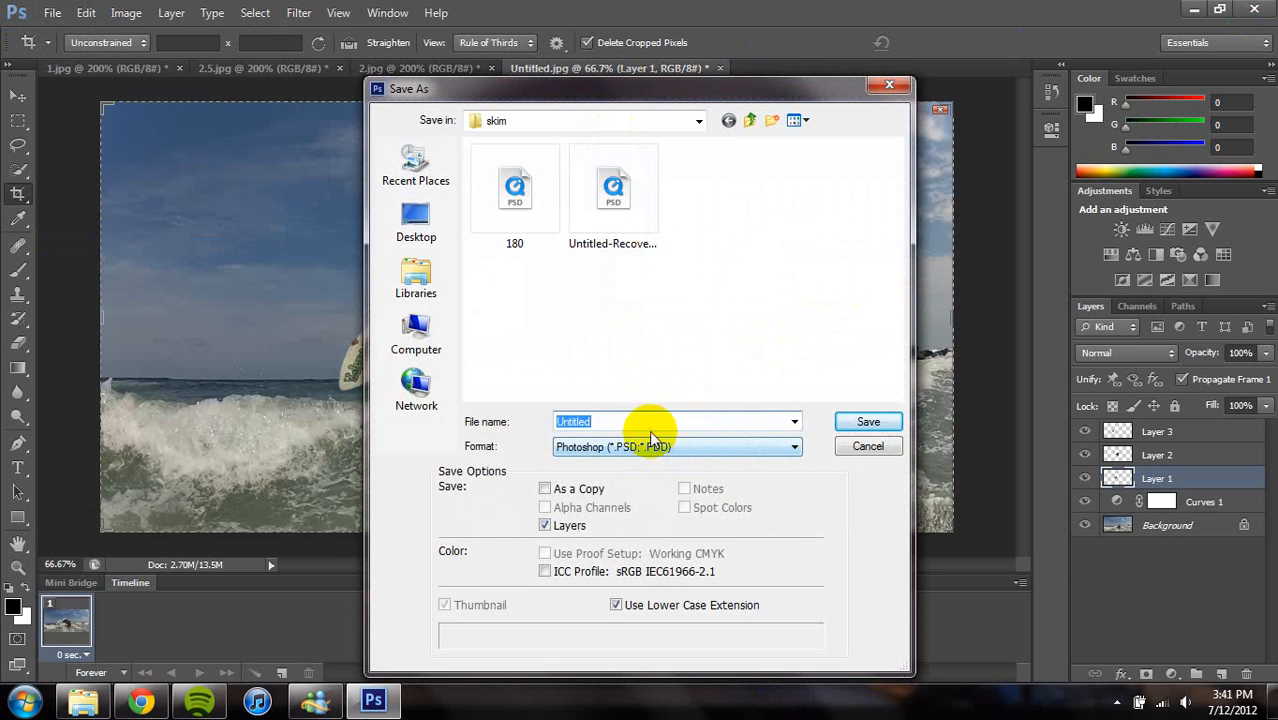
click(676, 446)
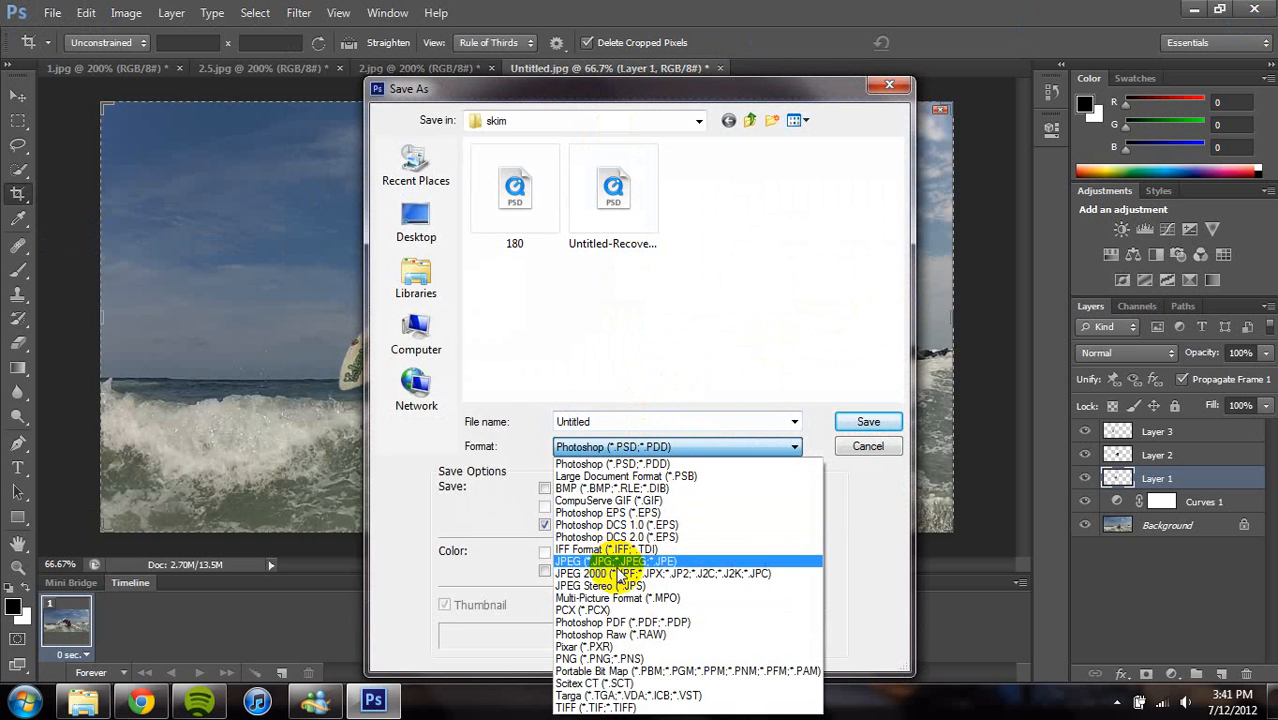
click(616, 560)
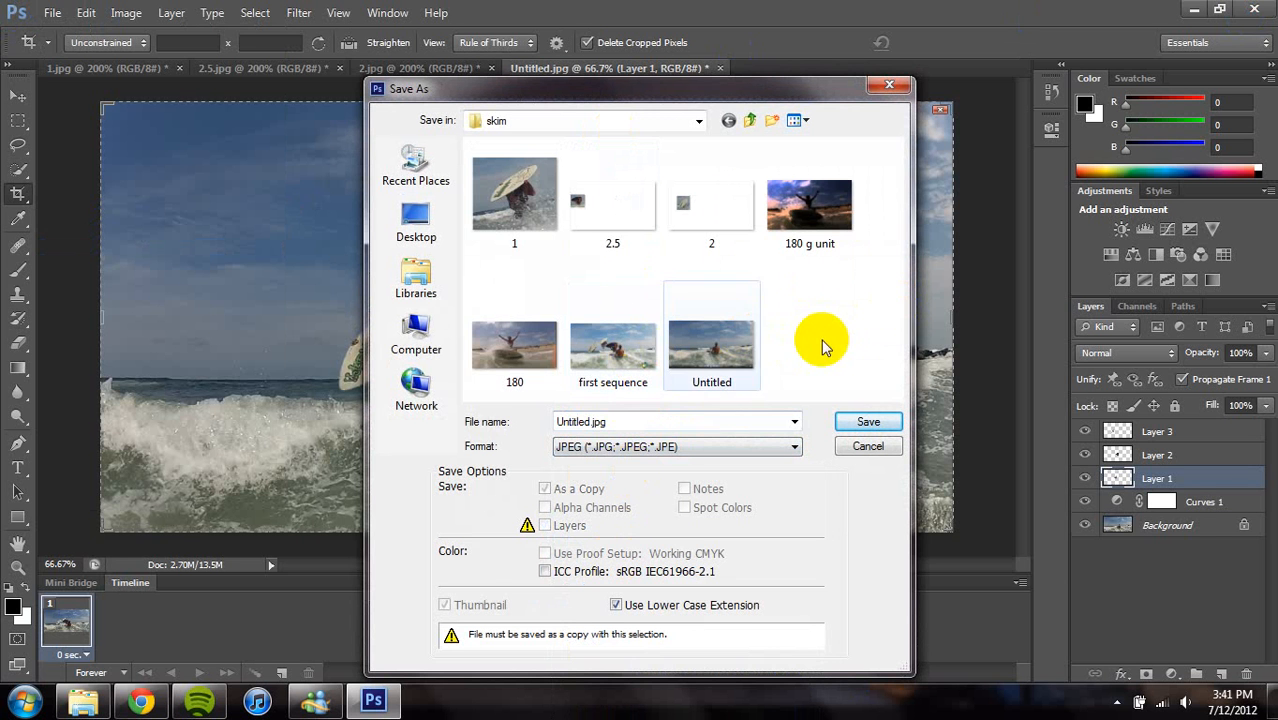
click(640, 420)
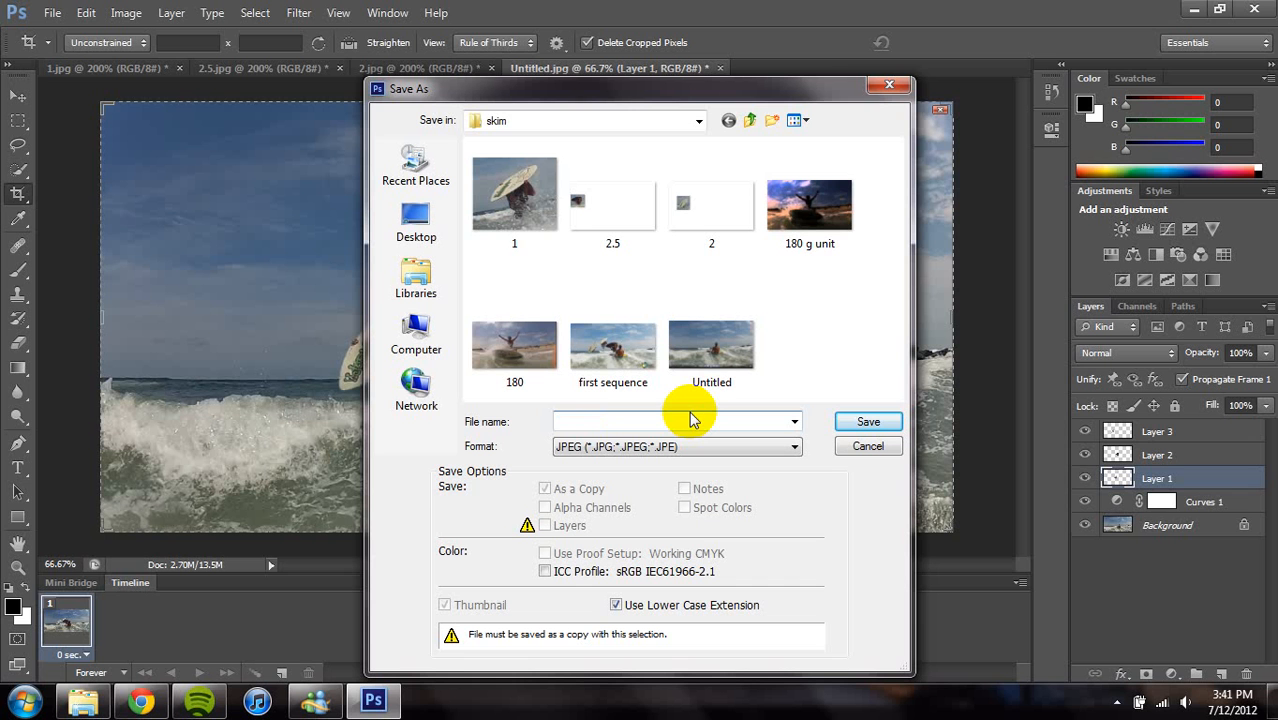
Name the file 'will edit' and save it as a JPEG in the skim folder.
text(will e)
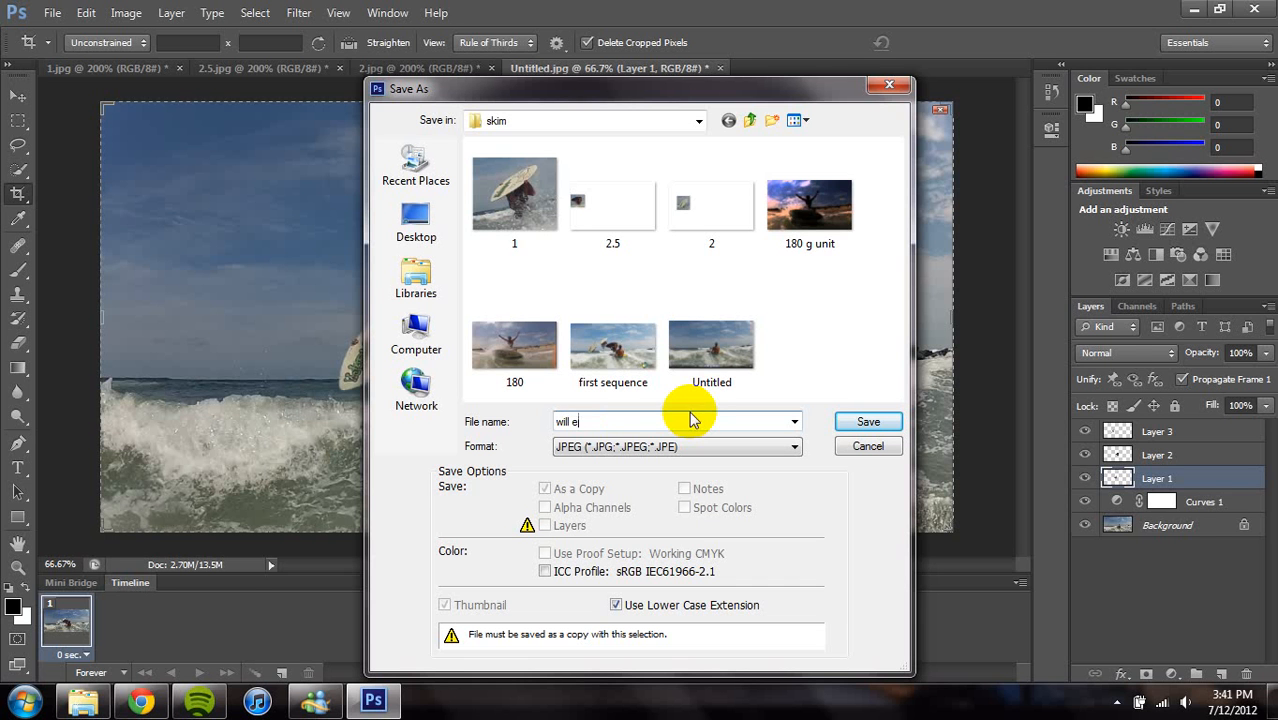
text(dit)
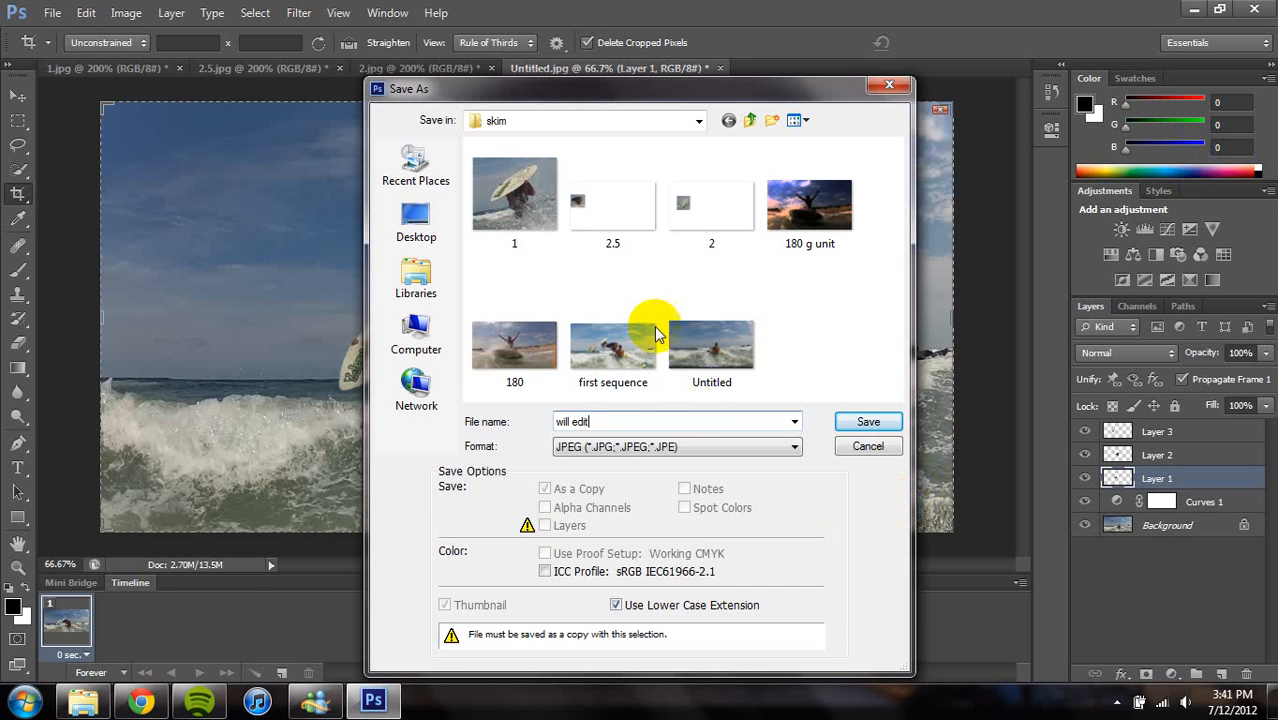
click(808, 204)
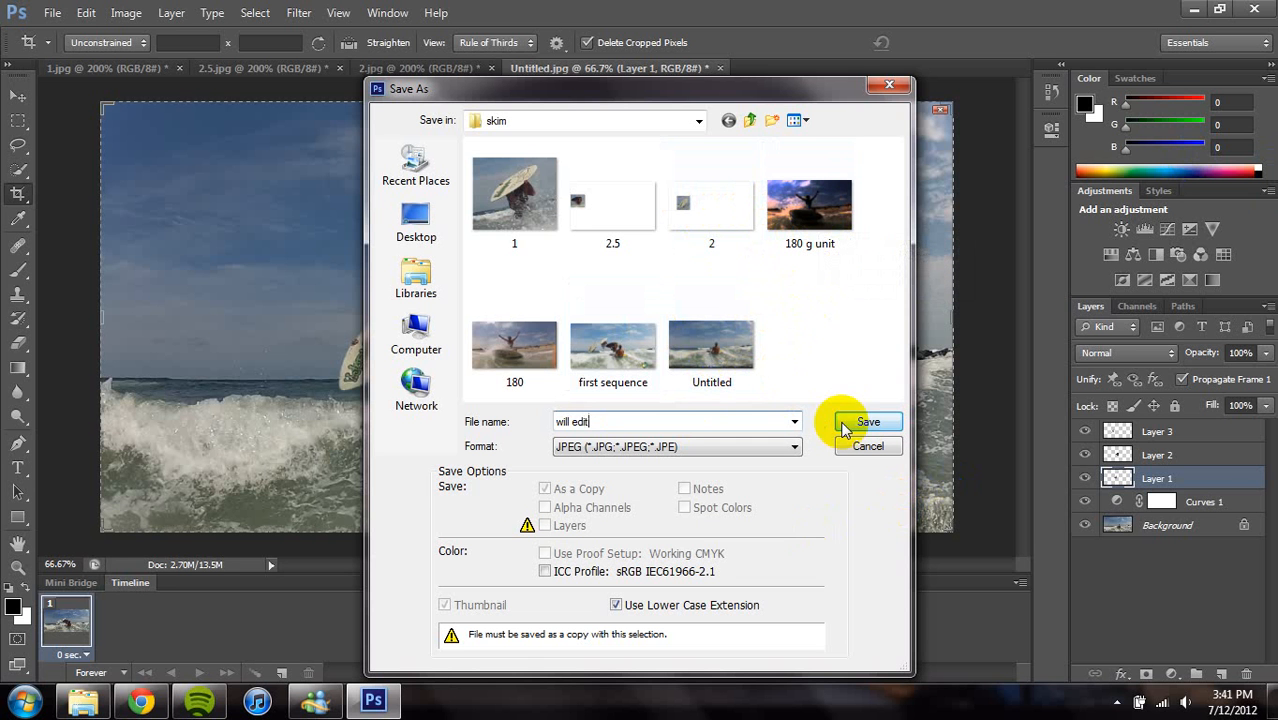
click(868, 420)
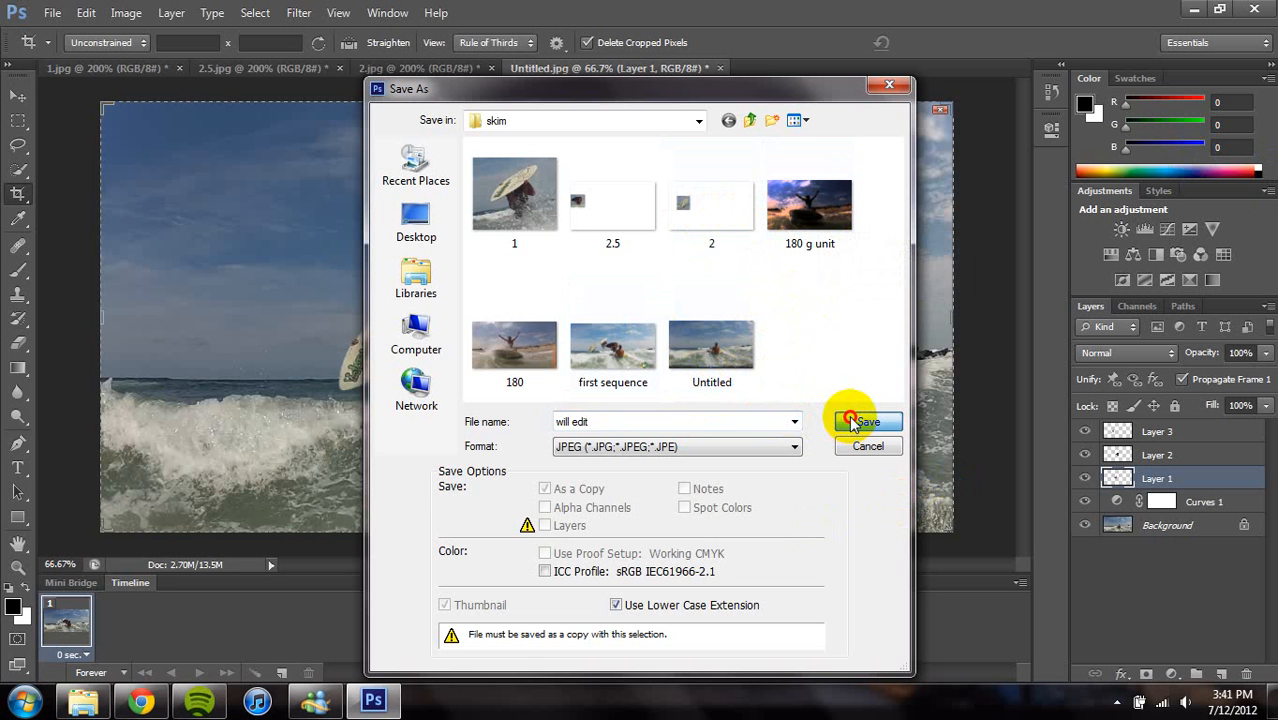
click(866, 420)
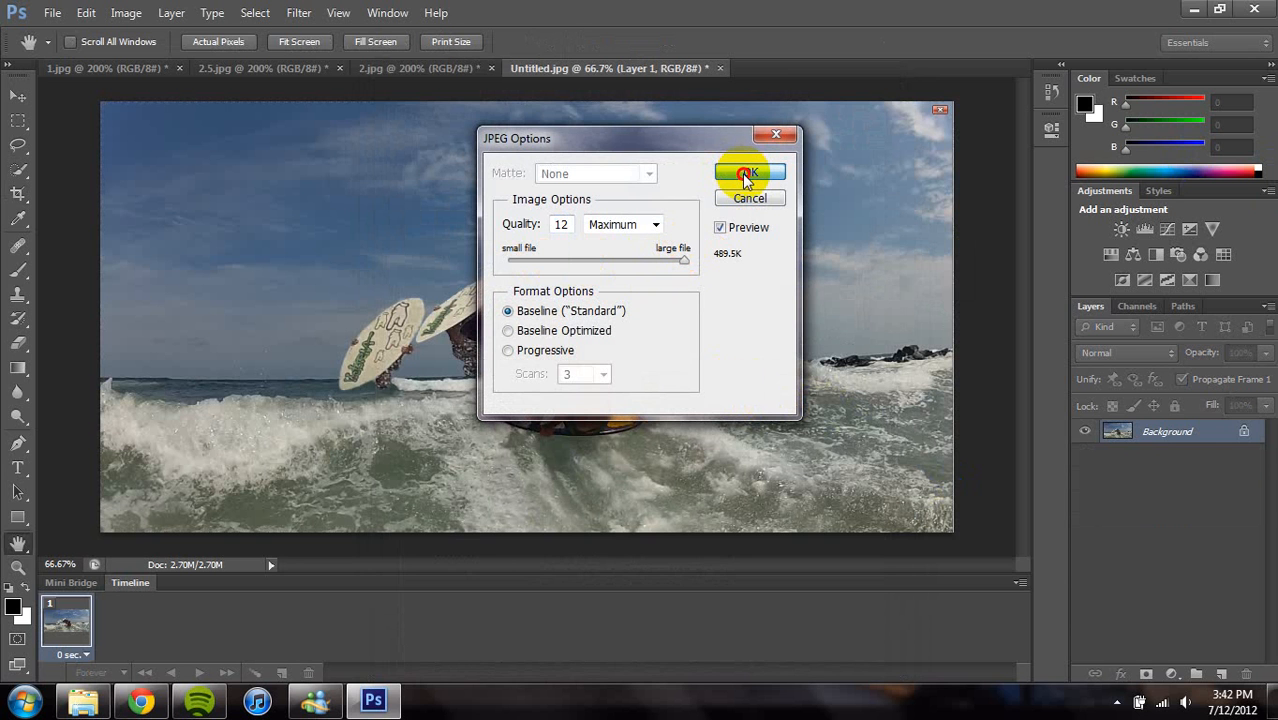
Accept Quality 12 (Maximum) in JPEG Options and minimize Photoshop.
click(748, 172)
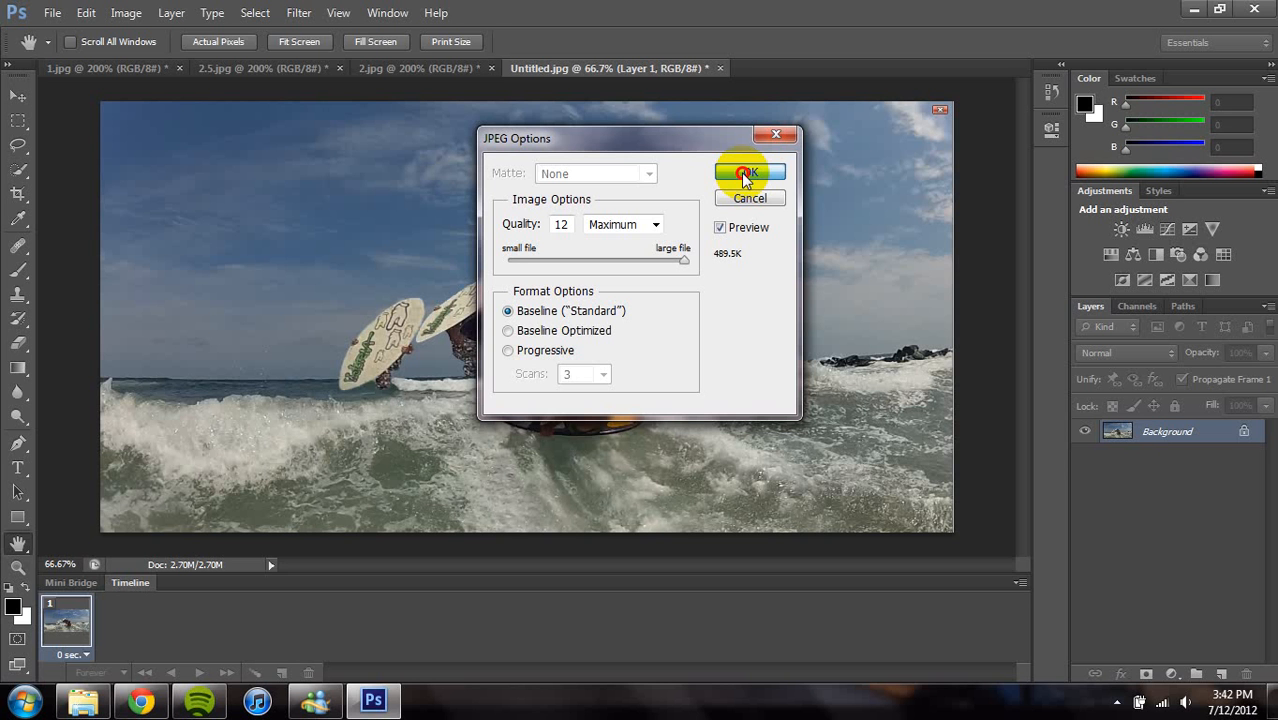
click(748, 172)
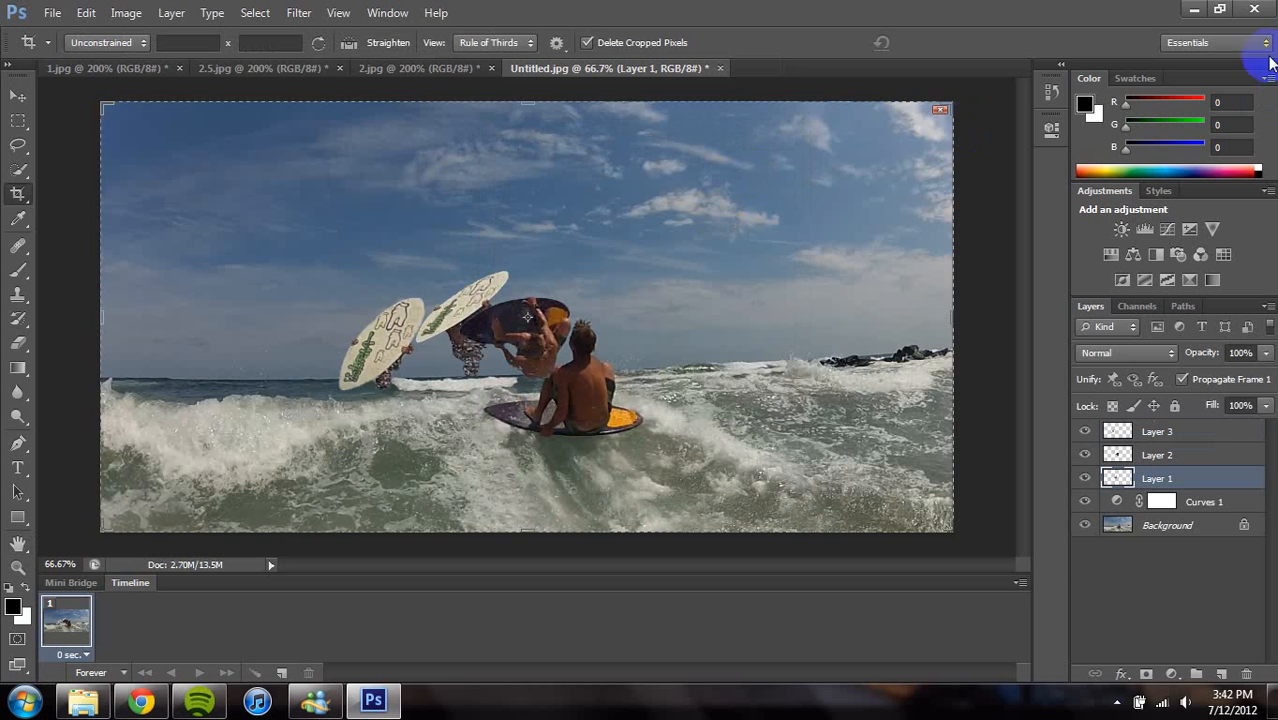
click(1254, 8)
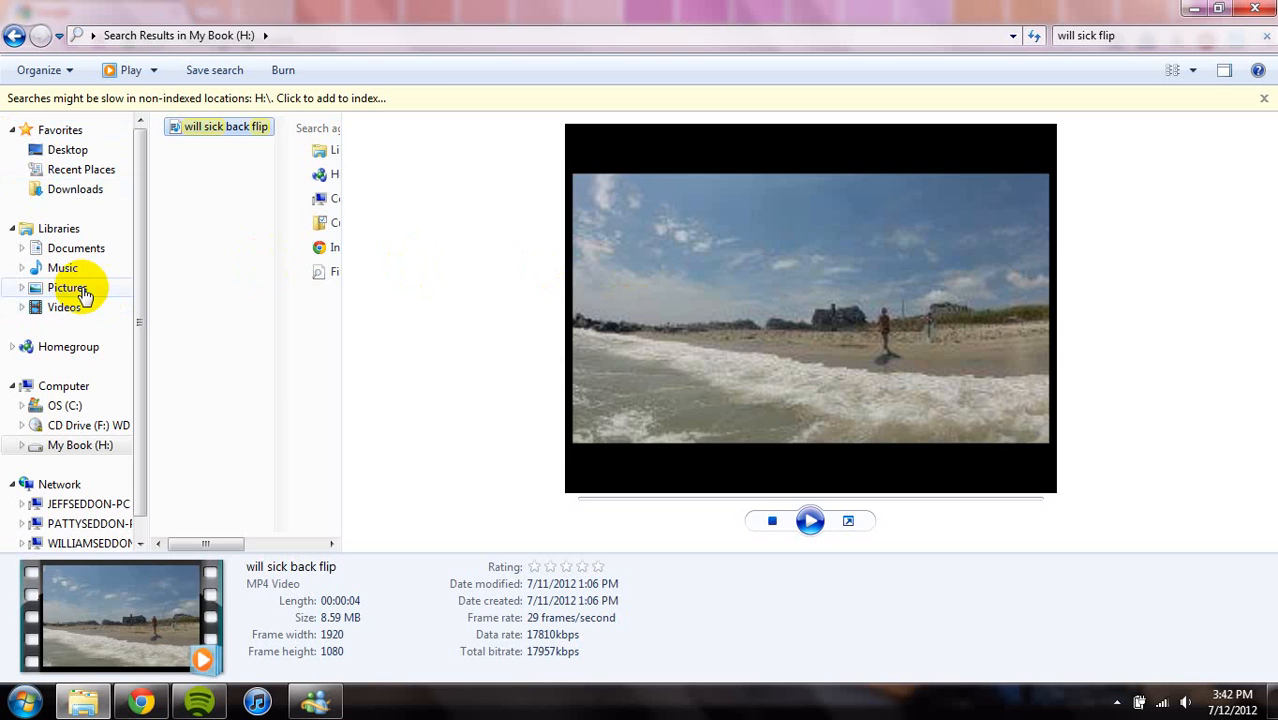
Browse Pictures > skim, check the saved sequence JPEG and preview the 180 g unit photo.
click(68, 288)
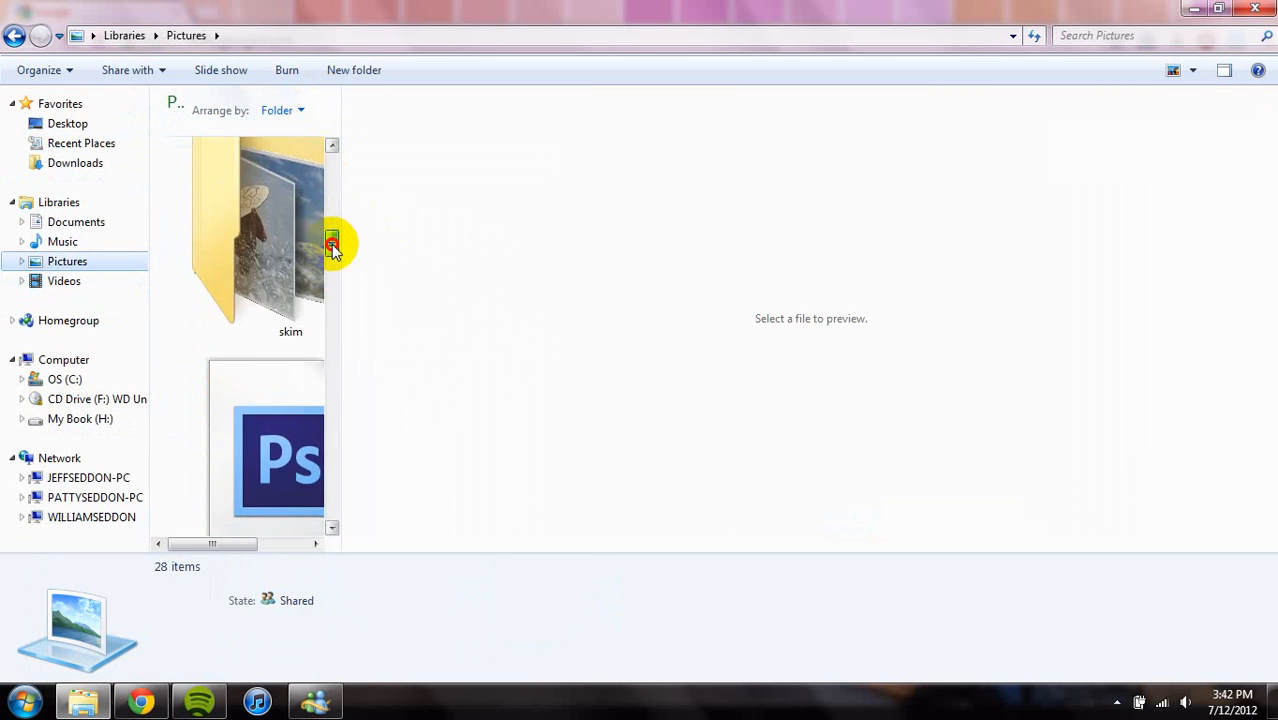
double_click(290, 230)
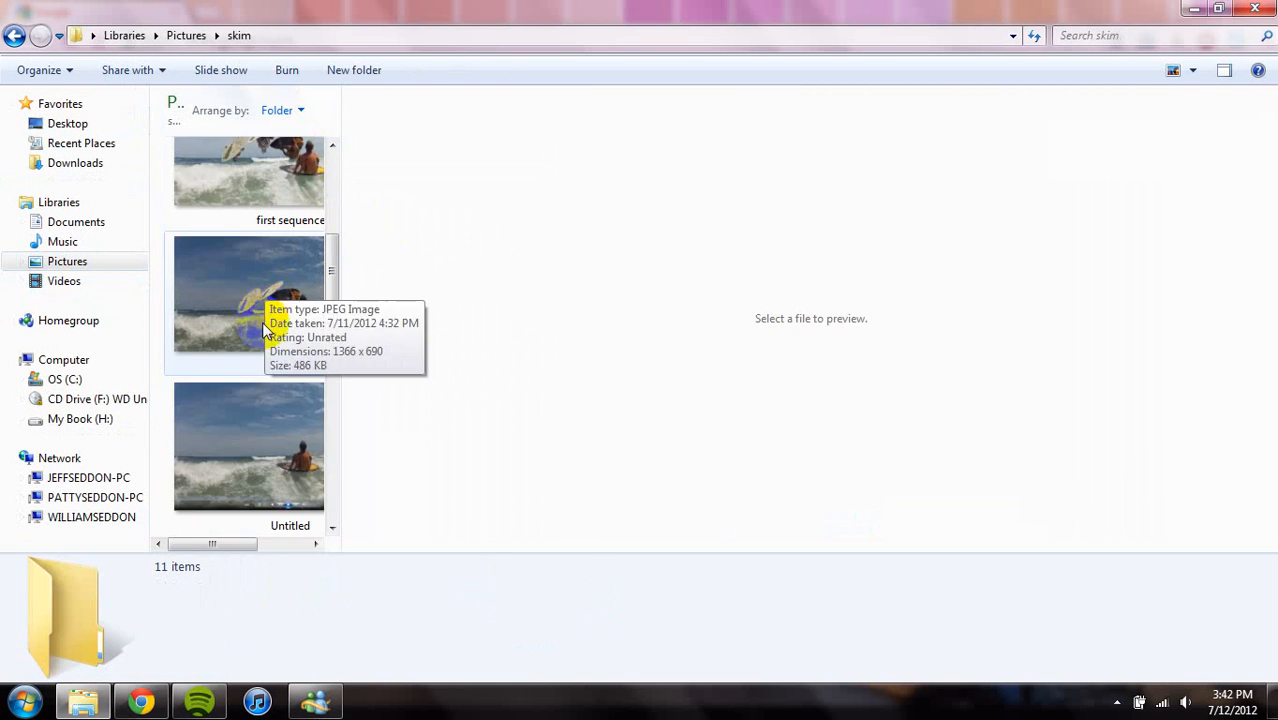
click(248, 200)
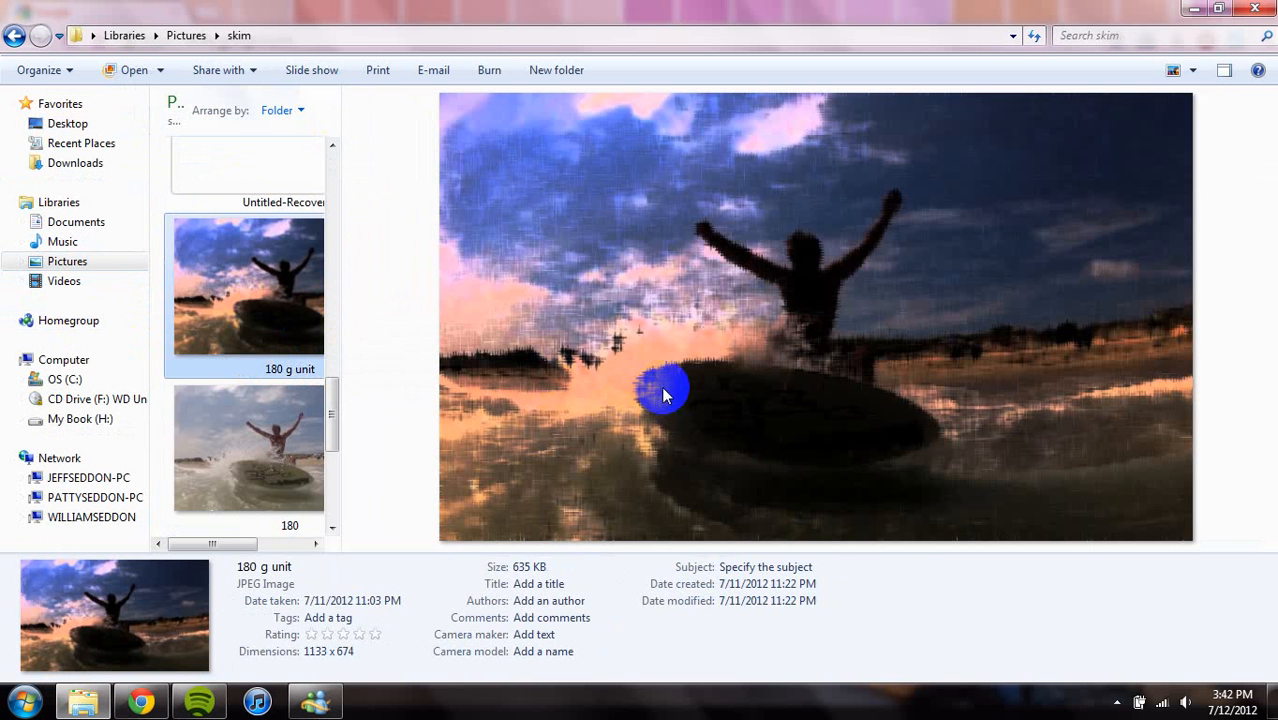
click(248, 448)
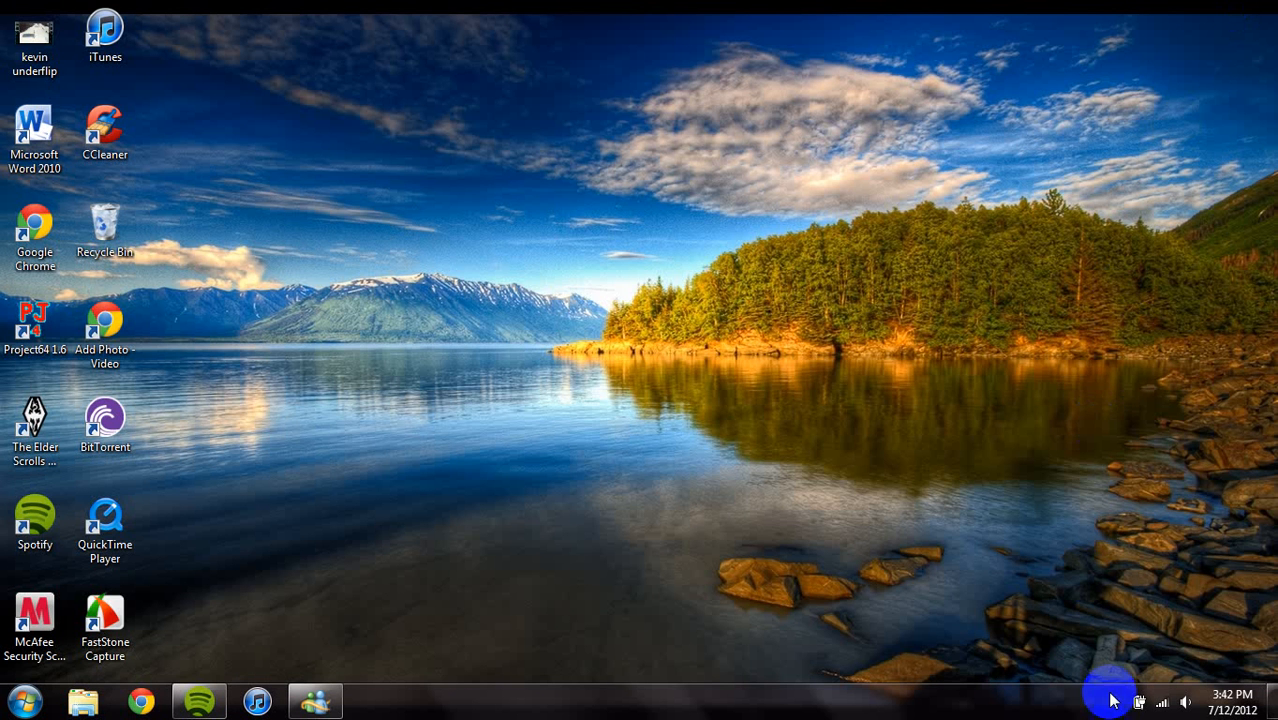
click(104, 620)
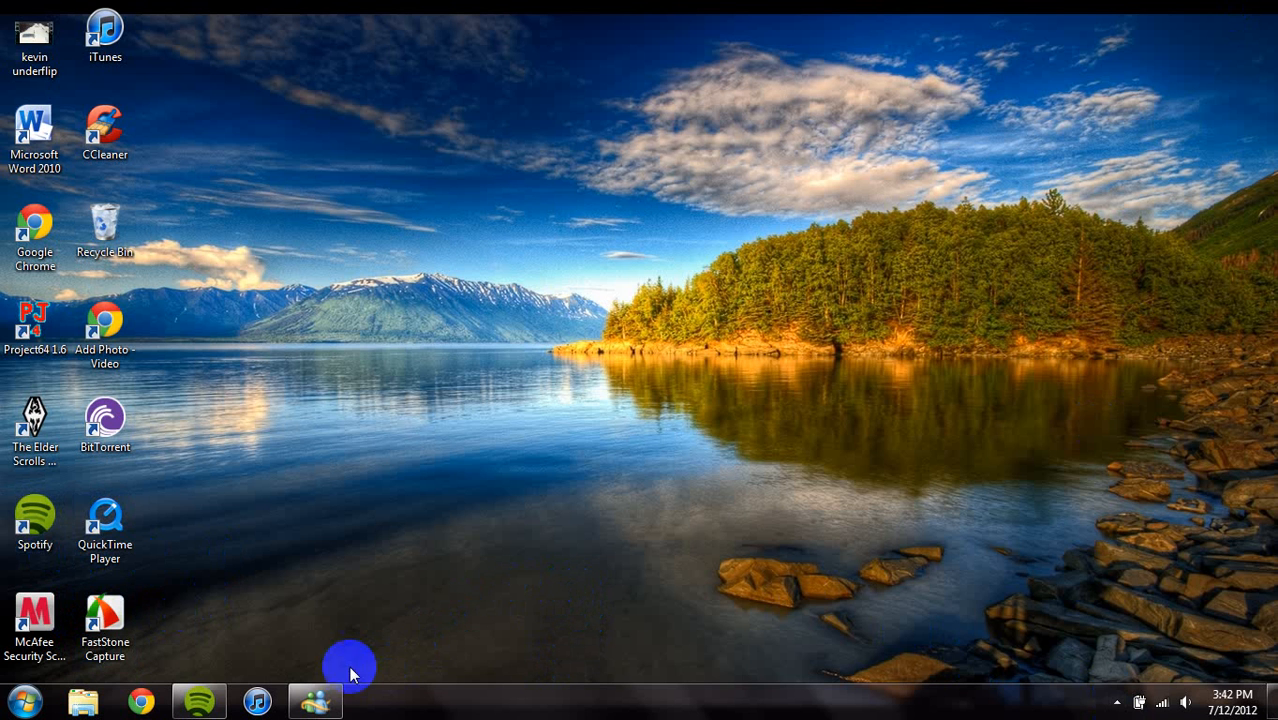
mouse_move(78, 632)
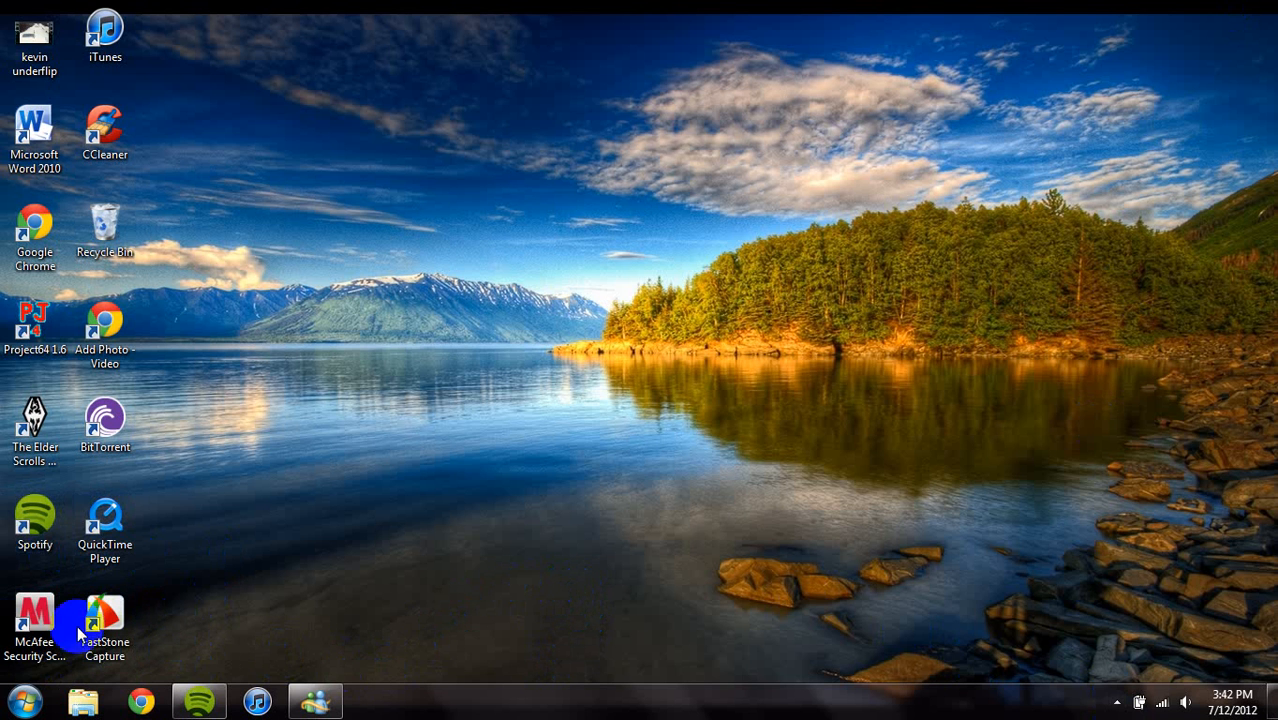